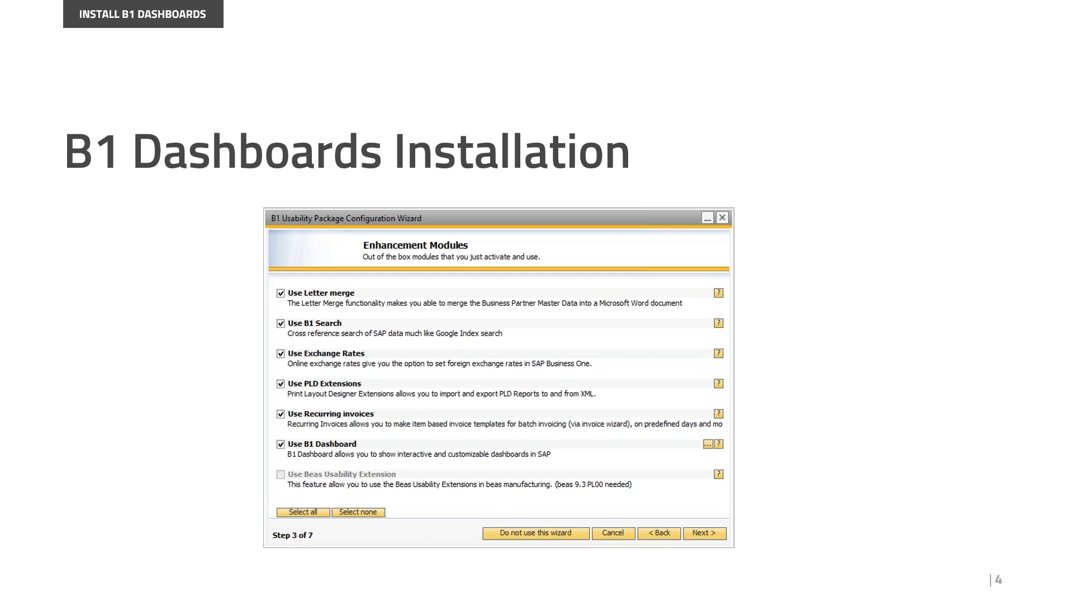
pyautogui.moveTo(438, 562)
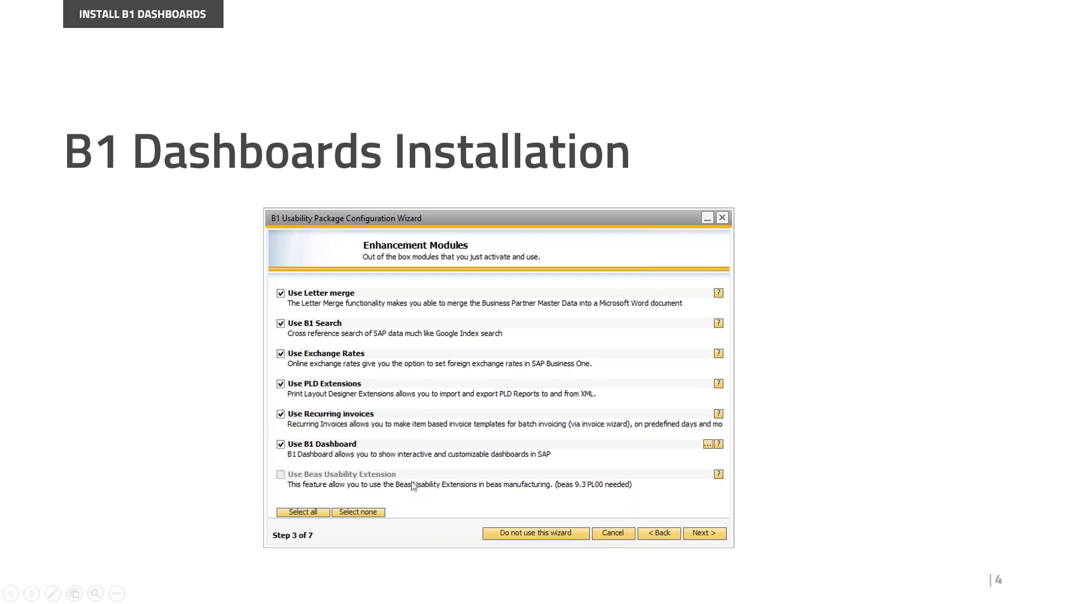
pyautogui.moveTo(604, 451)
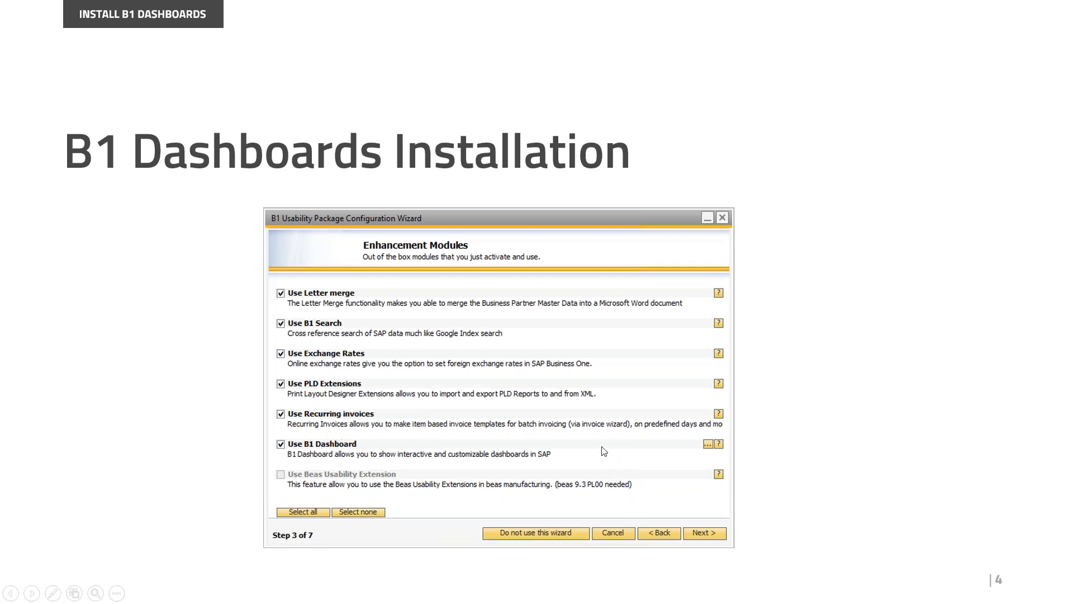
pyautogui.moveTo(151, 545)
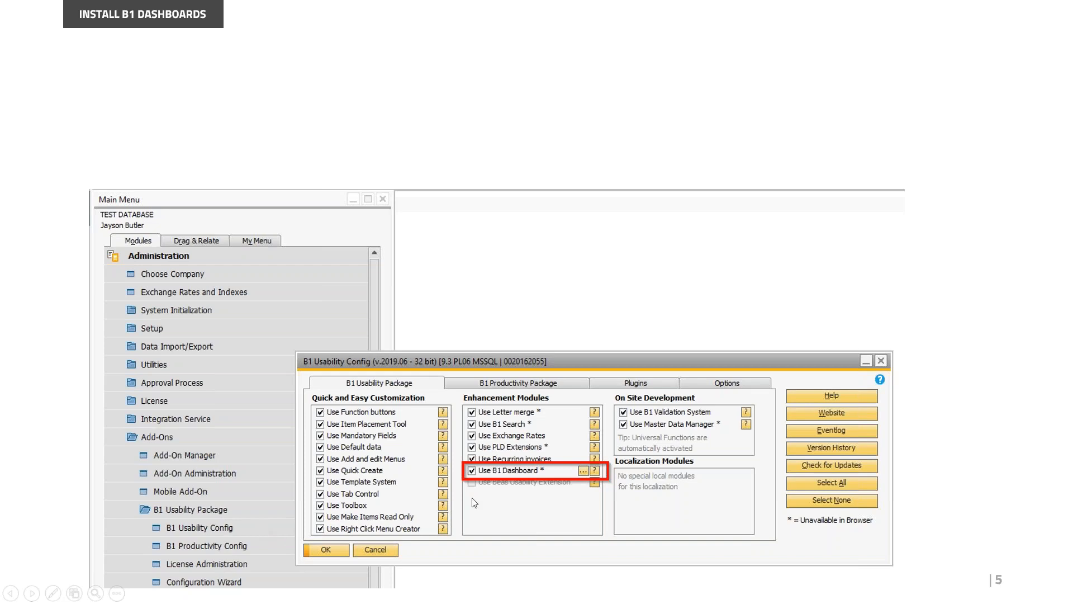
pyautogui.moveTo(333, 374)
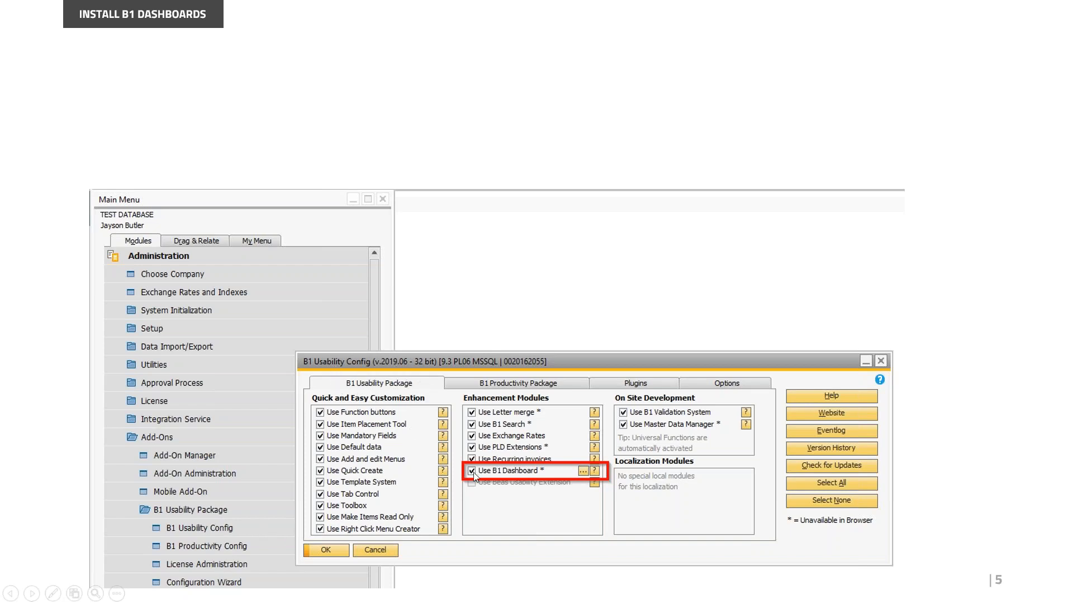
pyautogui.moveTo(490, 509)
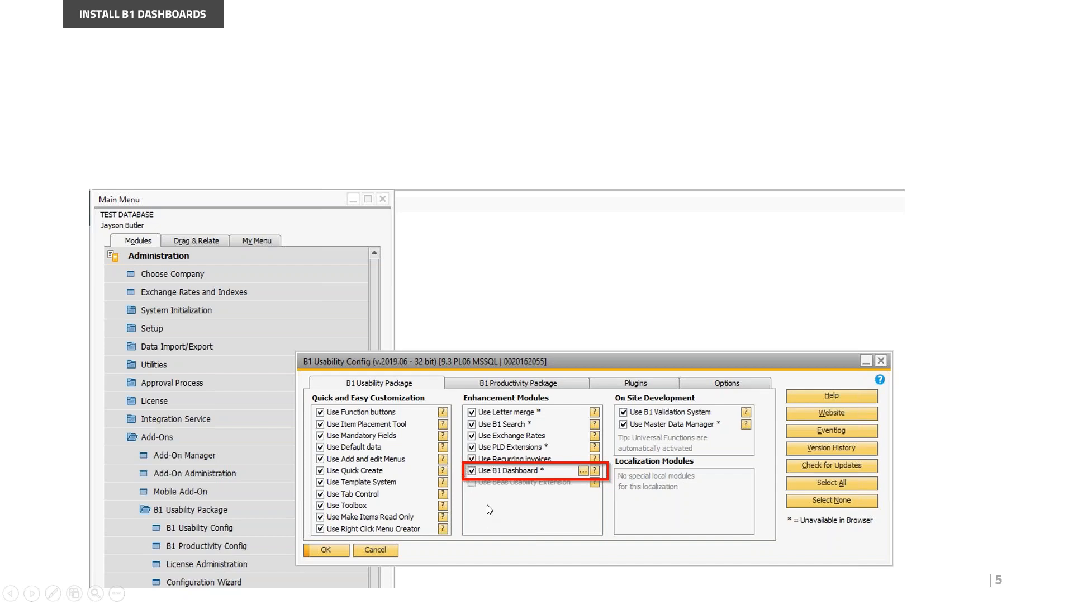
pyautogui.moveTo(540, 479)
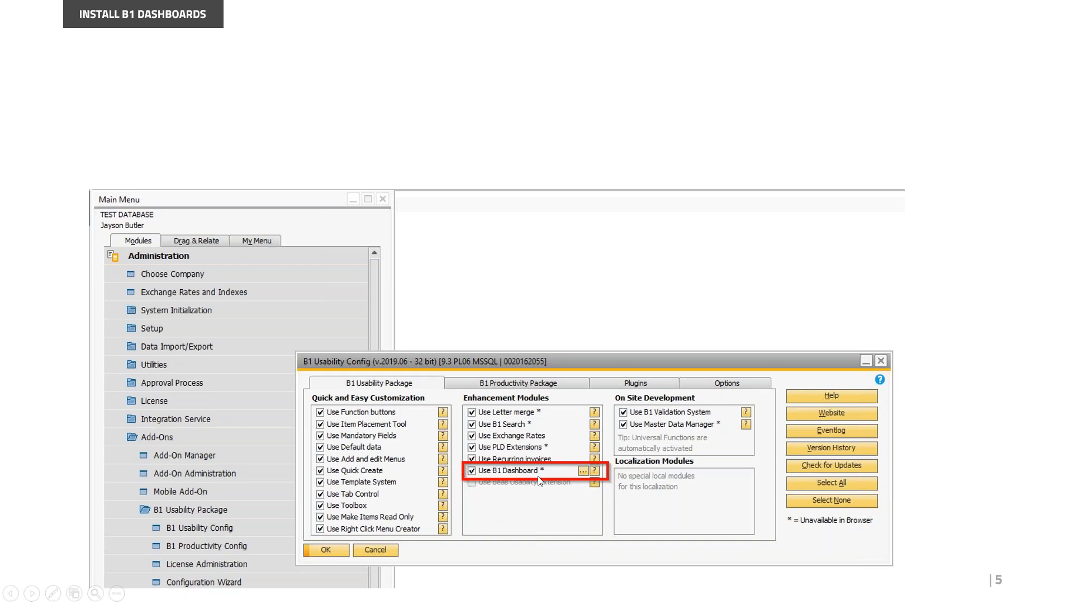
pyautogui.moveTo(299, 544)
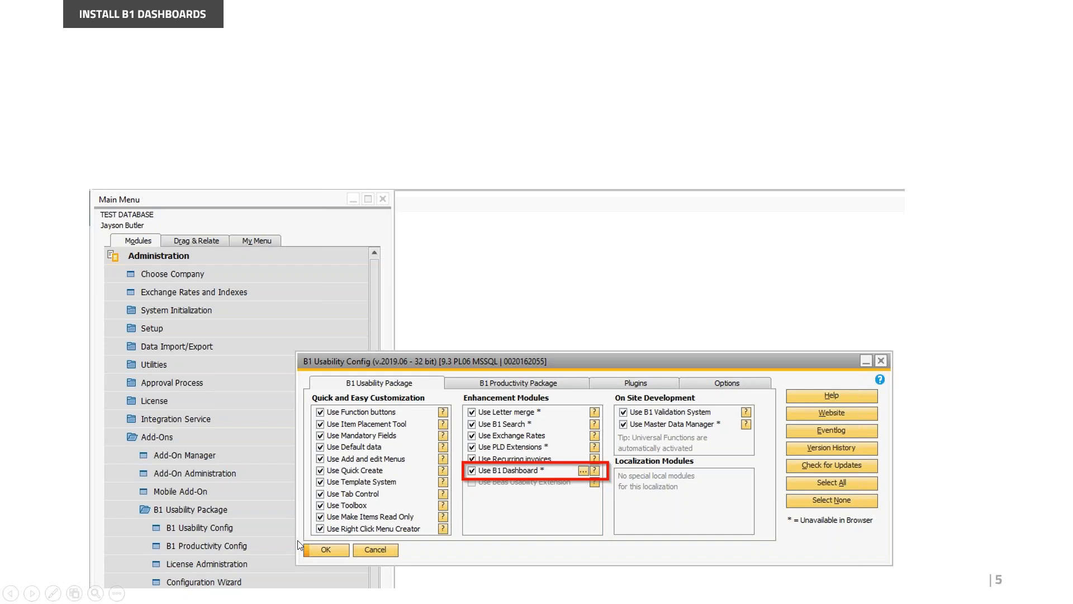
pyautogui.moveTo(489, 546)
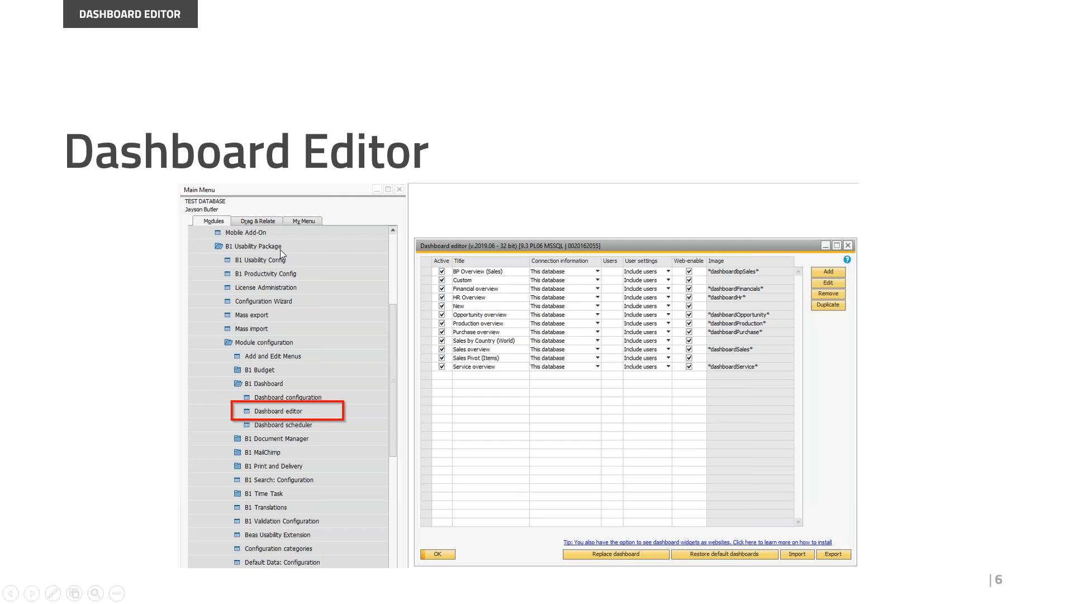
pyautogui.moveTo(285, 386)
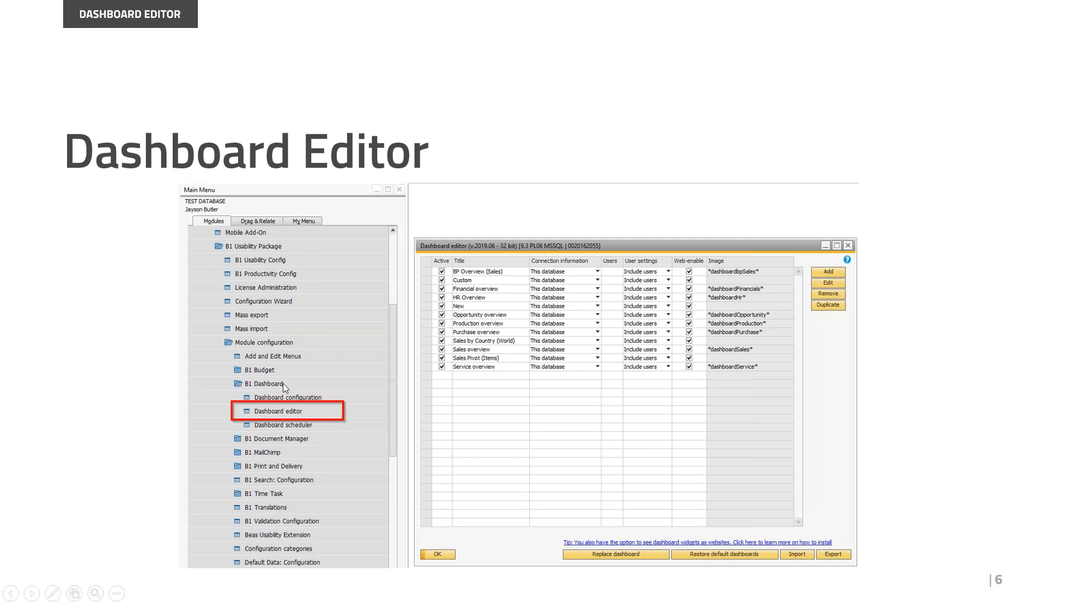
pyautogui.moveTo(313, 397)
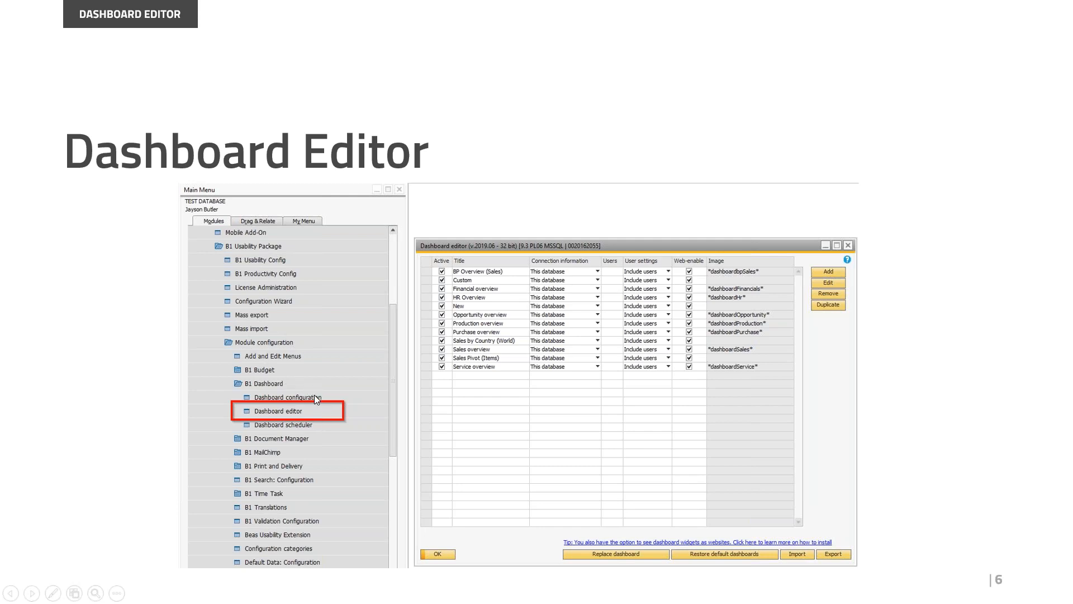
pyautogui.moveTo(365, 402)
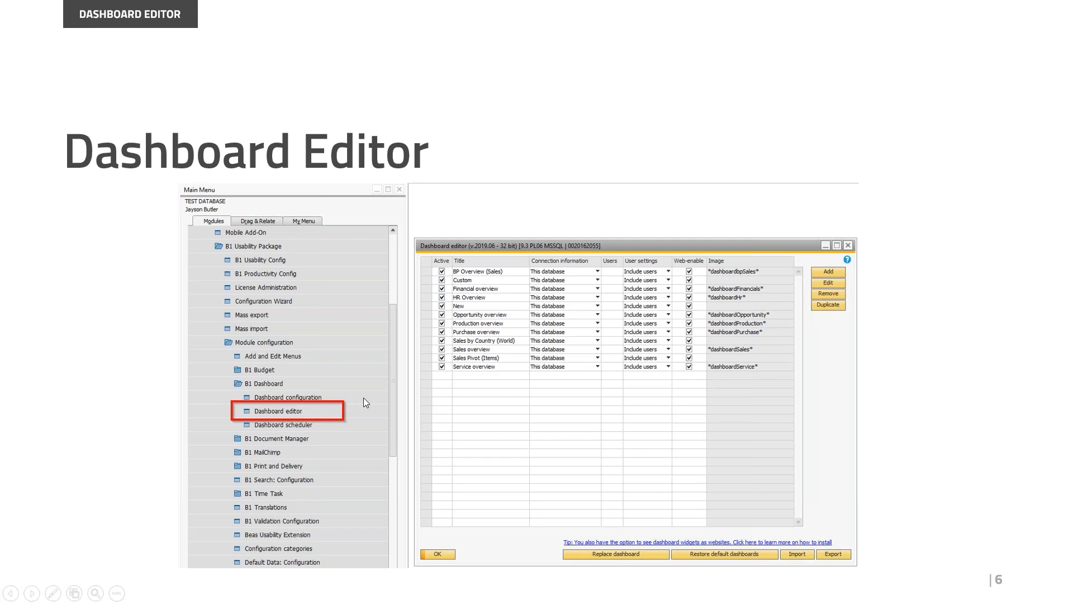
pyautogui.moveTo(357, 399)
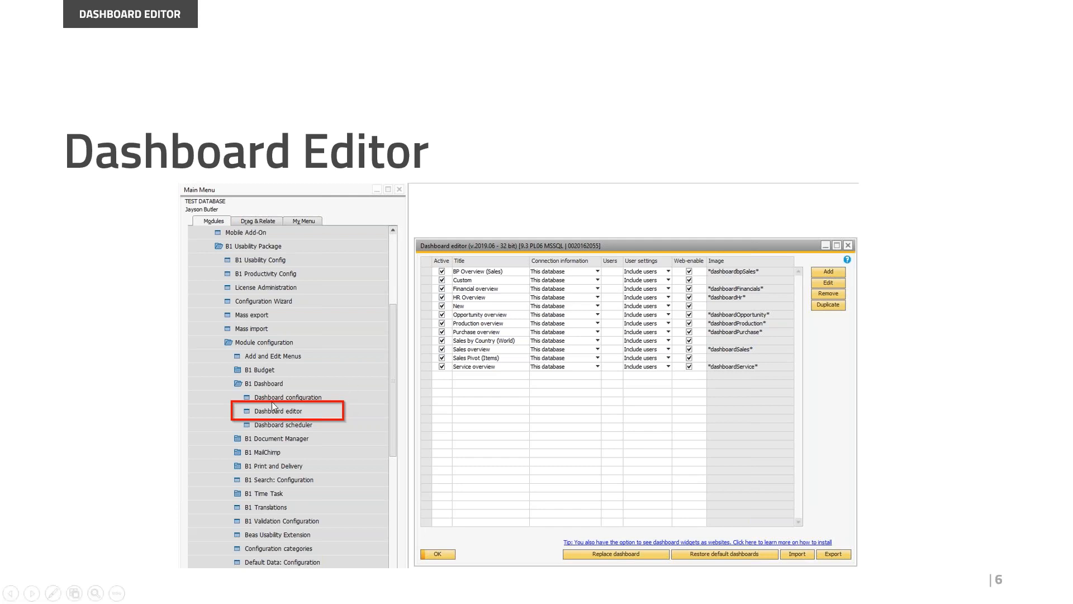
pyautogui.moveTo(244, 420)
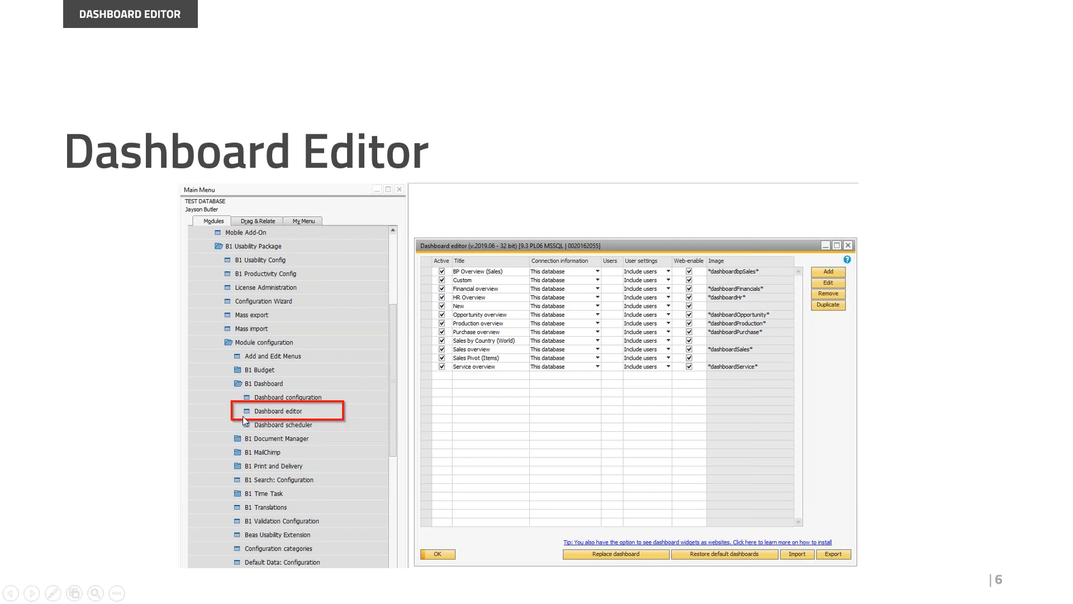
pyautogui.moveTo(326, 413)
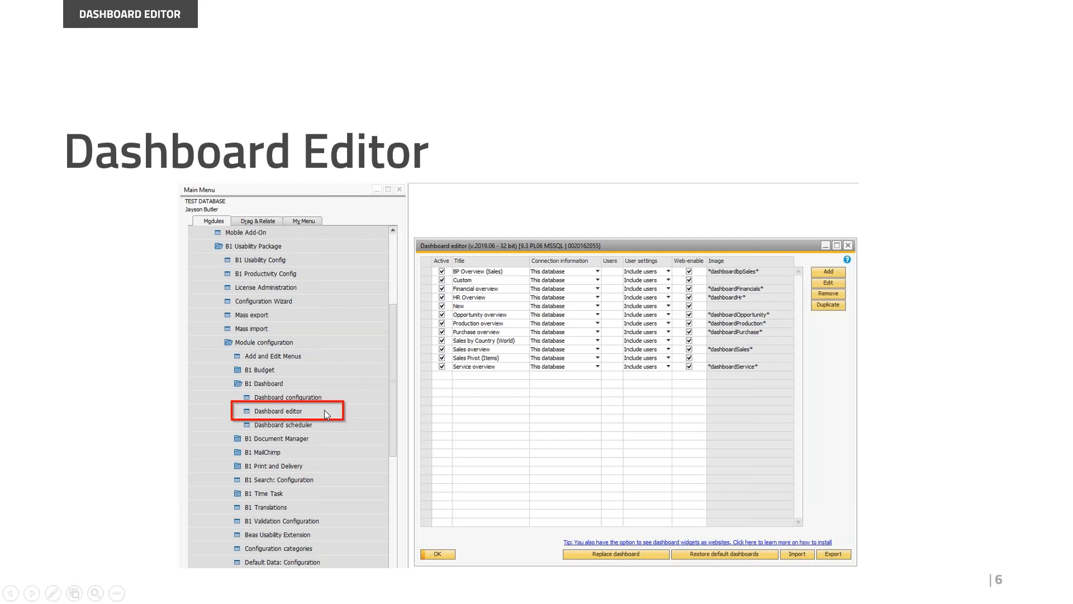
pyautogui.moveTo(169, 369)
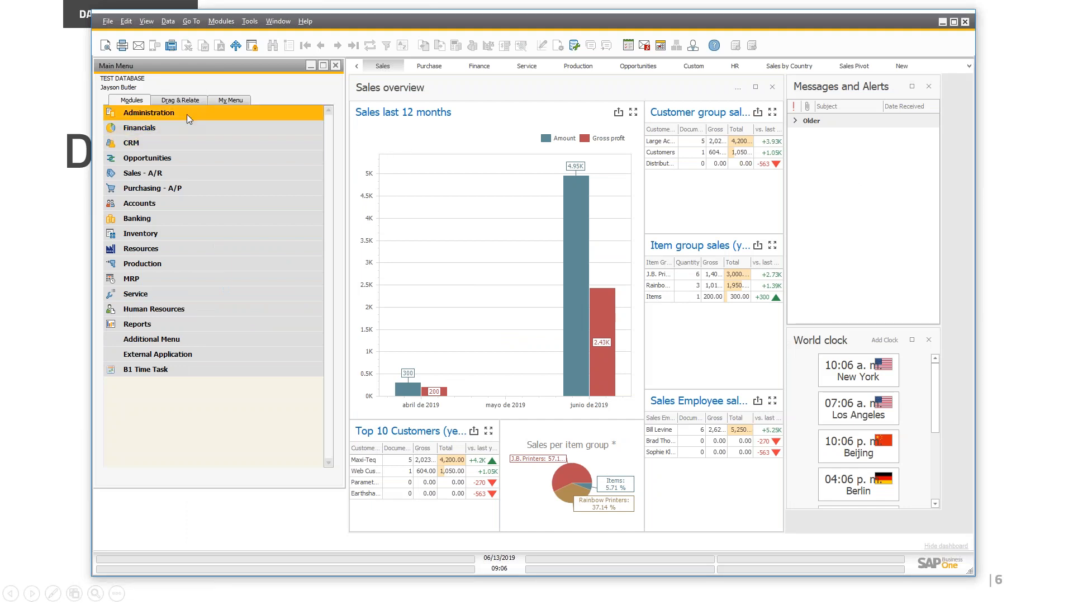
# Go through Administration > Add-Ons > B1 Usability Package to the B1 Dashboard Dashboard editor
pyautogui.click(148, 113)
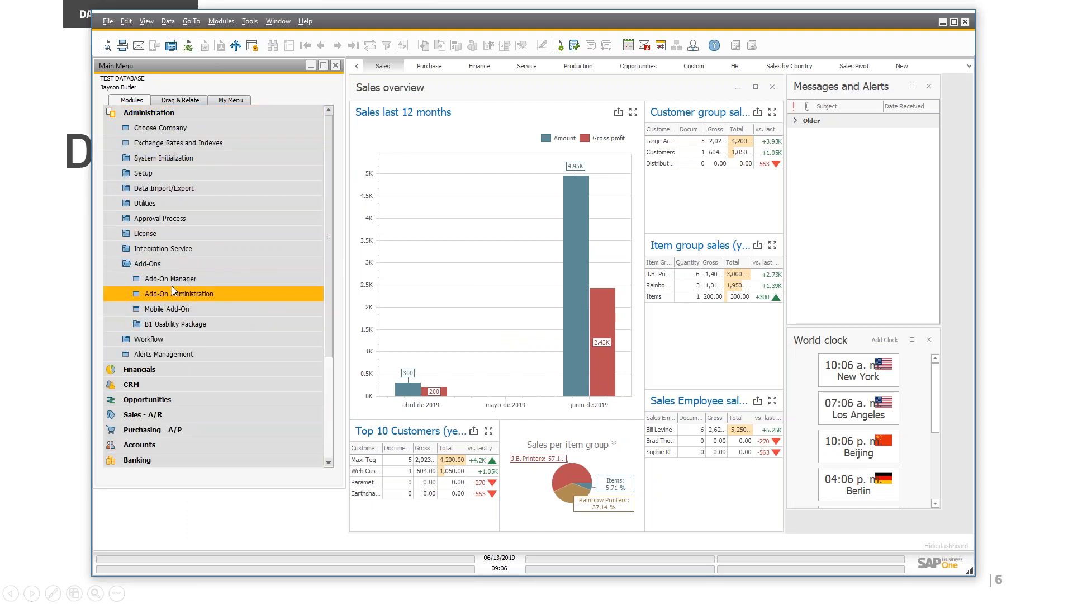
pyautogui.click(174, 323)
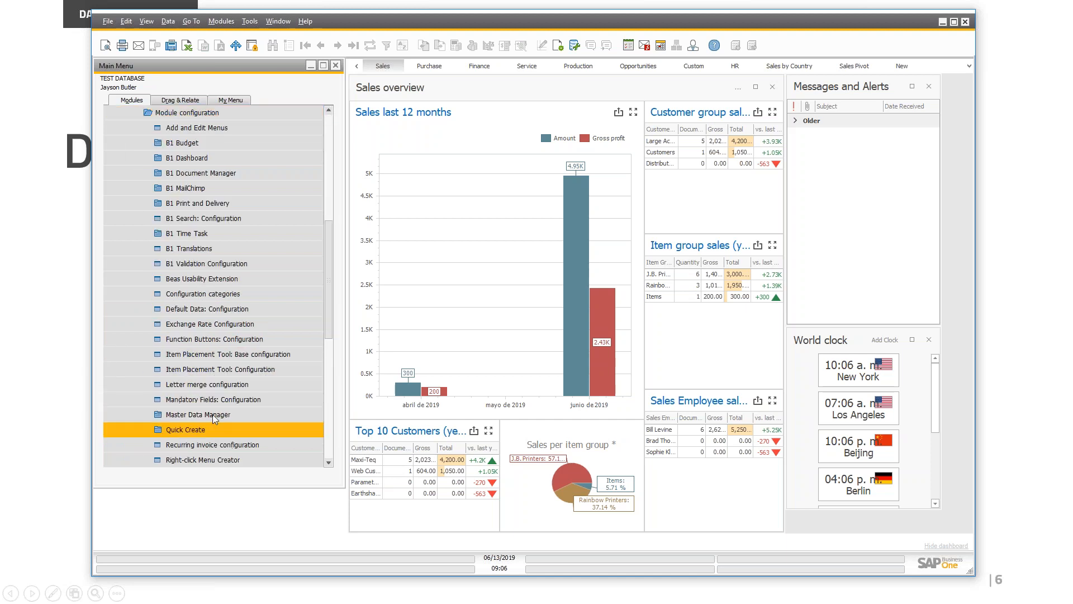
pyautogui.click(189, 143)
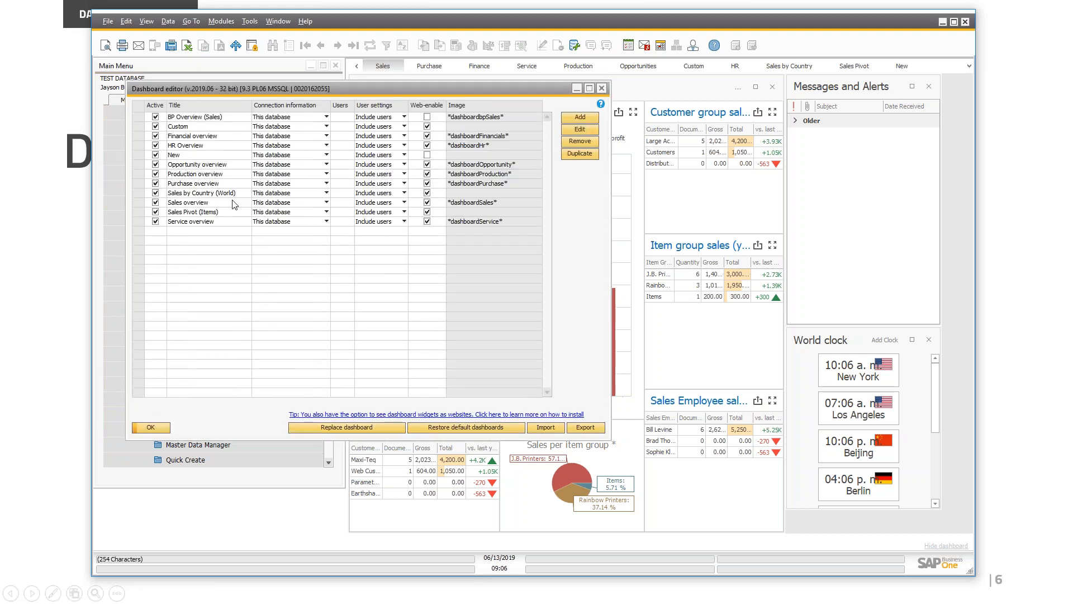
pyautogui.moveTo(129, 171)
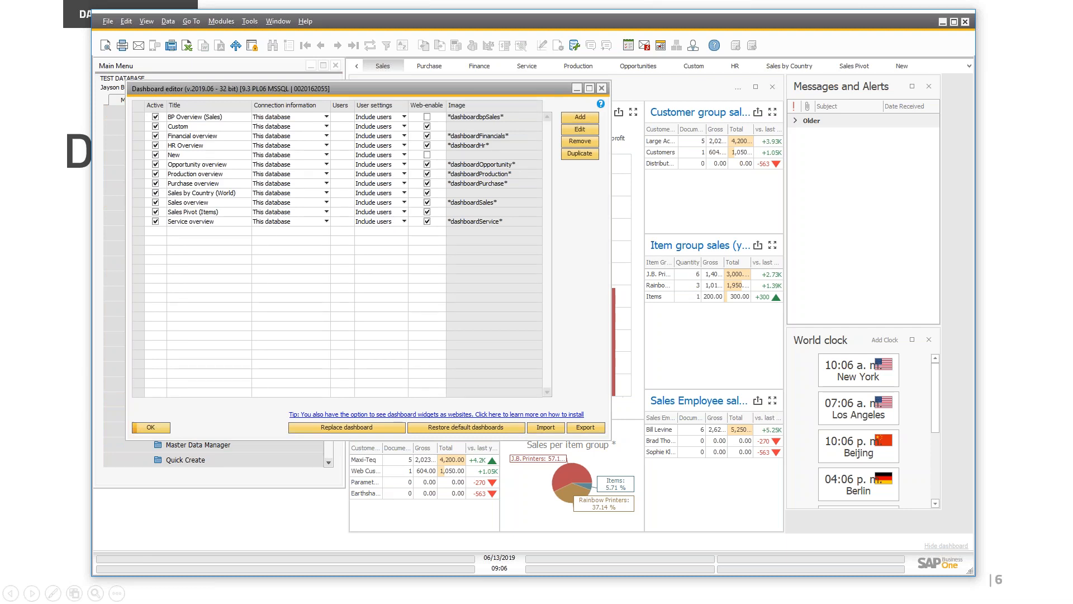
pyautogui.moveTo(293, 346)
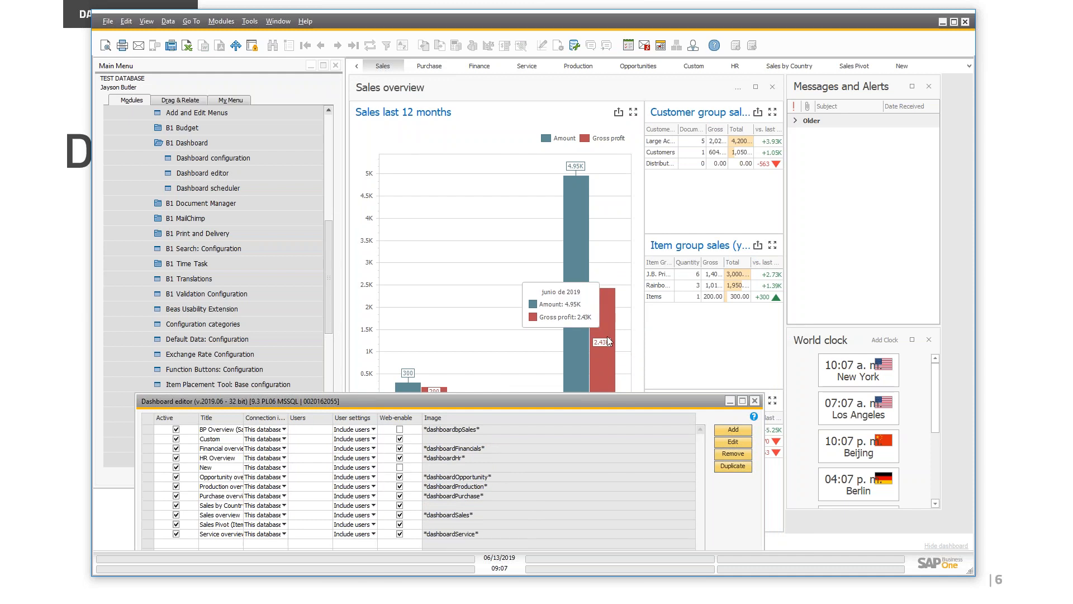
pyautogui.moveTo(599, 363)
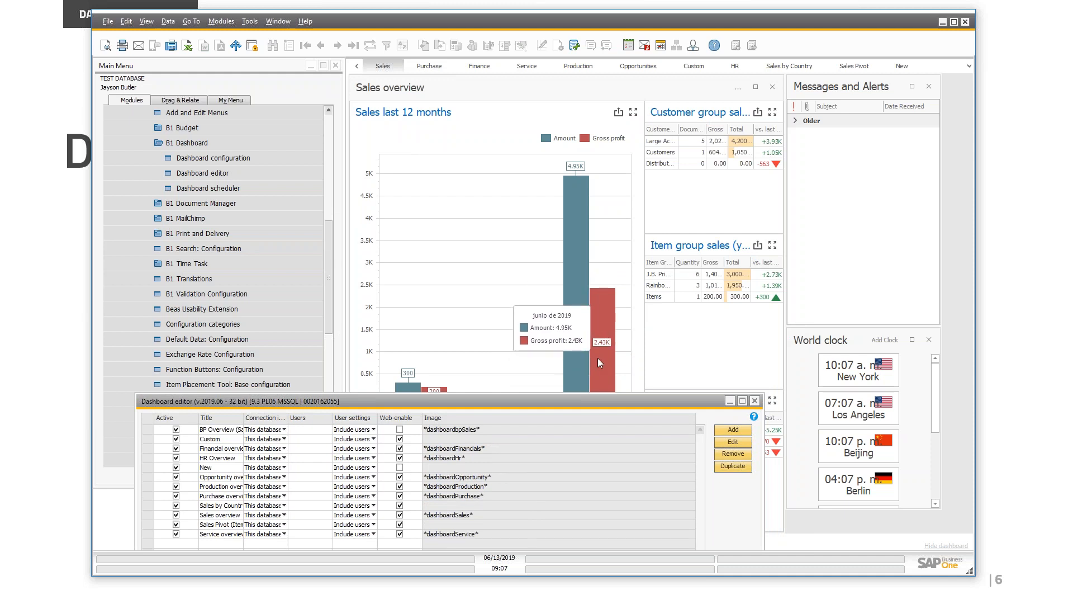
pyautogui.moveTo(427, 406)
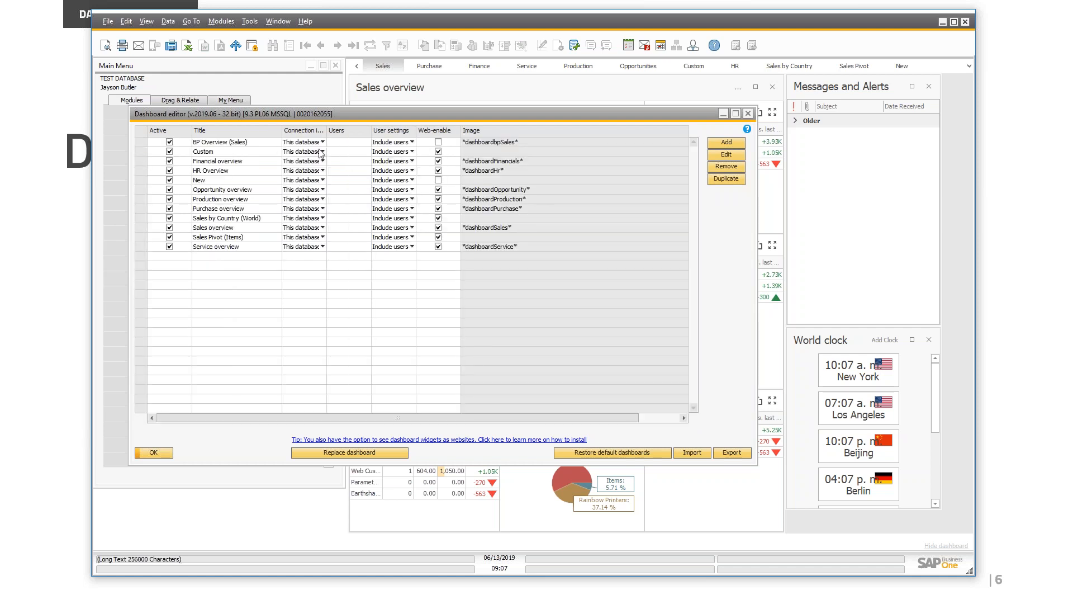
pyautogui.moveTo(322, 140)
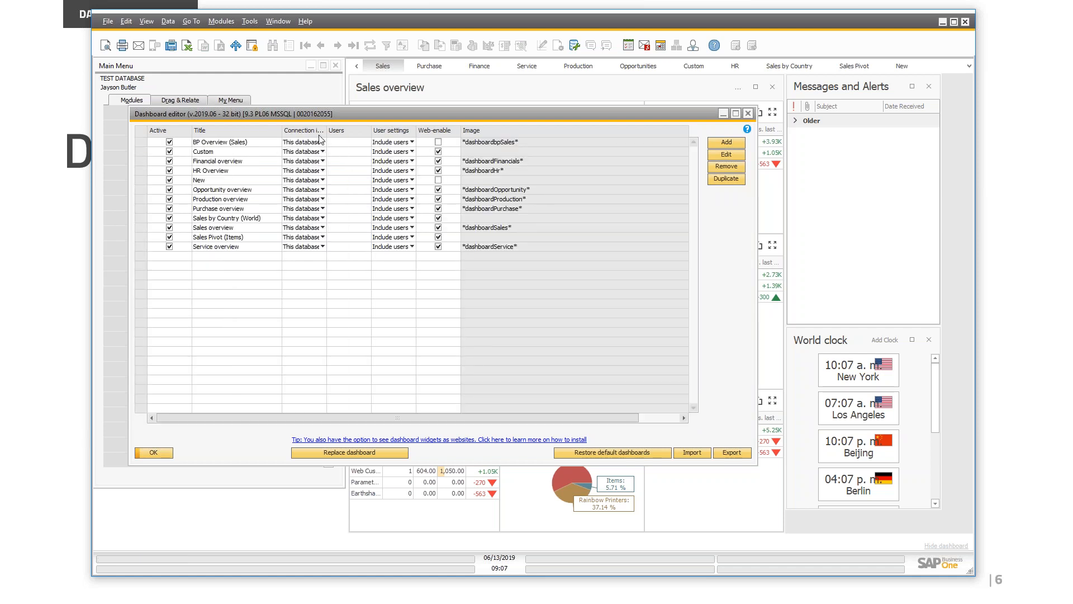
# Browse the BP Overview (Sales) user list and close it without choosing anyone
pyautogui.click(322, 151)
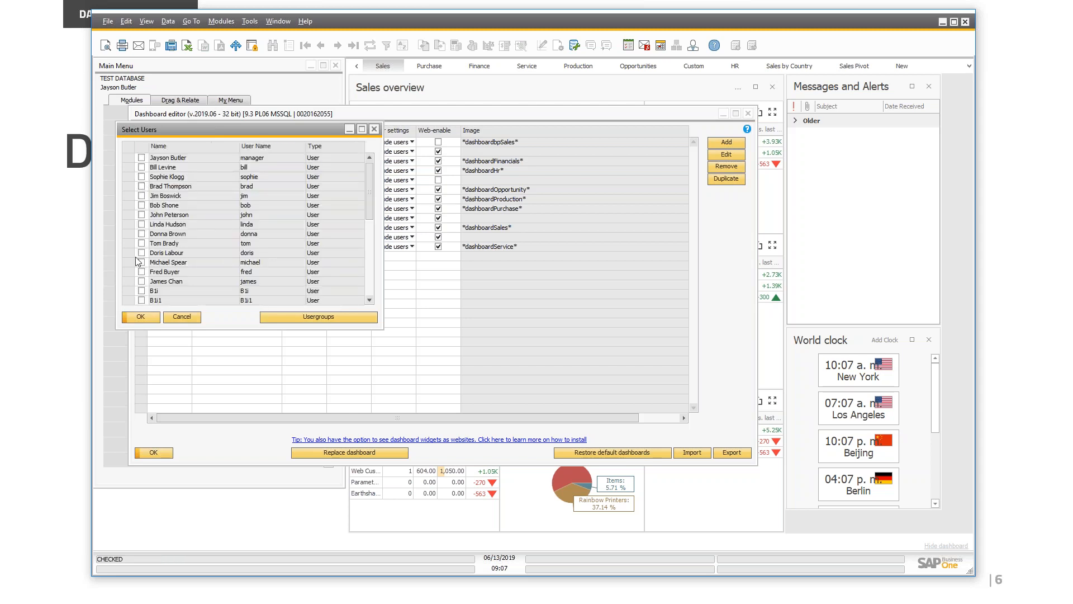
pyautogui.scroll(-3)
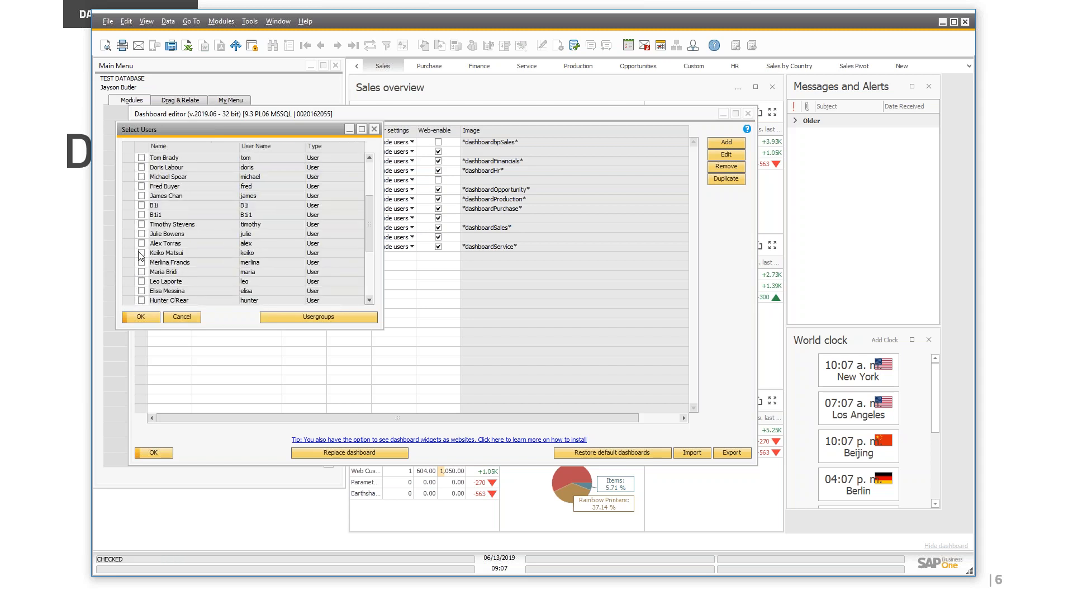
pyautogui.scroll(3)
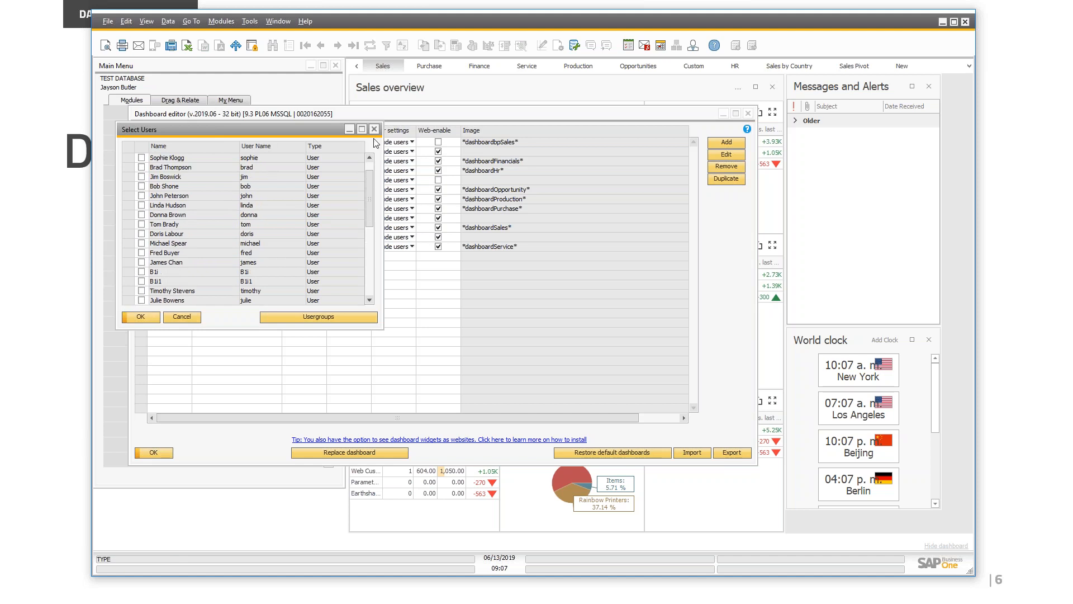
pyautogui.click(181, 316)
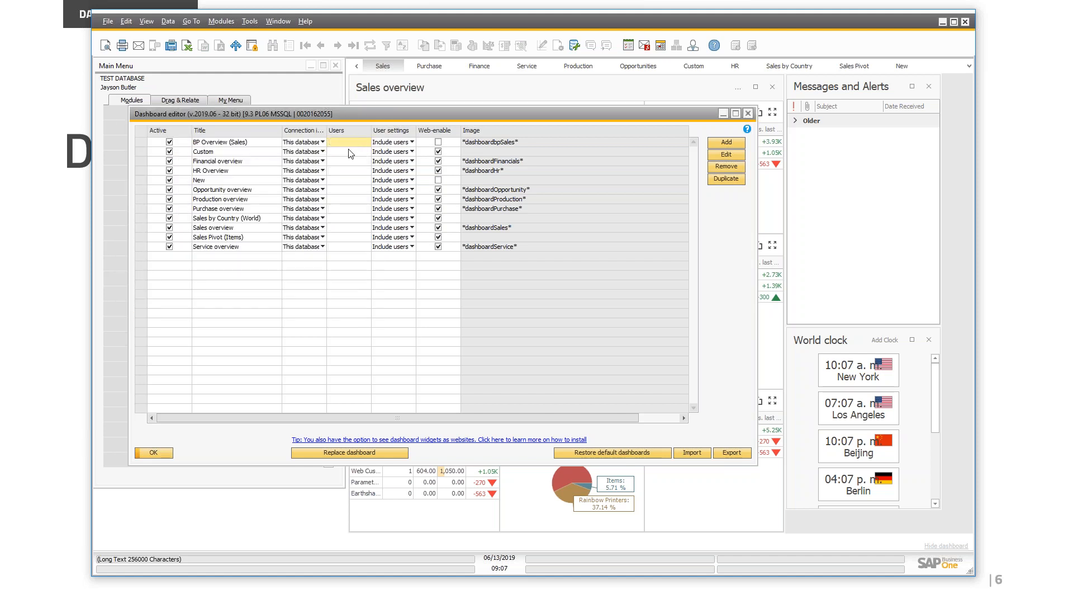
# Set the New dashboard's user settings to Exclude users and exclude the manager user
pyautogui.click(349, 227)
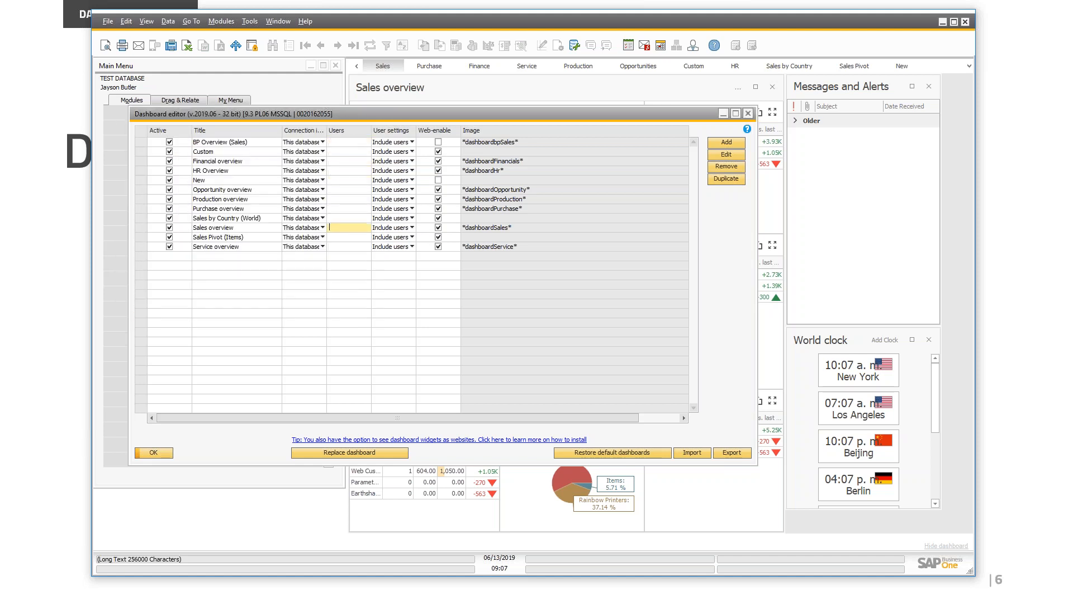
pyautogui.click(349, 190)
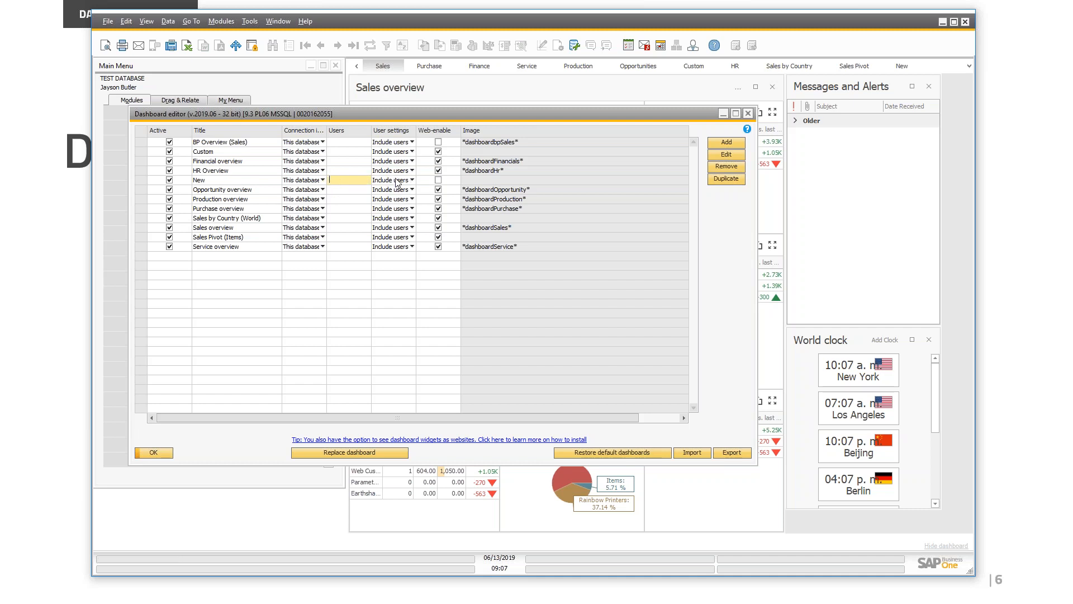
pyautogui.click(411, 180)
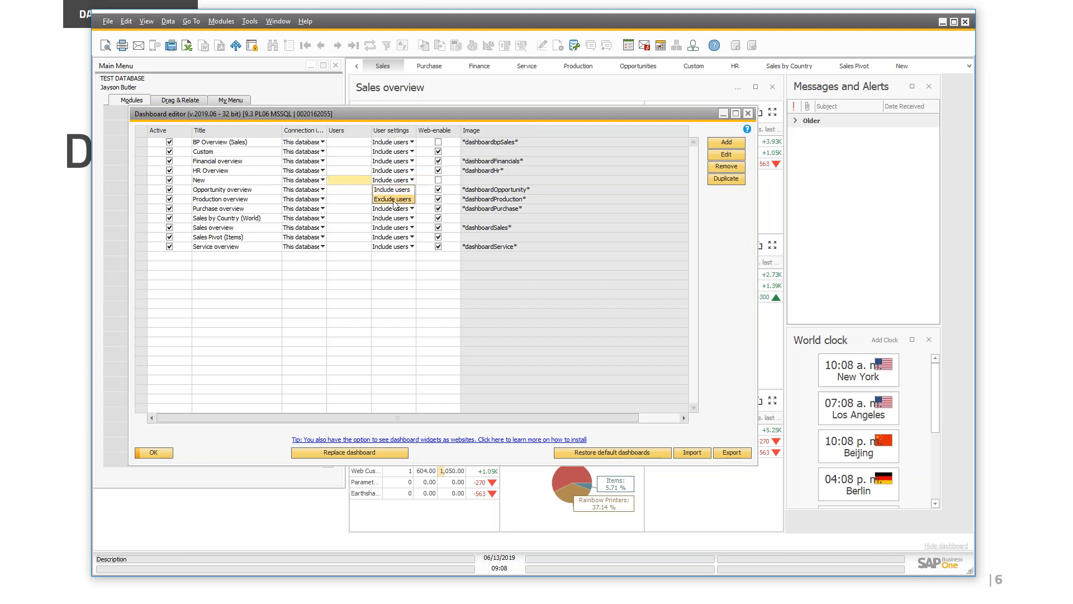
pyautogui.click(393, 198)
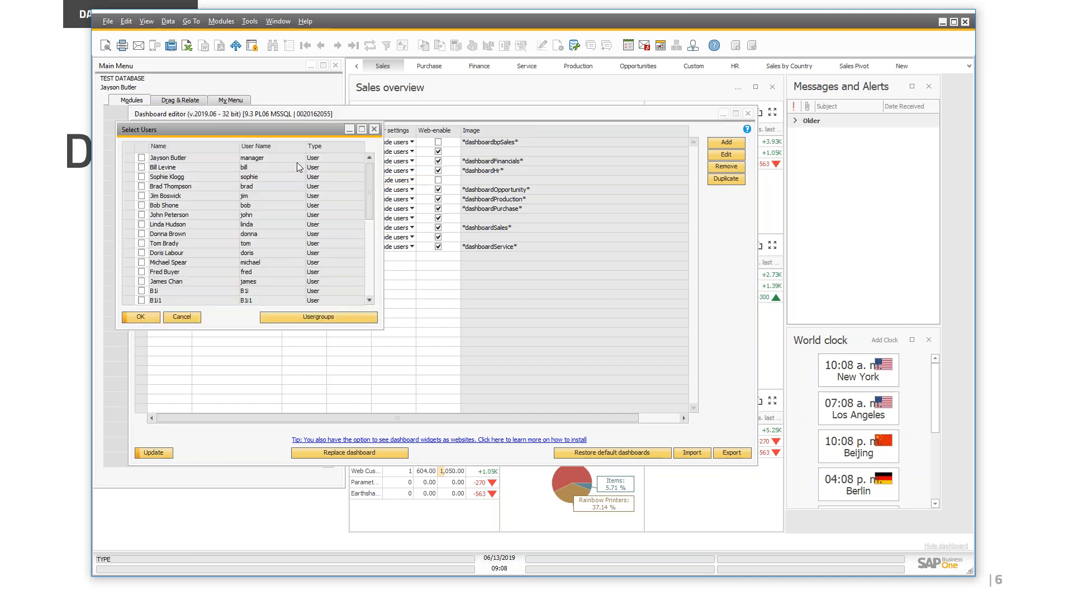
pyautogui.click(141, 157)
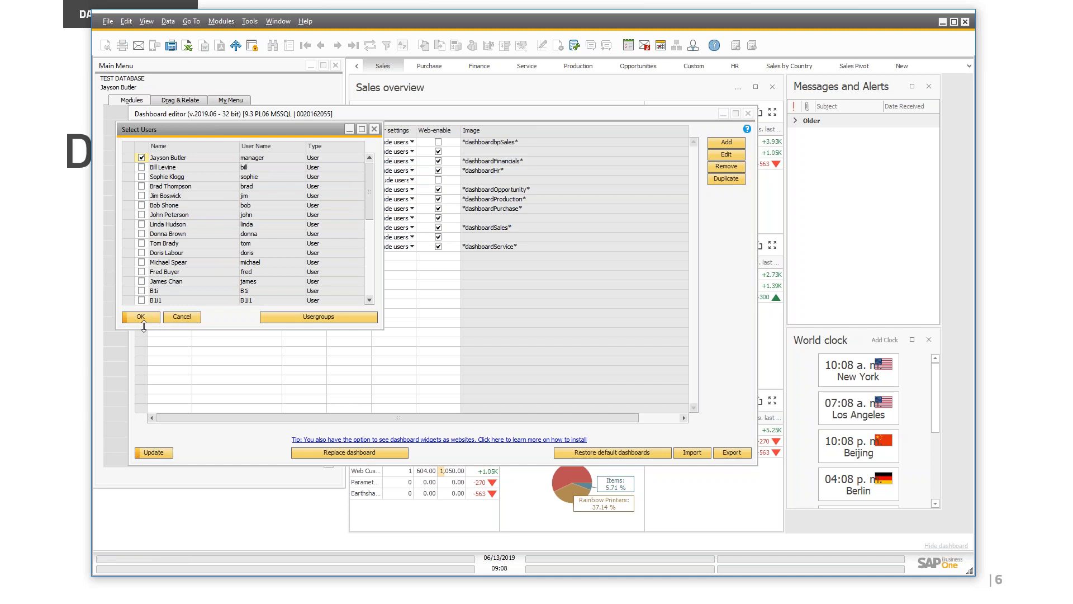
pyautogui.click(140, 316)
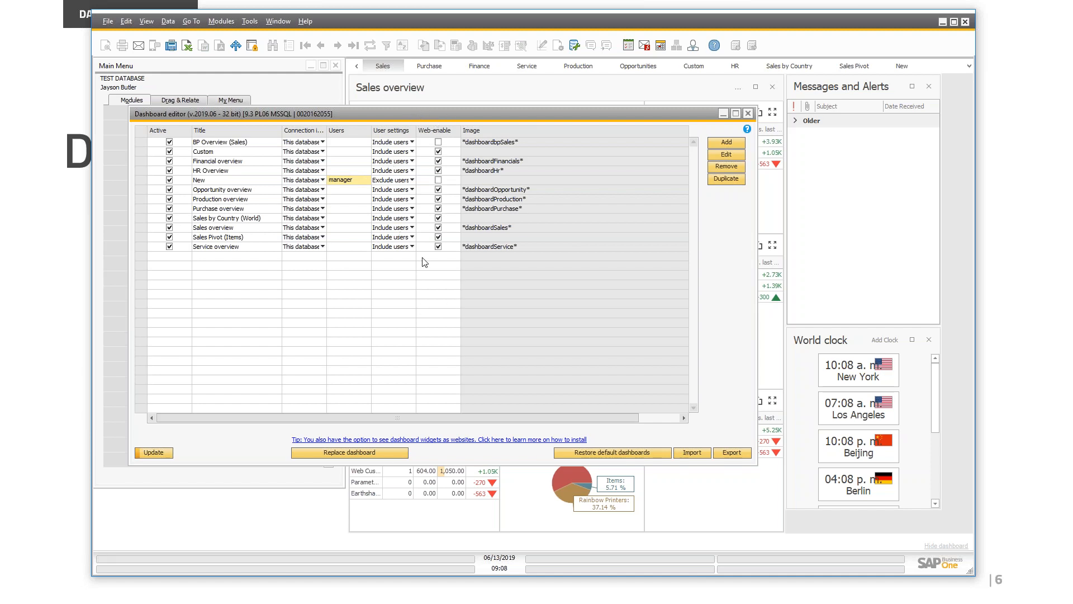
pyautogui.moveTo(400, 104)
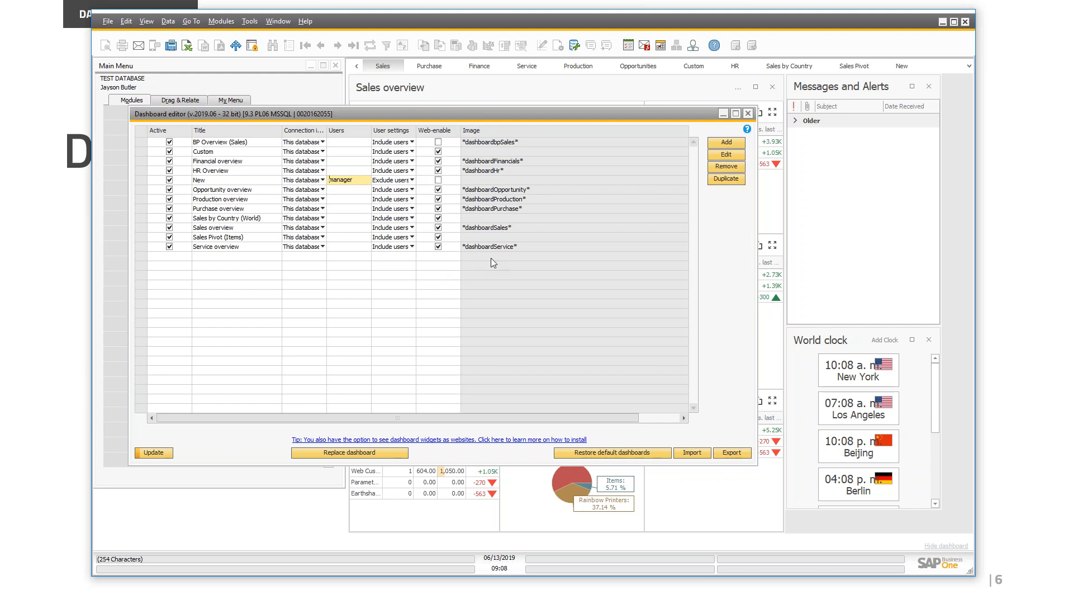
pyautogui.moveTo(486, 268)
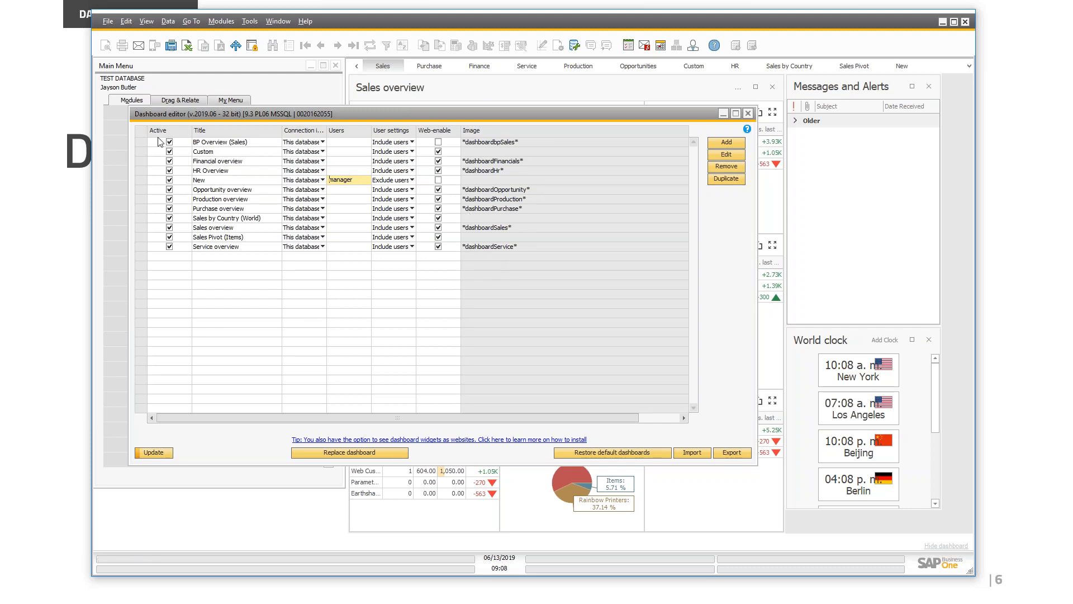
pyautogui.click(157, 141)
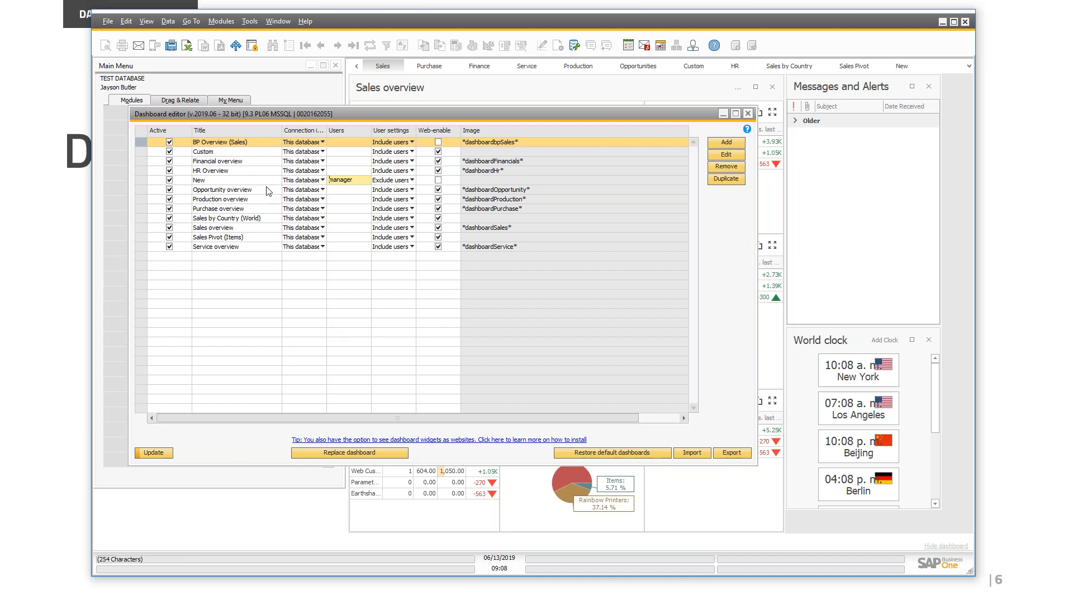
pyautogui.moveTo(989, 86)
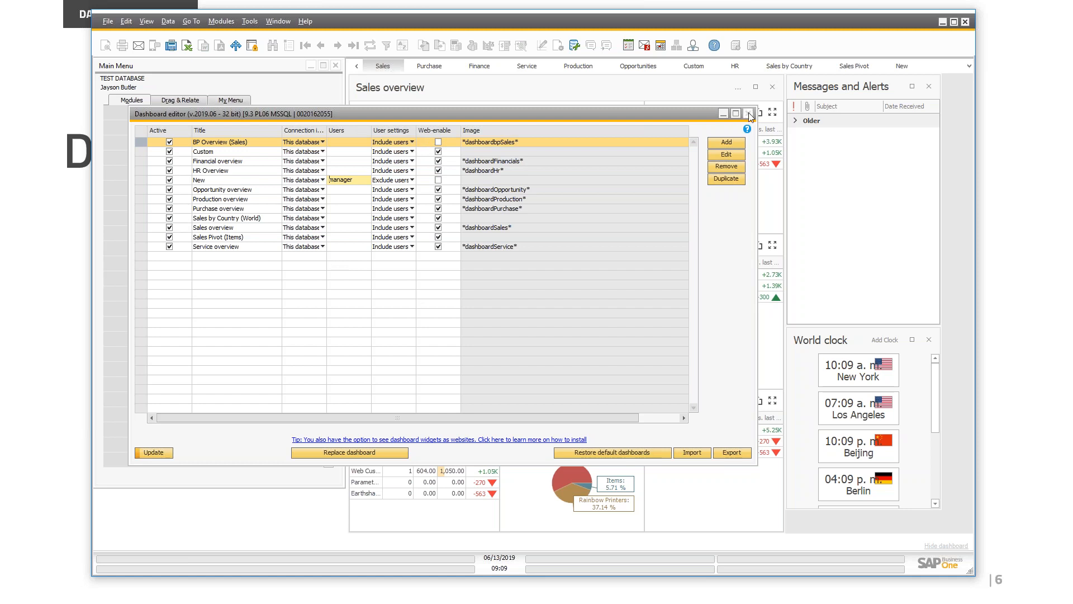
pyautogui.moveTo(750, 113)
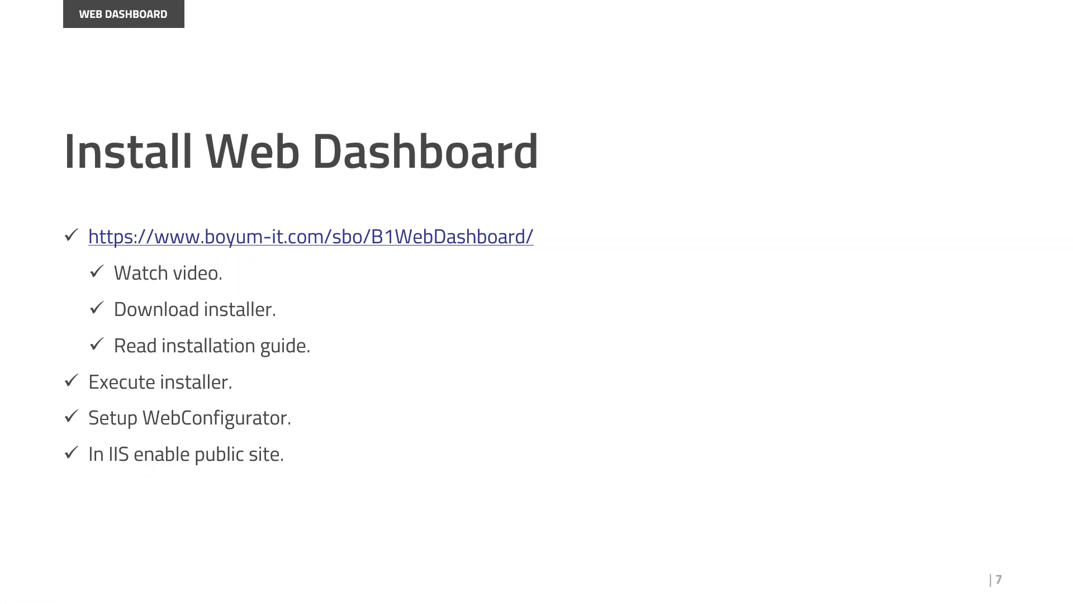
pyautogui.moveTo(113, 239)
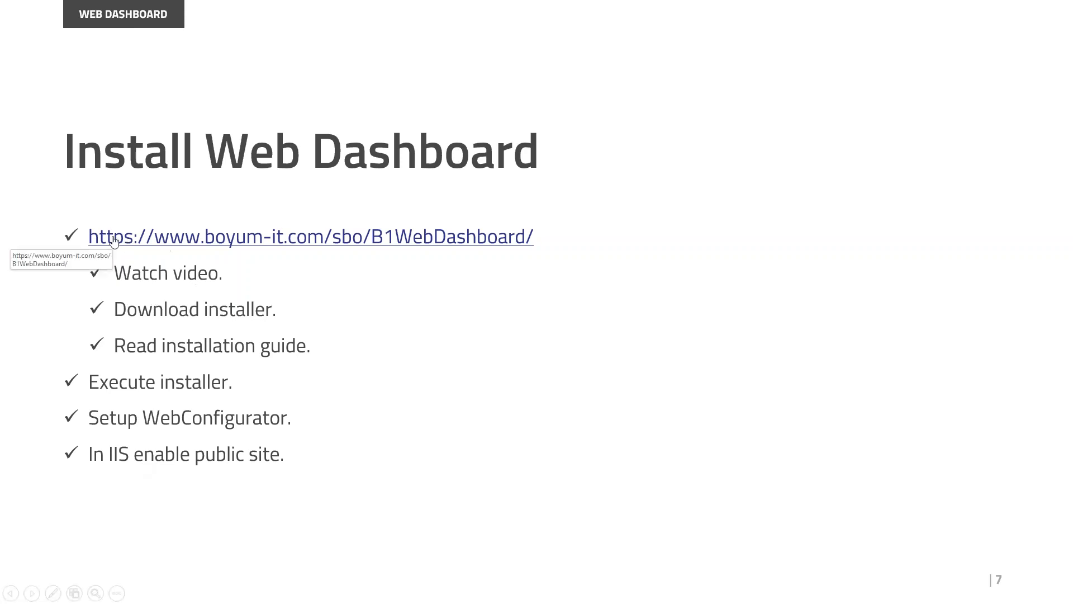
pyautogui.moveTo(458, 341)
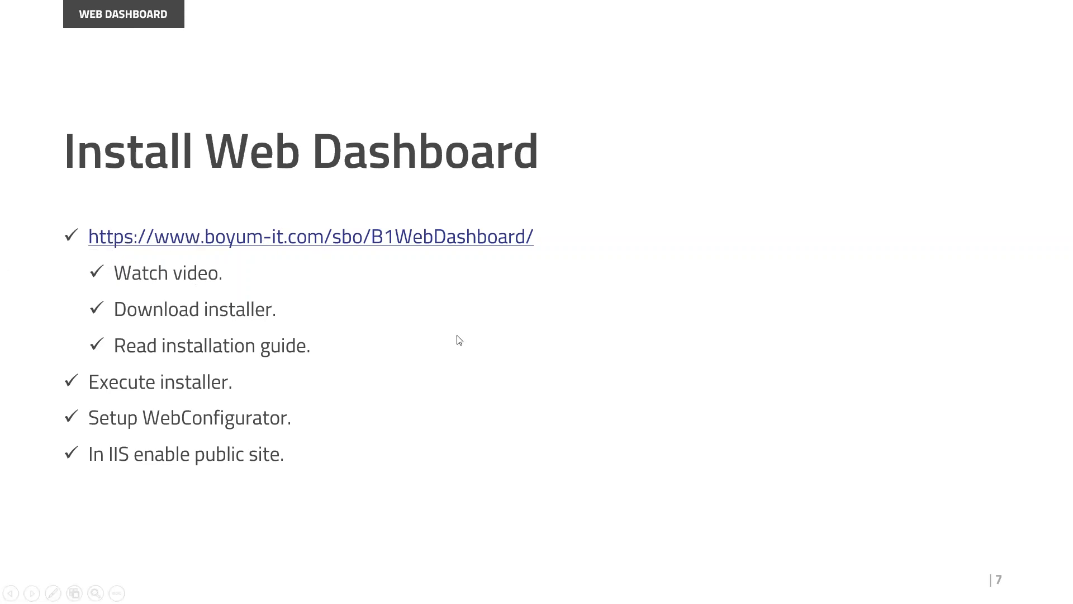
pyautogui.moveTo(226, 476)
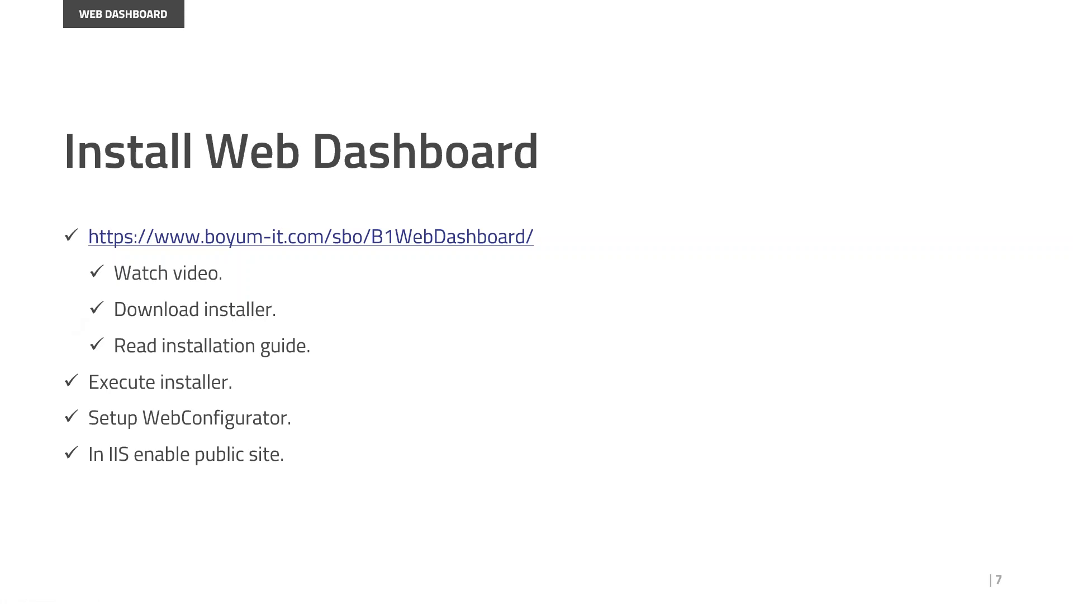
# Follow the boyum-it.com/sbo/B1WebDashboard link on the Install Web Dashboard slide
pyautogui.click(309, 236)
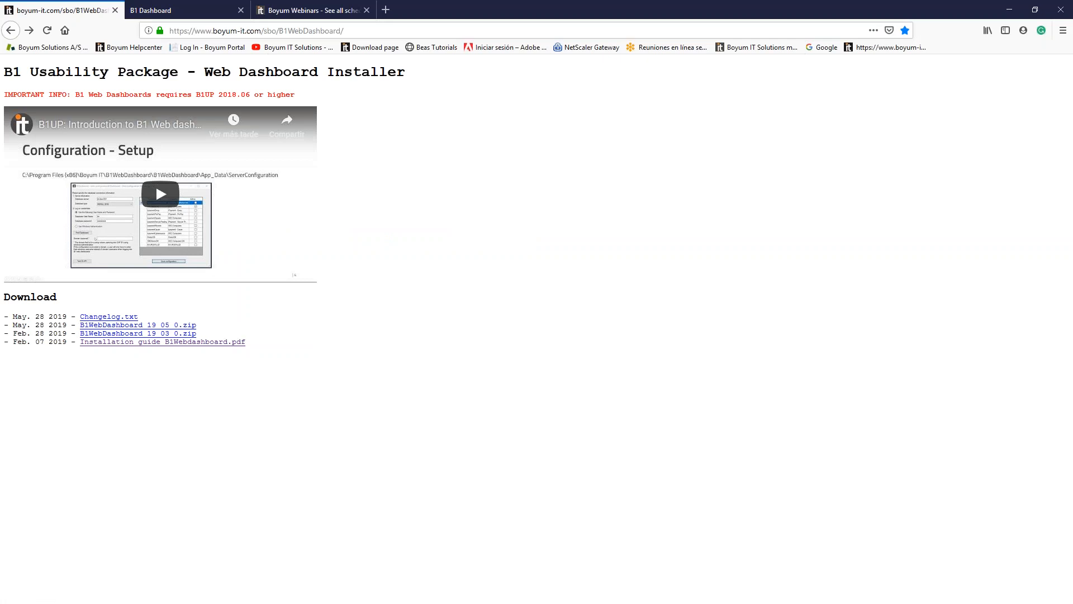
pyautogui.moveTo(240, 518)
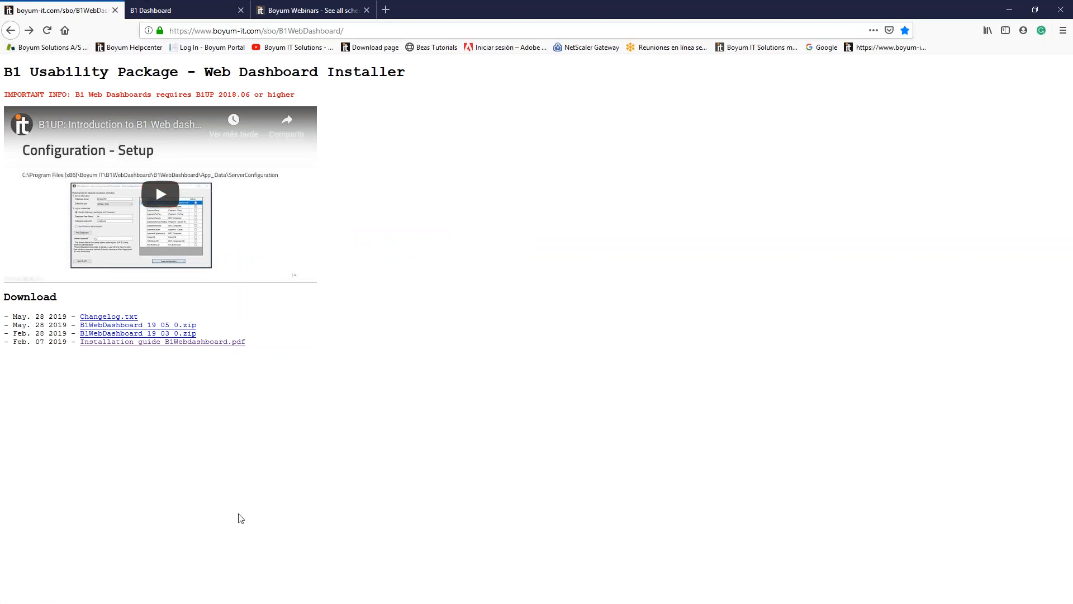
pyautogui.moveTo(50, 66)
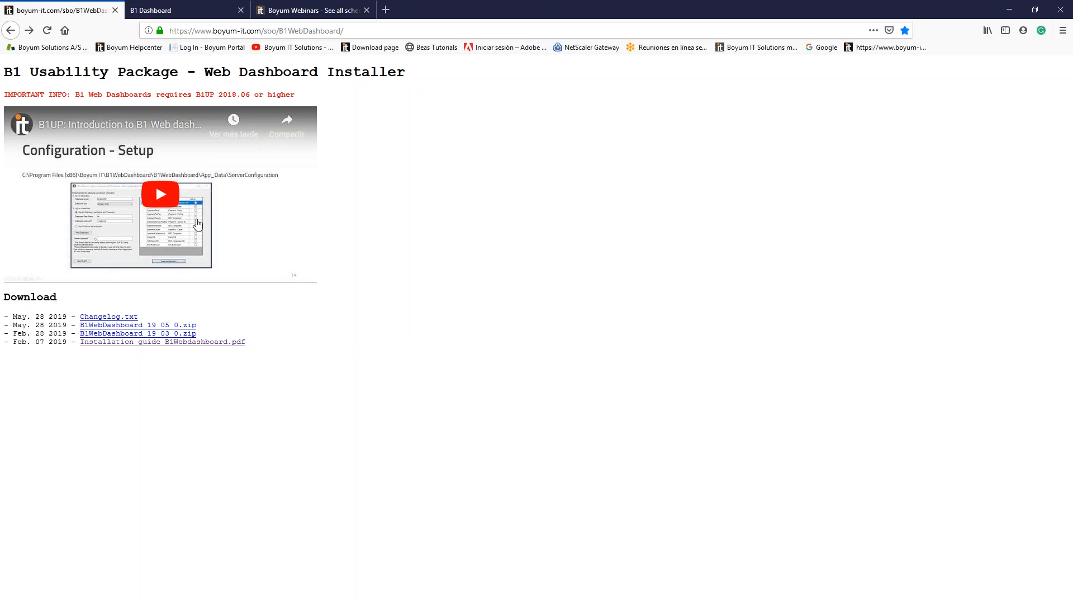
pyautogui.moveTo(222, 236)
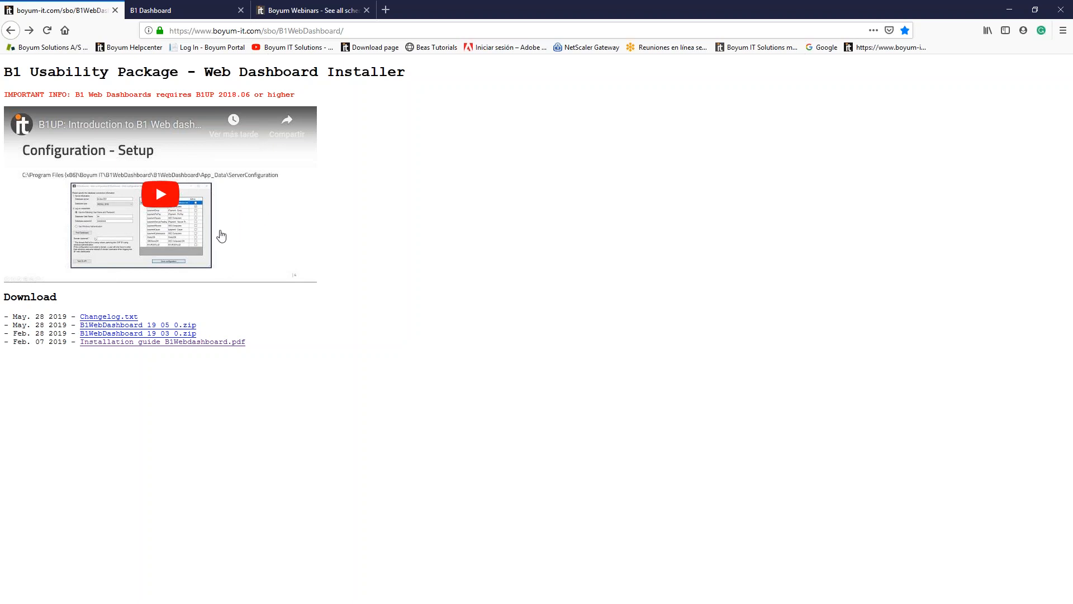
pyautogui.moveTo(139, 227)
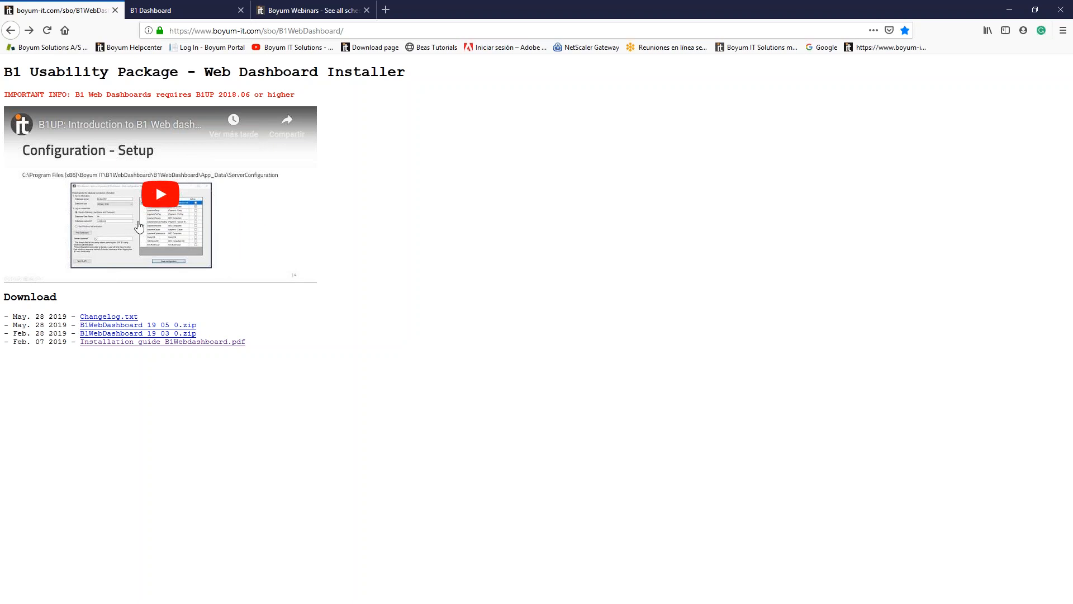
pyautogui.moveTo(108, 315)
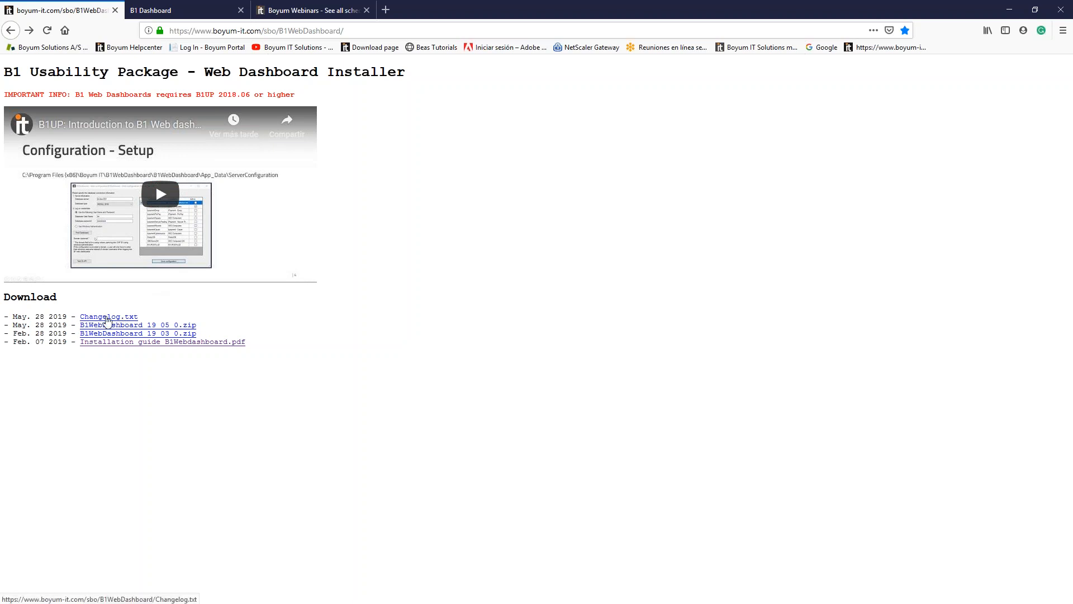
pyautogui.moveTo(192, 325)
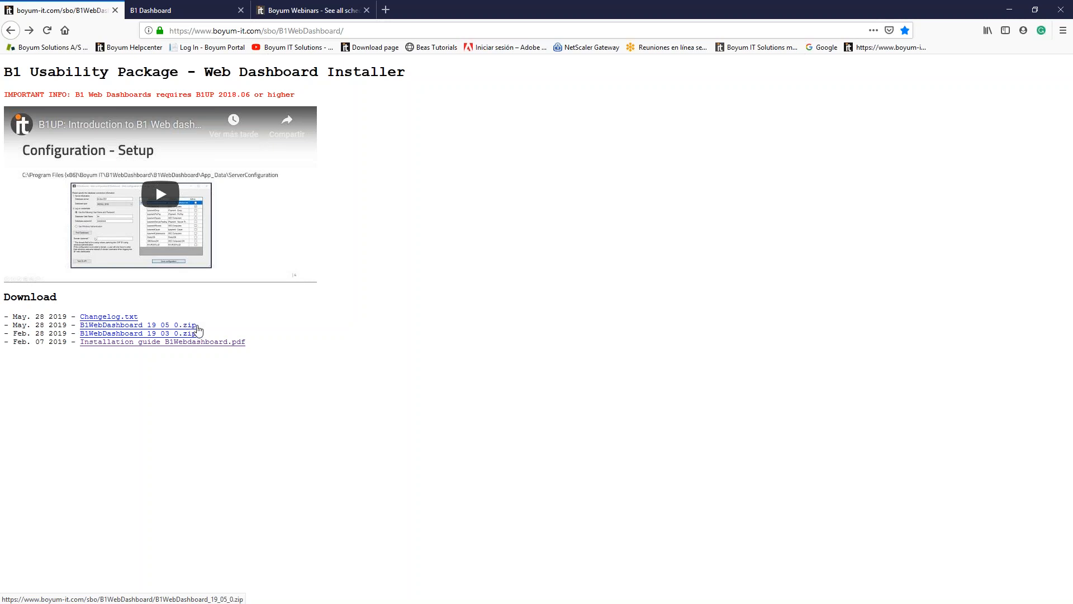
pyautogui.moveTo(105, 351)
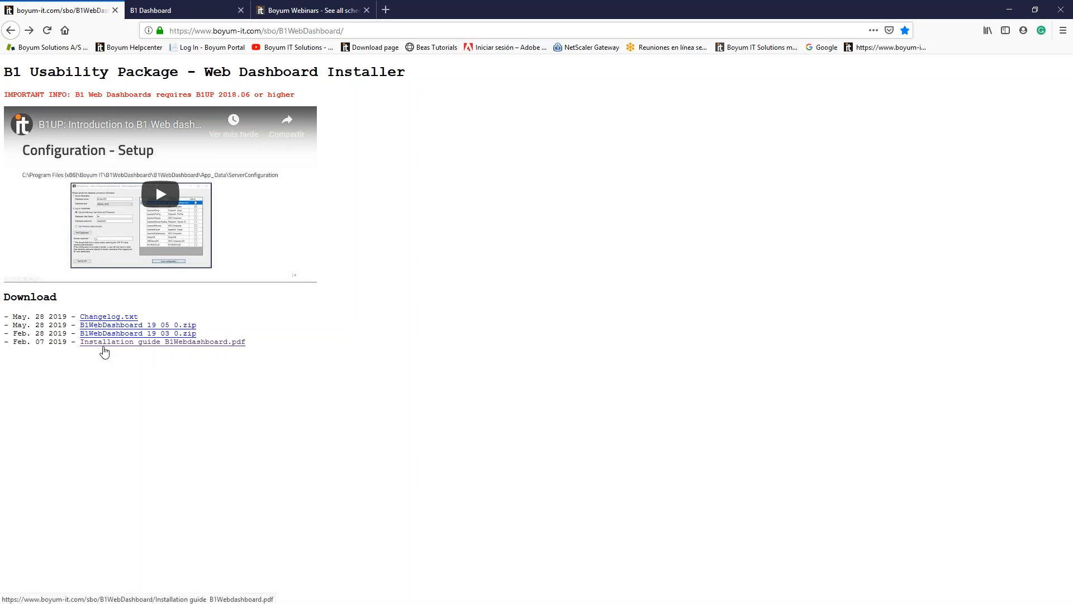
pyautogui.moveTo(215, 348)
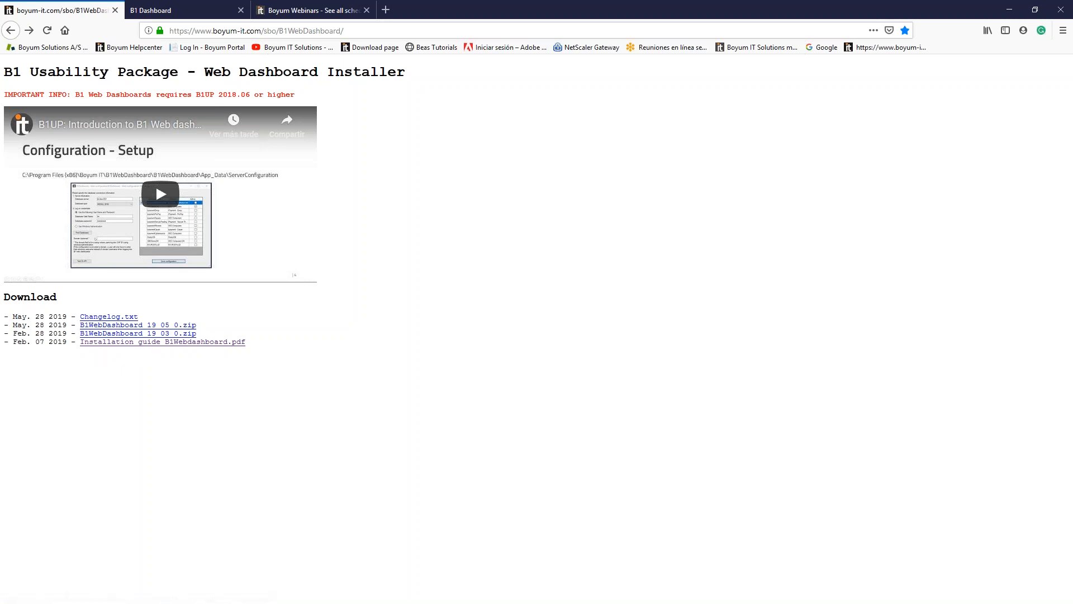
pyautogui.moveTo(142, 334)
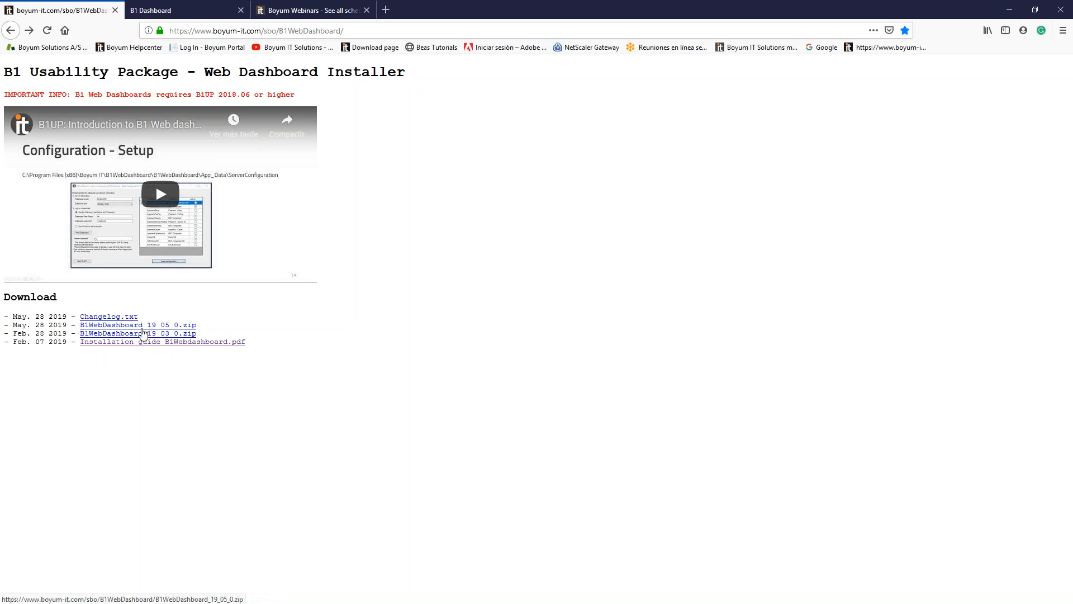
pyautogui.moveTo(192, 331)
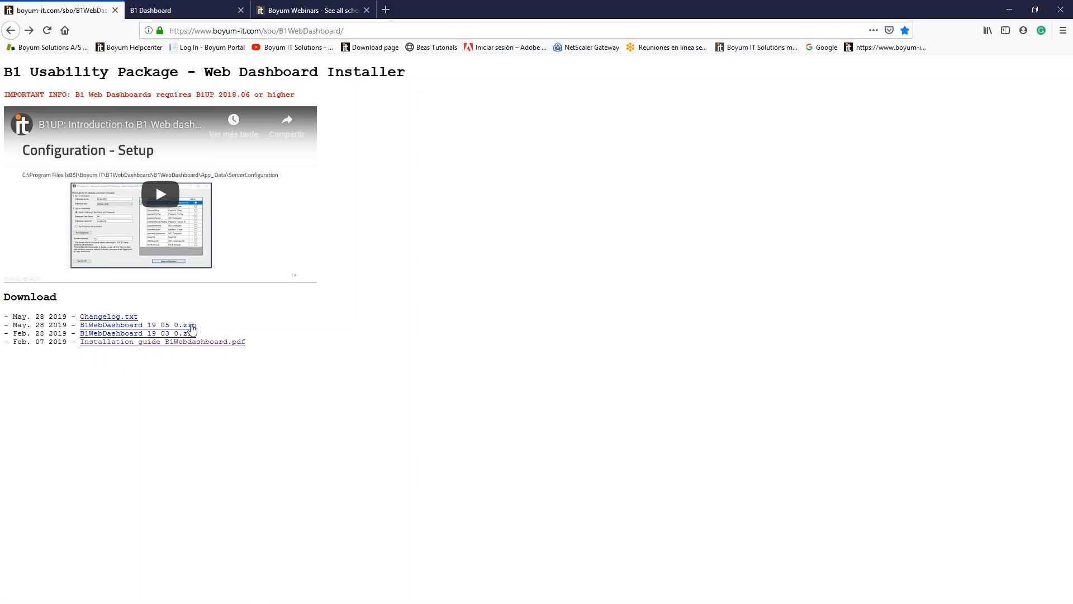
pyautogui.moveTo(162, 345)
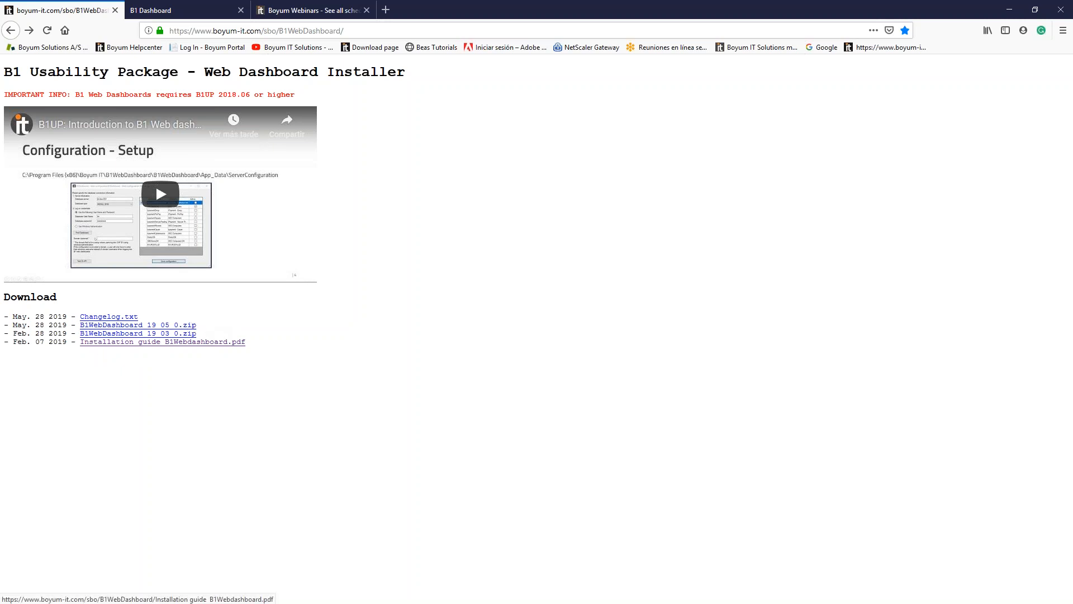
# Open the Installation guide B1Webdashboard.pdf from the installer download page
pyautogui.click(162, 342)
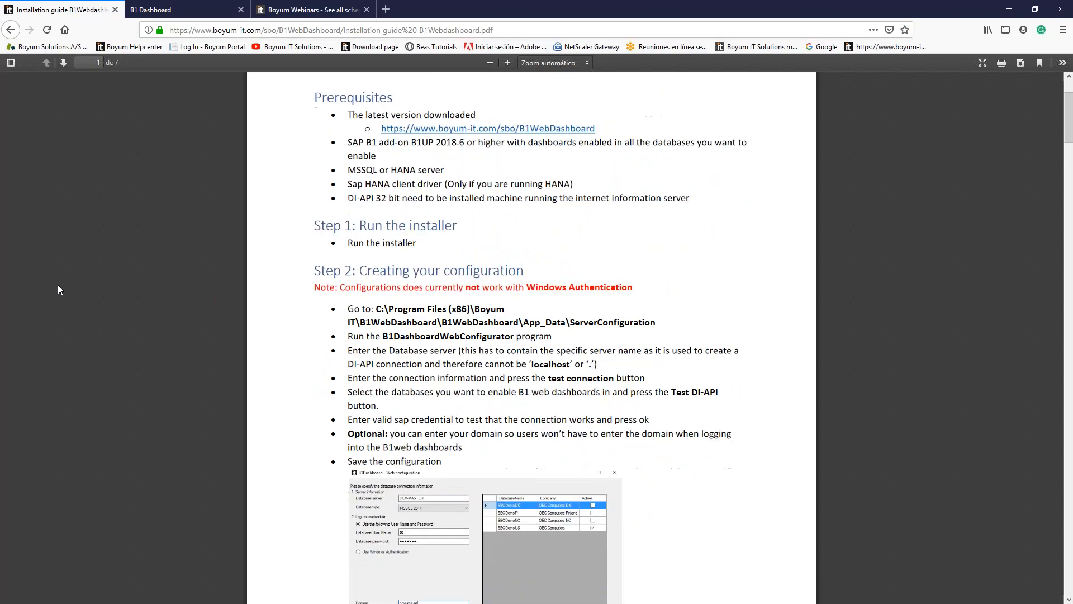
# Scroll the installation guide down to Step 2: Creating your configuration
pyautogui.scroll(3)
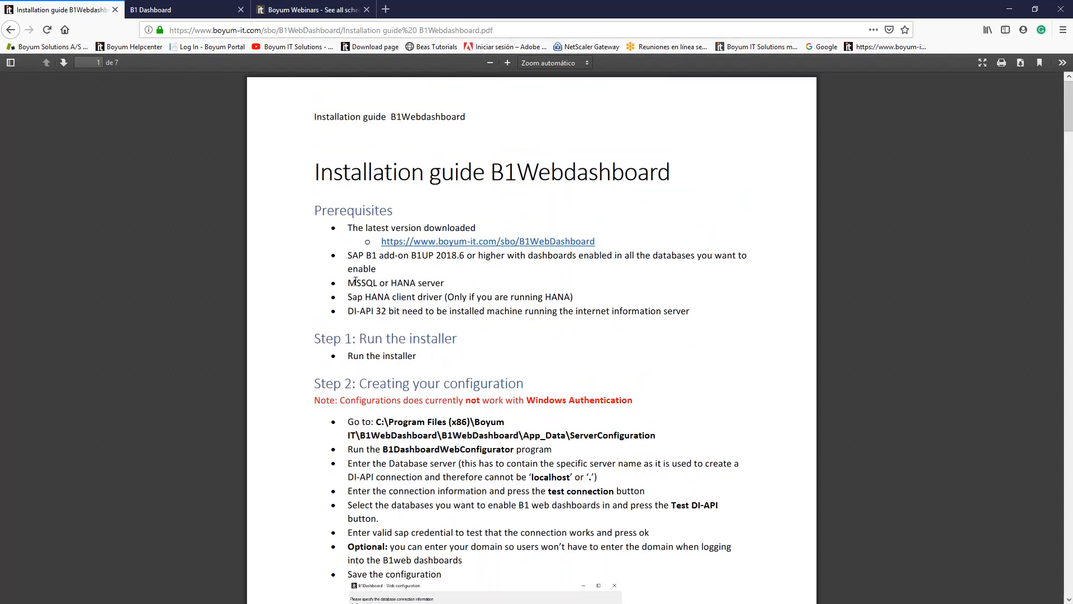
pyautogui.moveTo(296, 299)
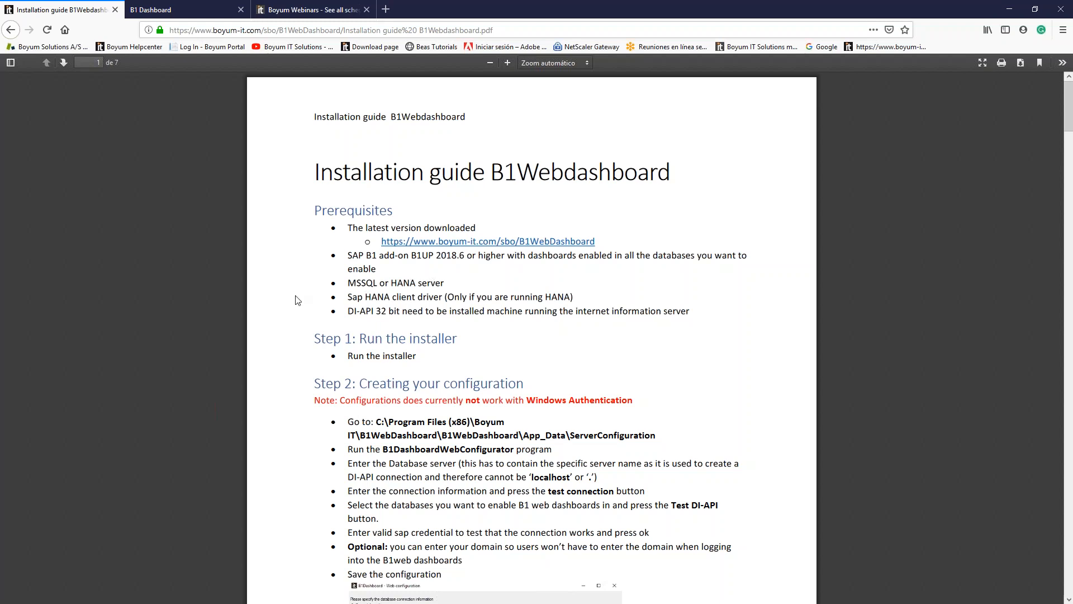
pyautogui.moveTo(278, 285)
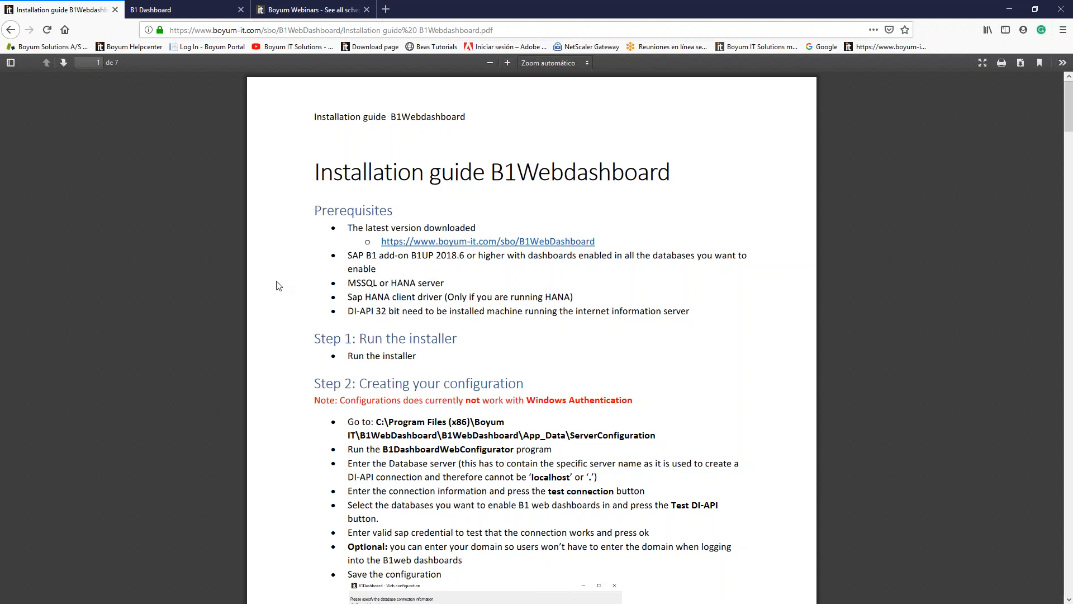
pyautogui.moveTo(338, 335)
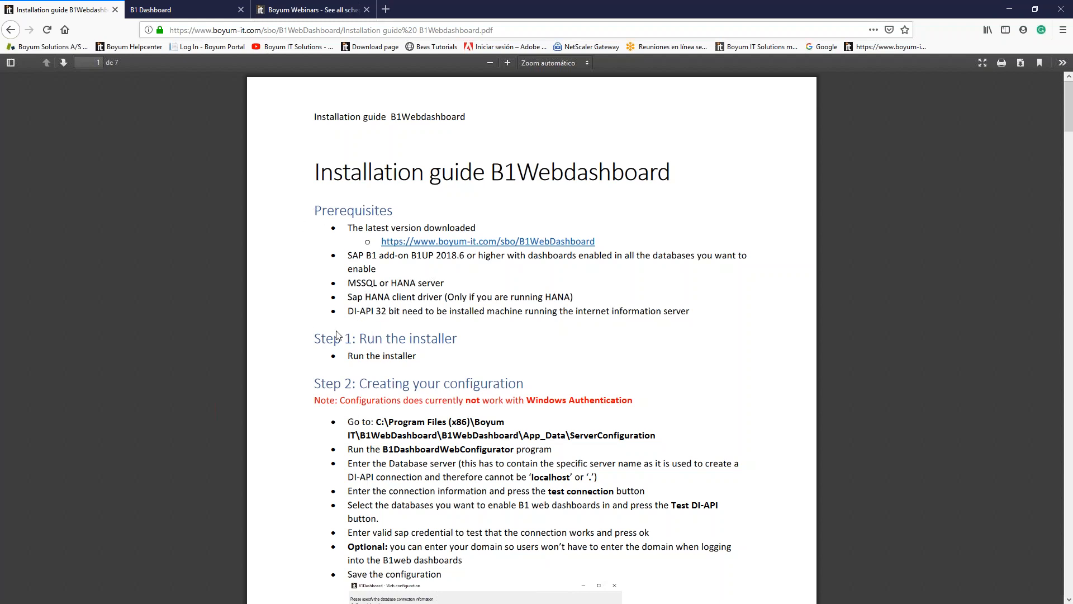
pyautogui.moveTo(352, 314)
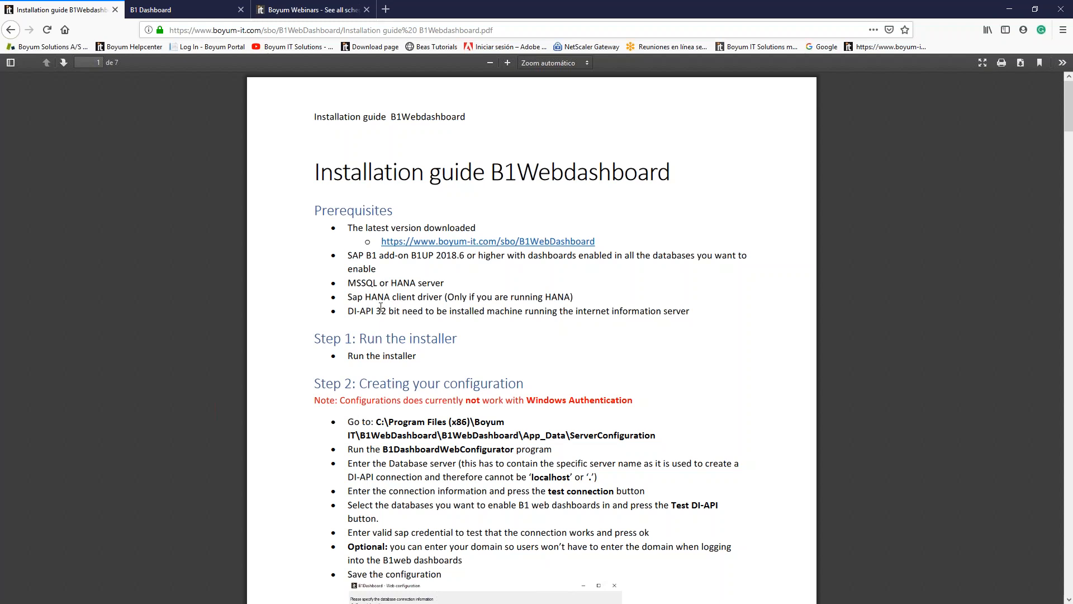
pyautogui.moveTo(295, 325)
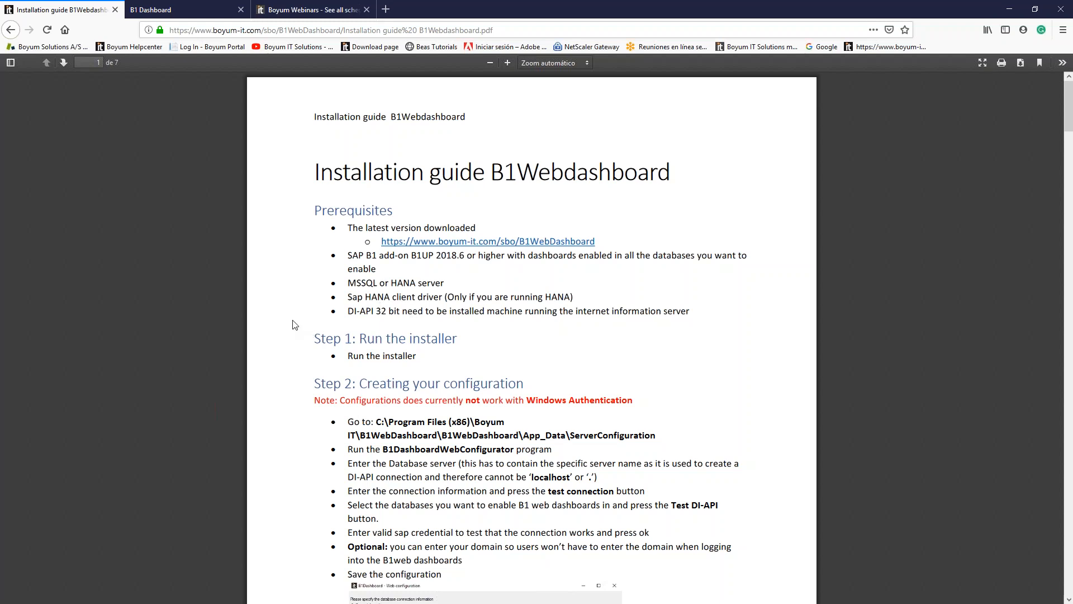
pyautogui.scroll(-3)
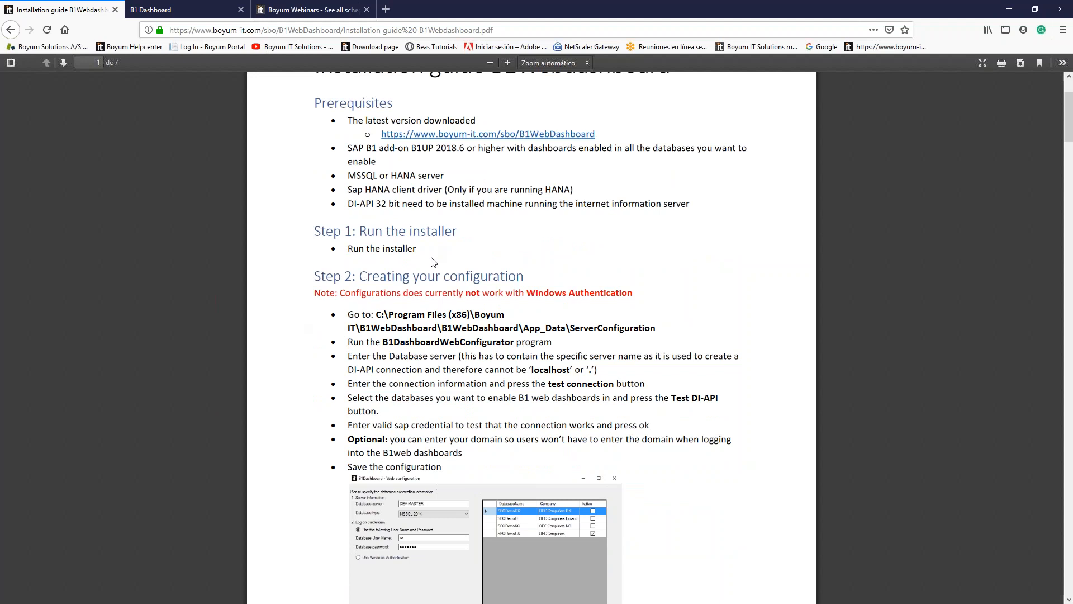
pyautogui.moveTo(426, 255)
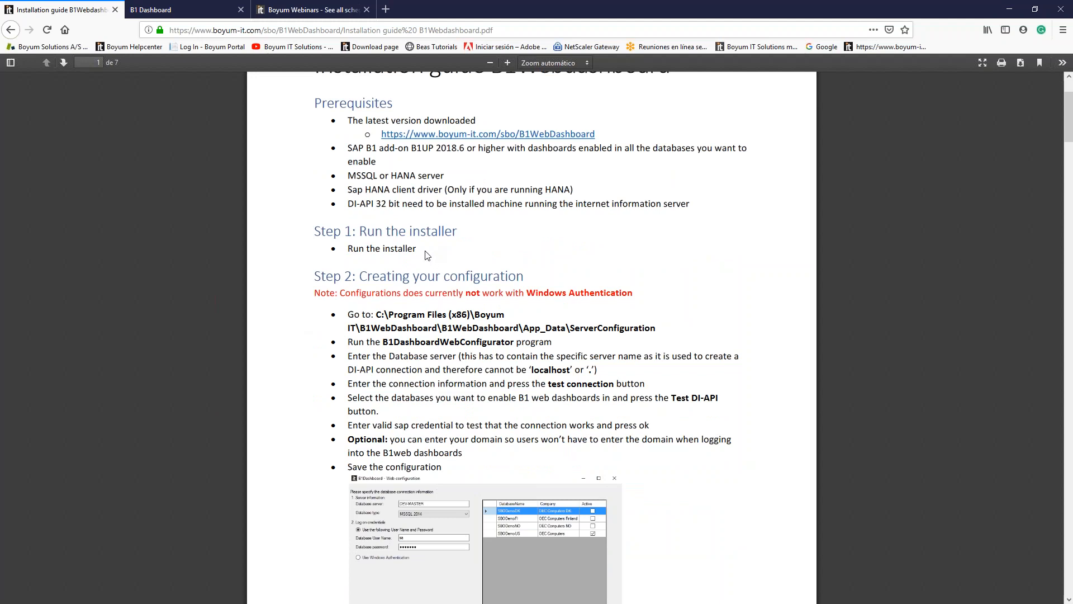
pyautogui.scroll(-3)
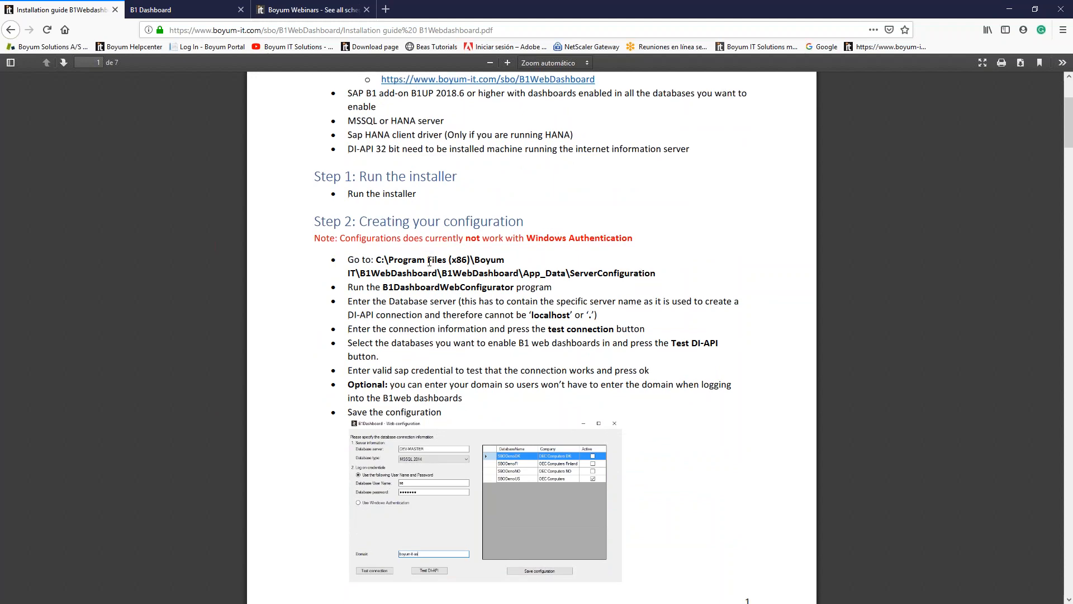
pyautogui.scroll(-3)
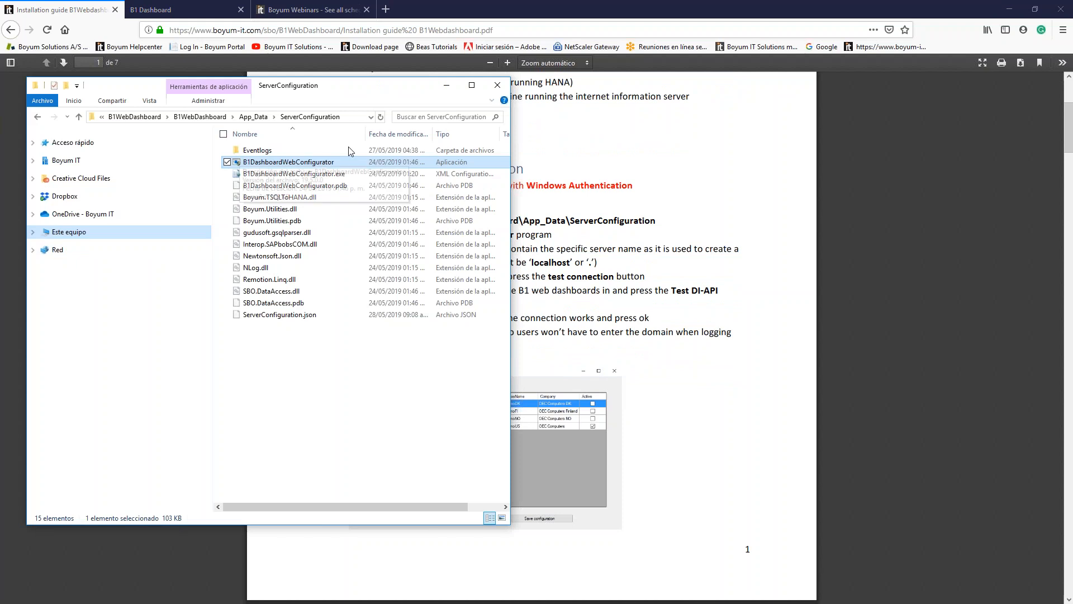
pyautogui.moveTo(663, 232)
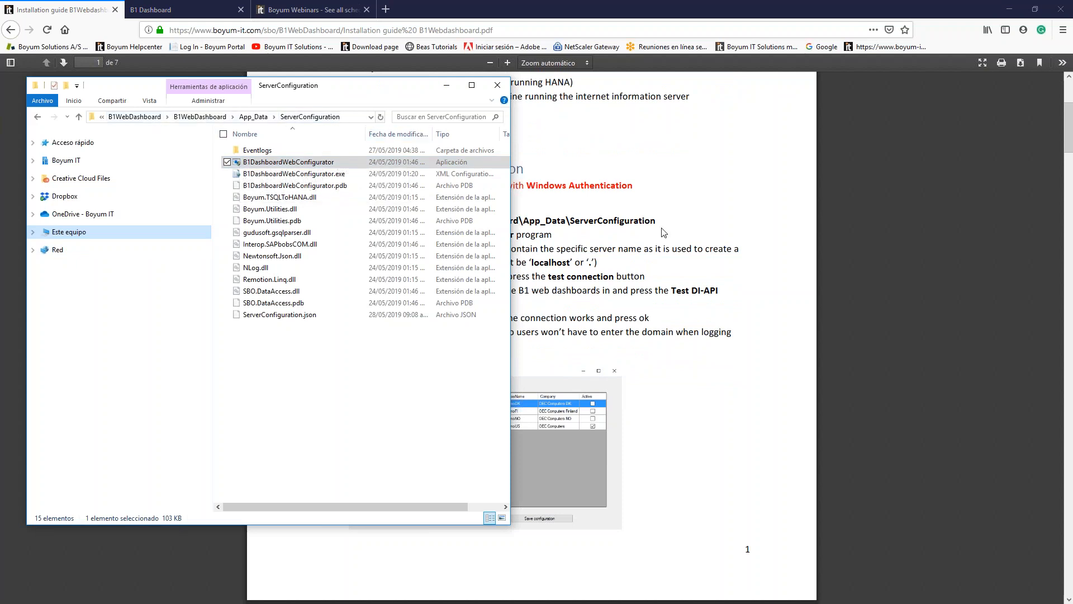
pyautogui.moveTo(532, 216)
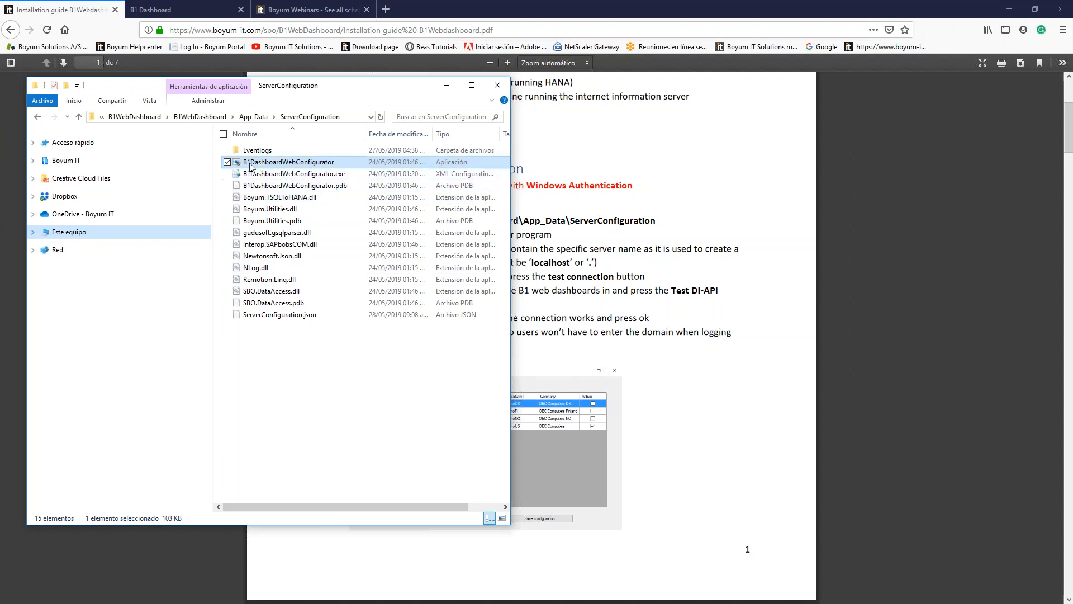
pyautogui.moveTo(267, 171)
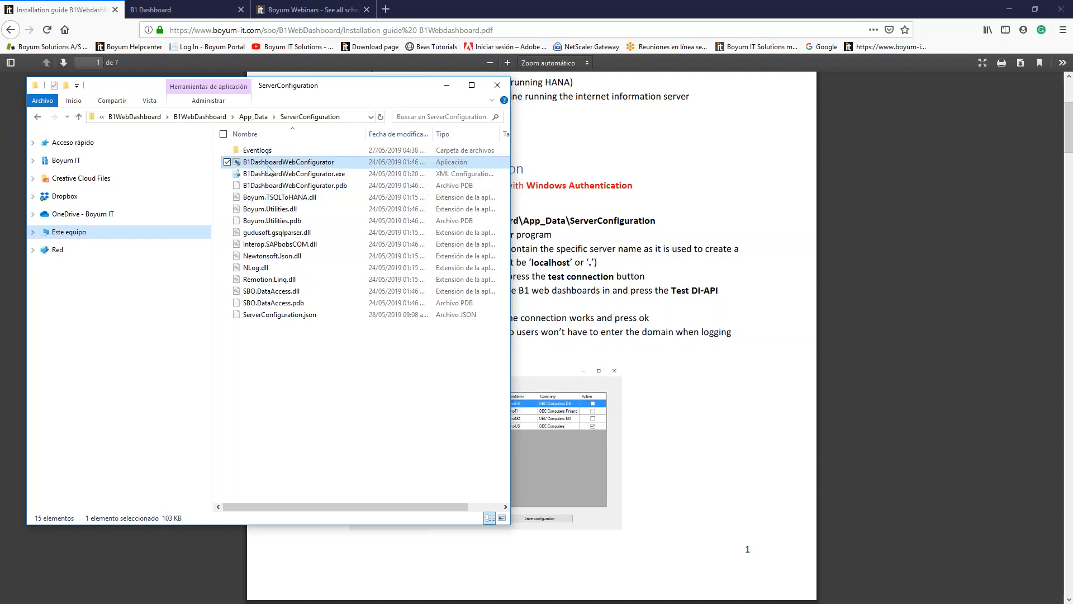
pyautogui.moveTo(289, 162)
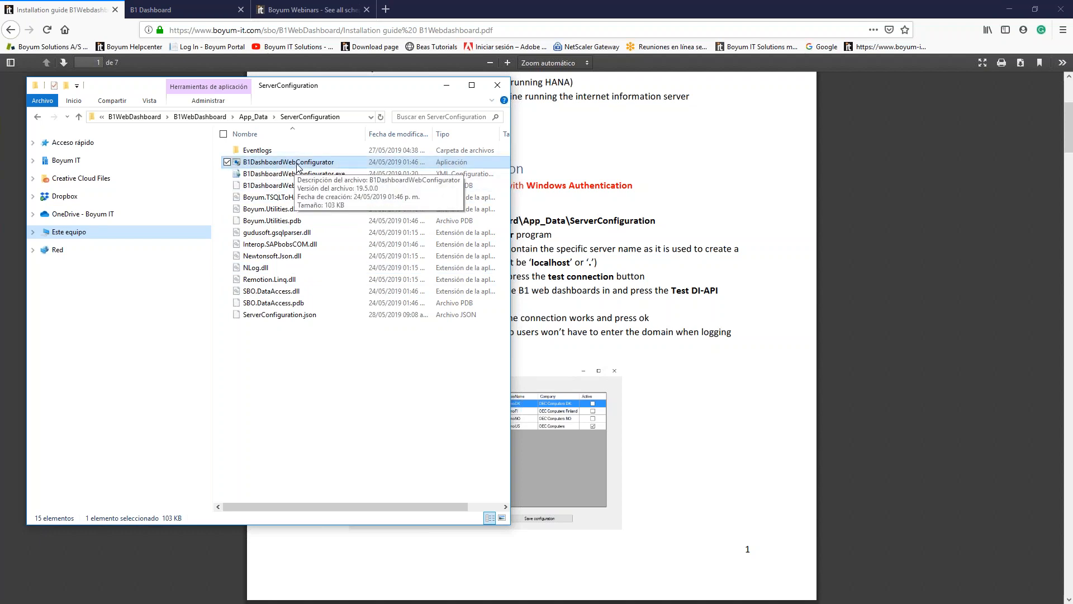
# Right-click B1DashboardWebConfigurator in the ServerConfiguration folder
pyautogui.rightClick(289, 161)
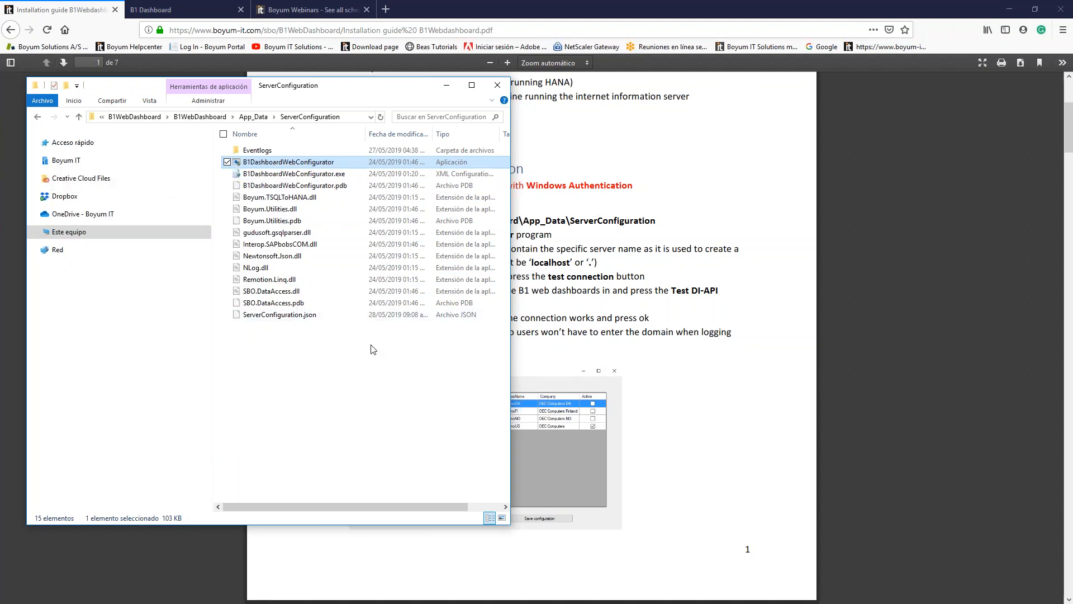
# Launch B1DashboardWebConfigurator and review server BOYUMYML with its MSSQL 2016 databases
pyautogui.doubleClick(289, 161)
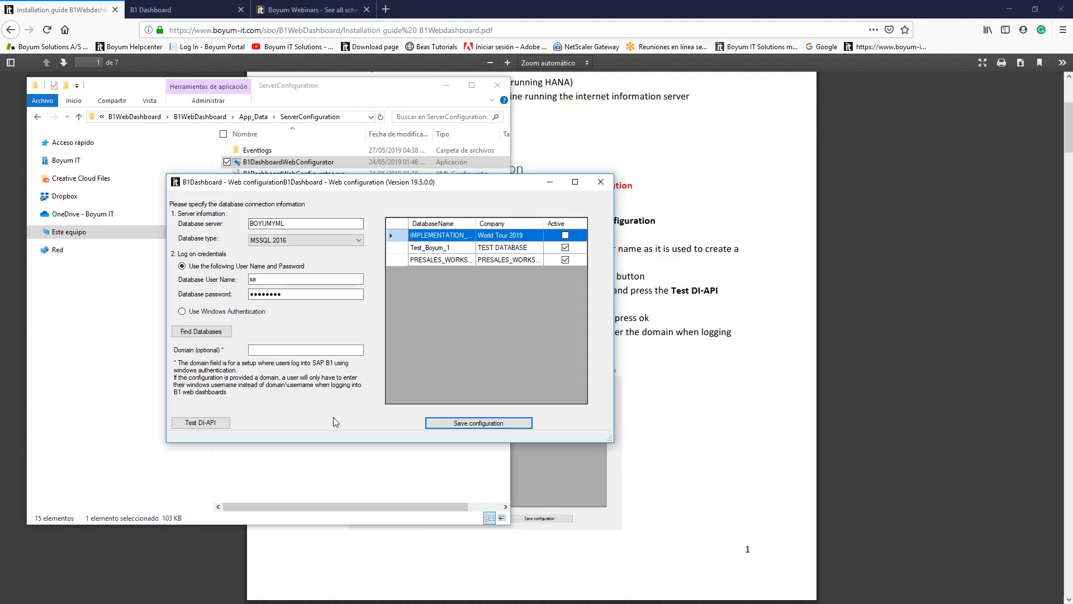
pyautogui.moveTo(281, 213)
pyautogui.write('a')
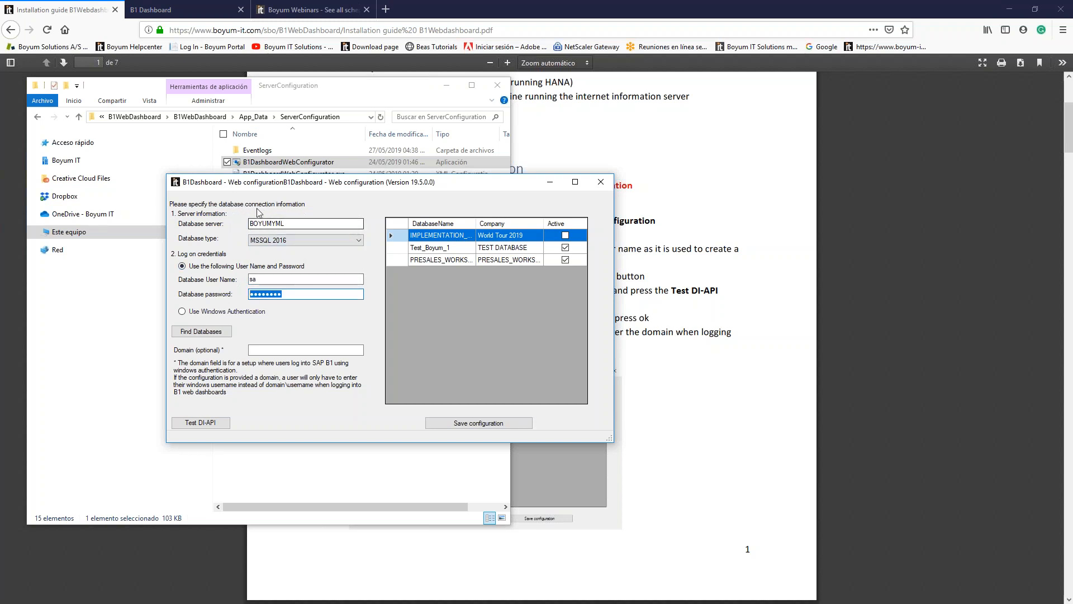
pyautogui.moveTo(290, 258)
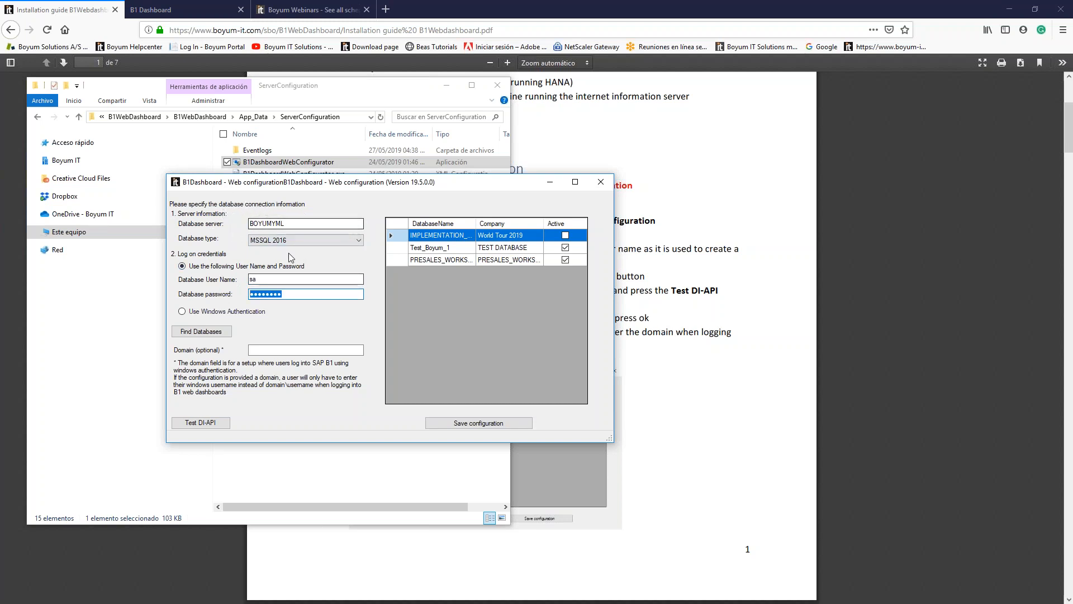
pyautogui.moveTo(622, 293)
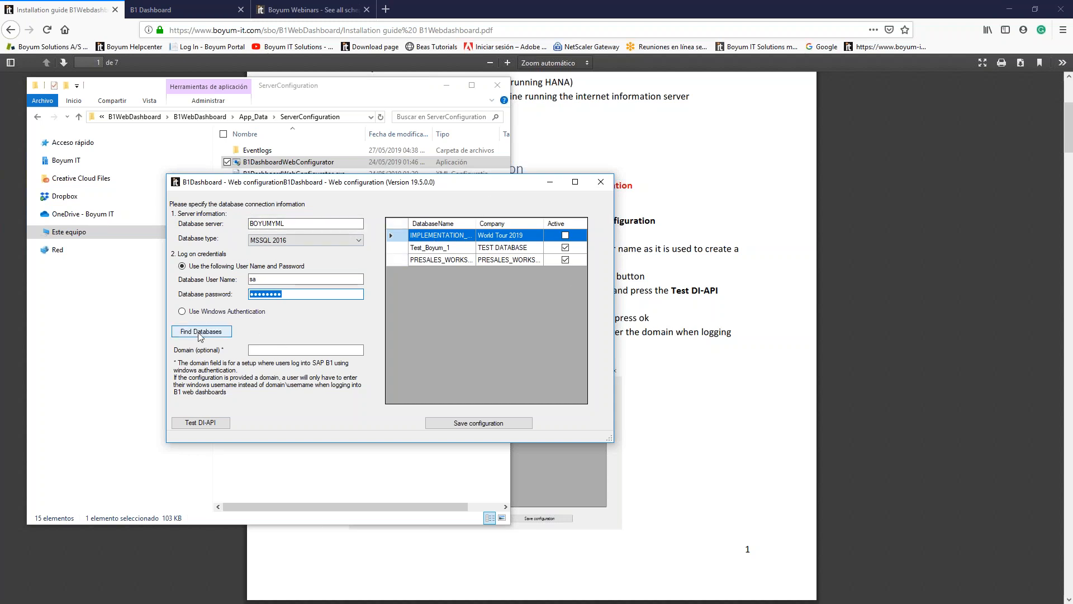
pyautogui.moveTo(484, 289)
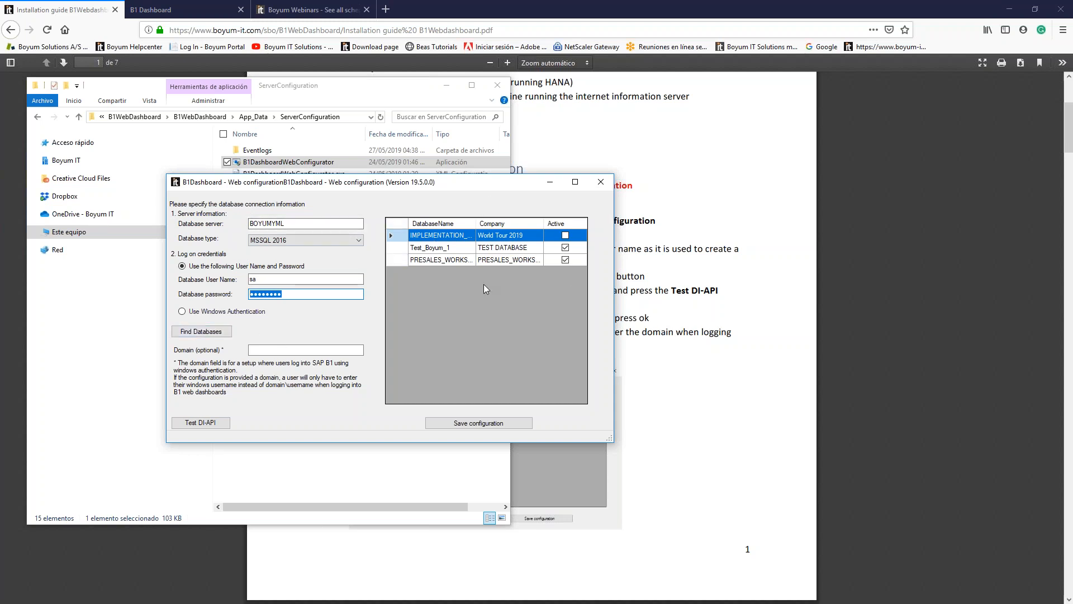
pyautogui.moveTo(512, 294)
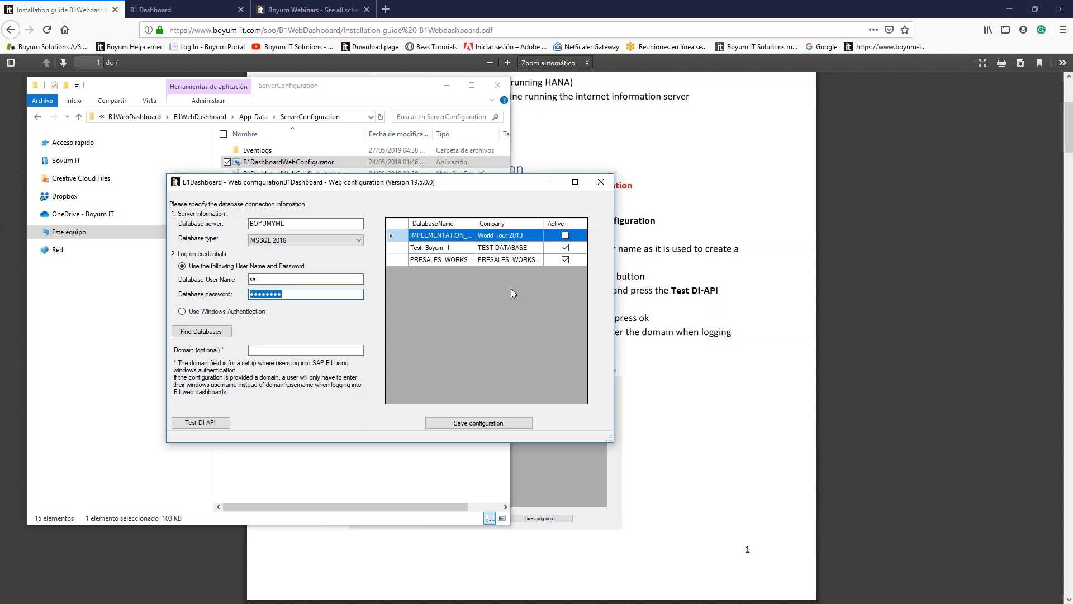
pyautogui.moveTo(444, 250)
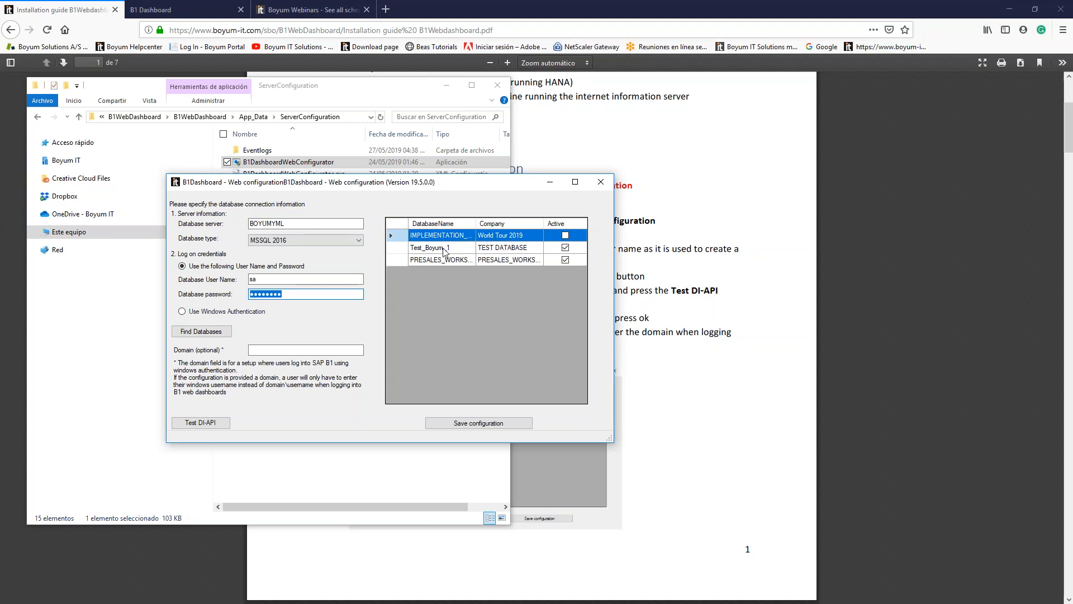
pyautogui.moveTo(442, 260)
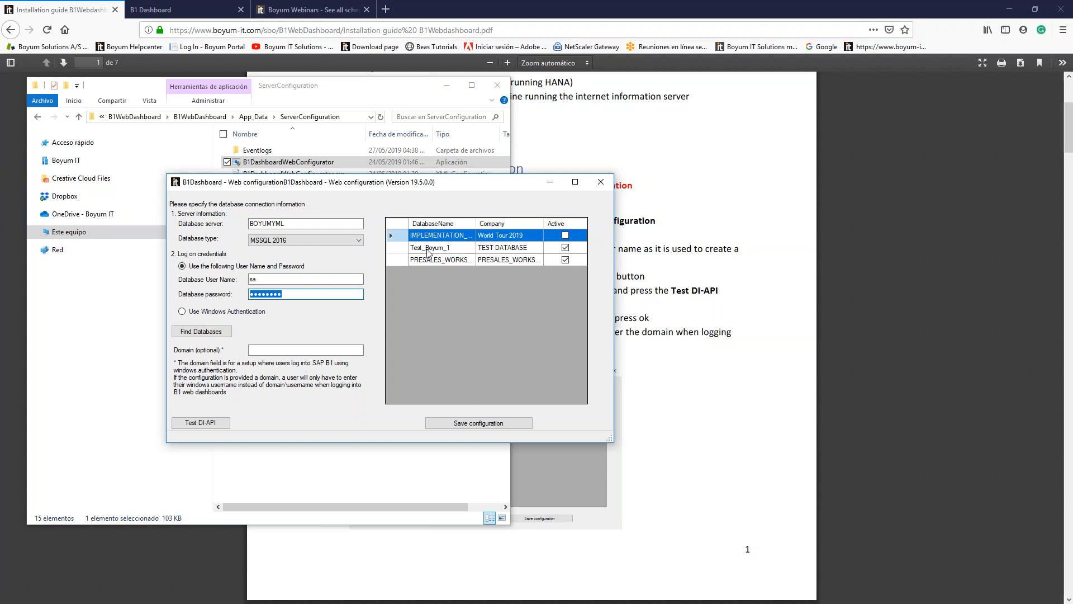
pyautogui.click(565, 248)
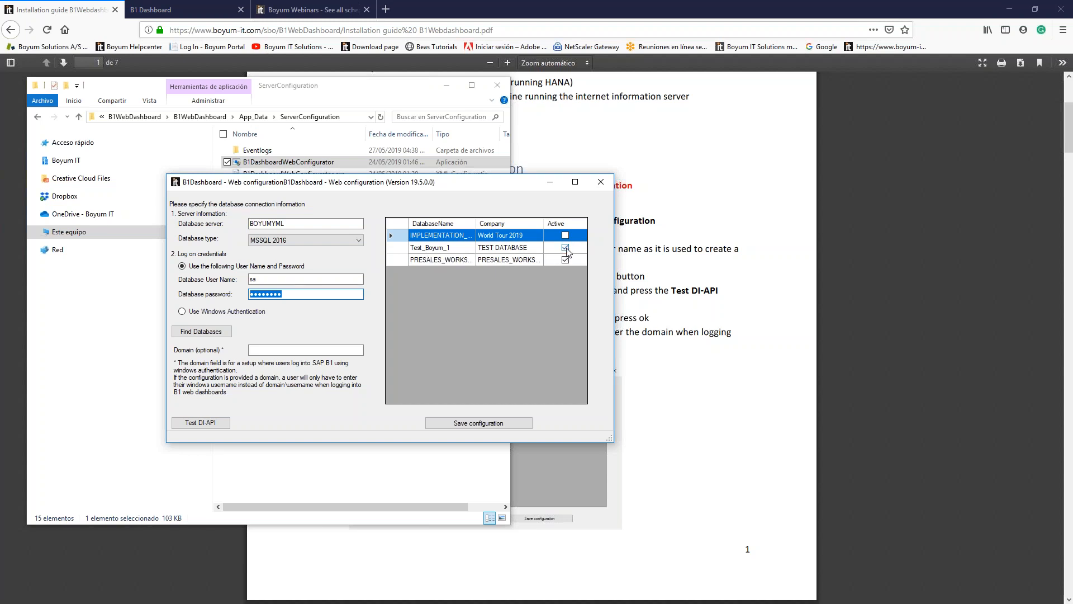
pyautogui.click(564, 247)
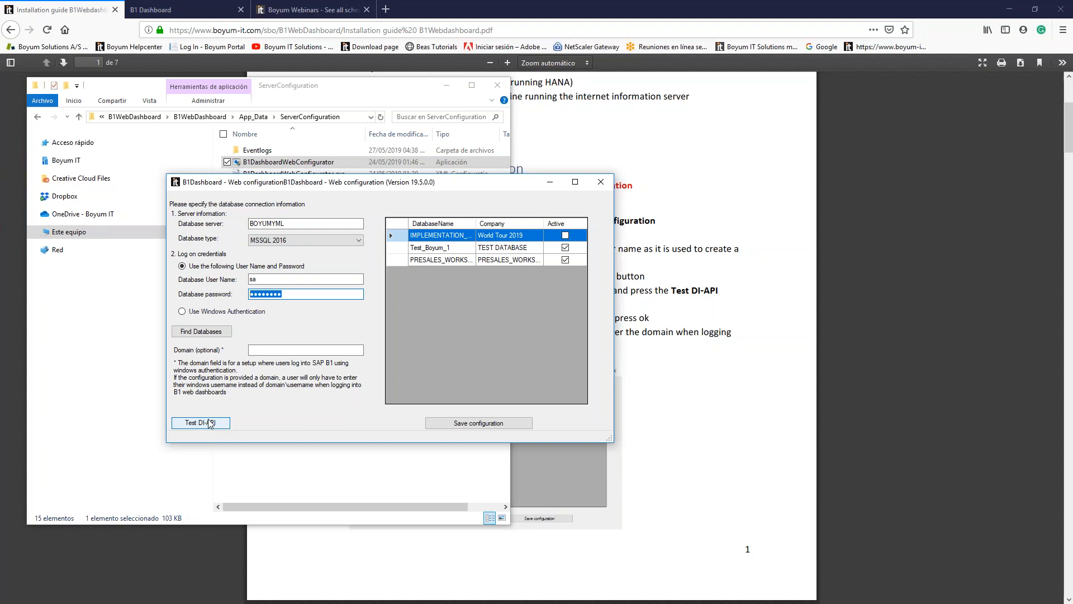
pyautogui.moveTo(601, 182)
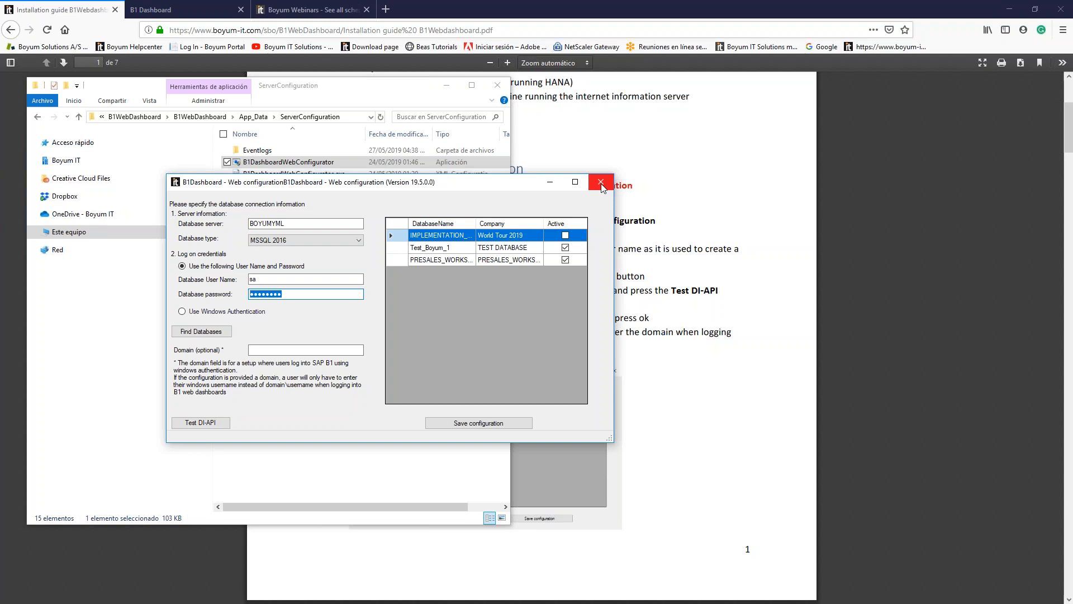
pyautogui.moveTo(601, 182)
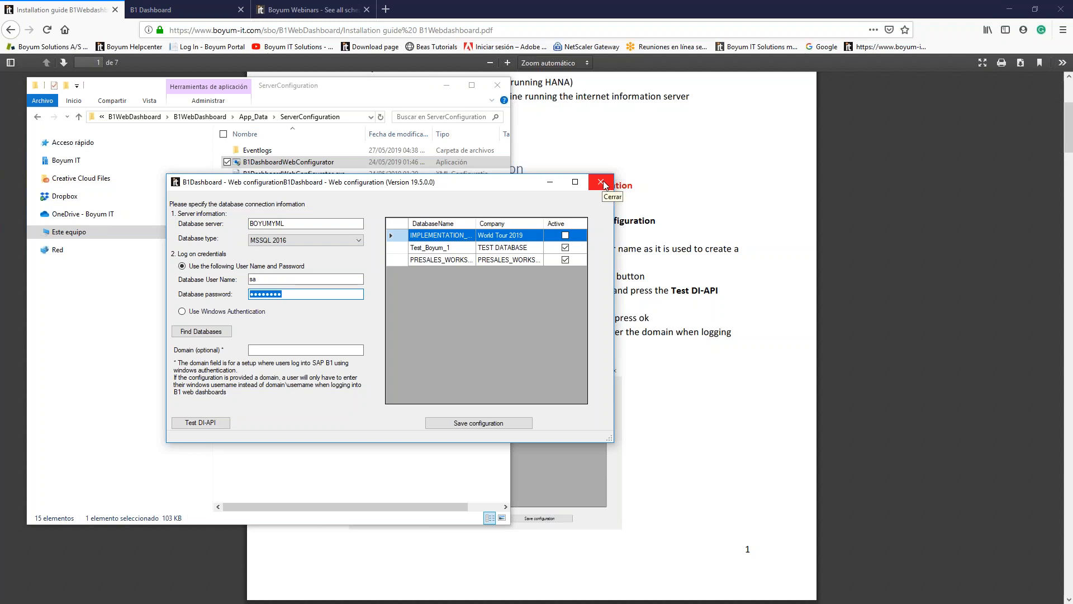
# Close the web configurator and the ServerConfiguration File Explorer window
pyautogui.click(601, 181)
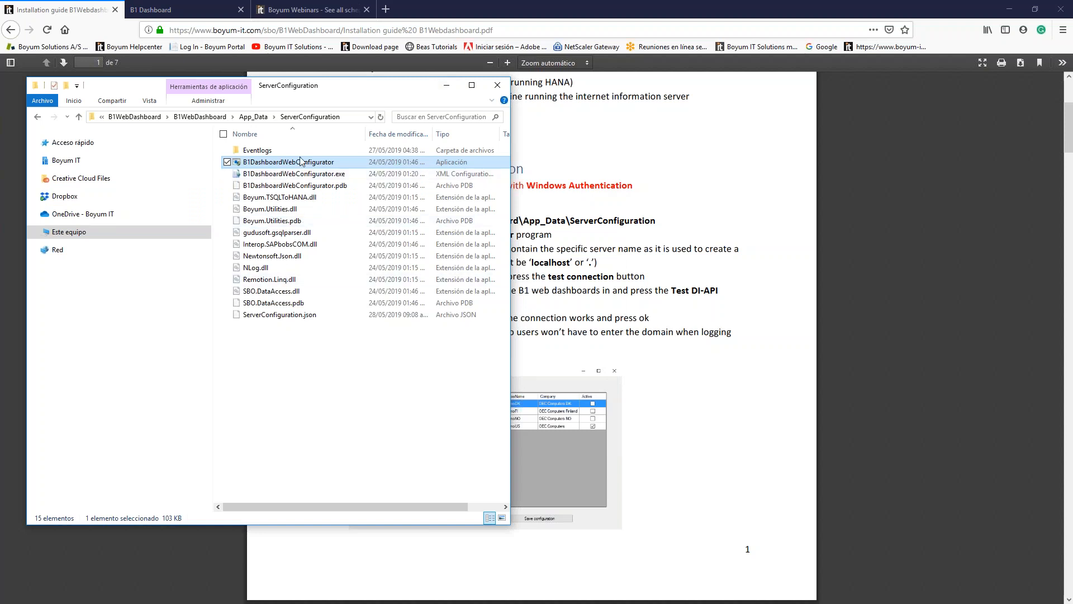
pyautogui.moveTo(497, 85)
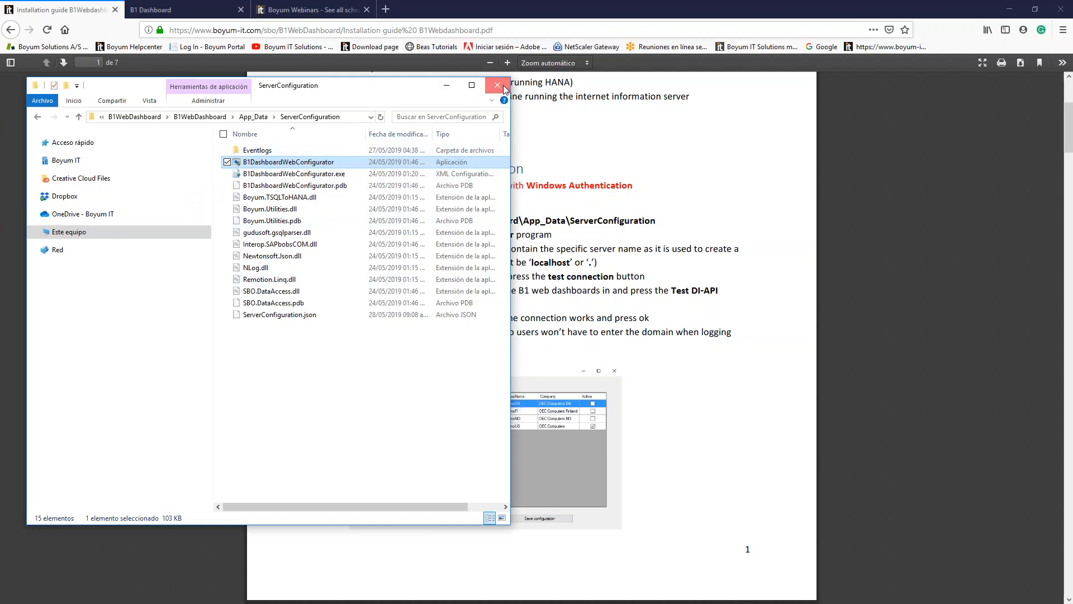
pyautogui.click(497, 85)
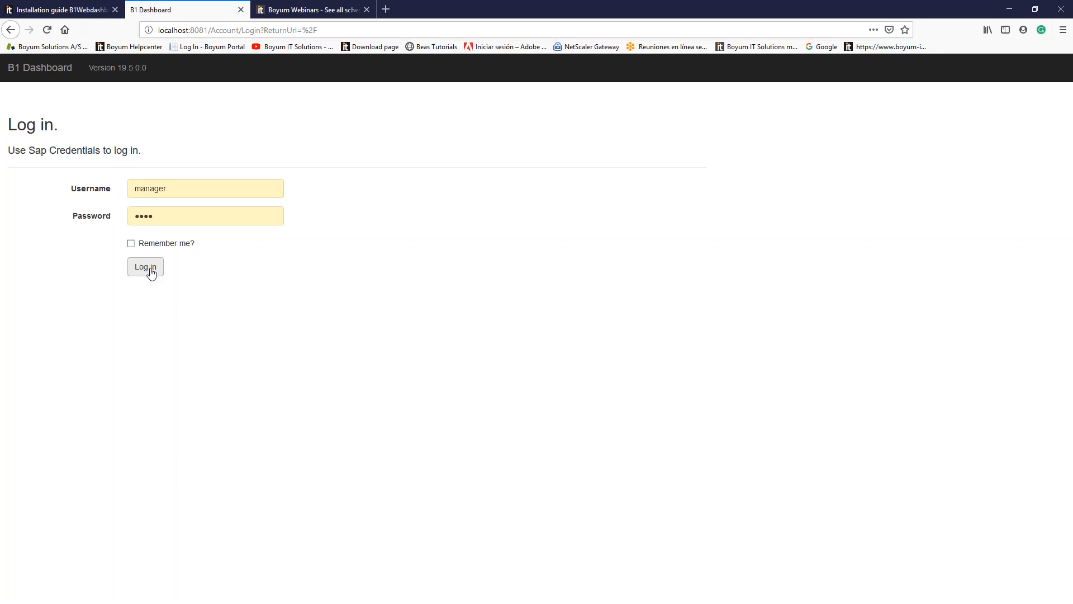
# Submit the manager credentials on the localhost:8081 B1 Dashboard login page
pyautogui.click(144, 266)
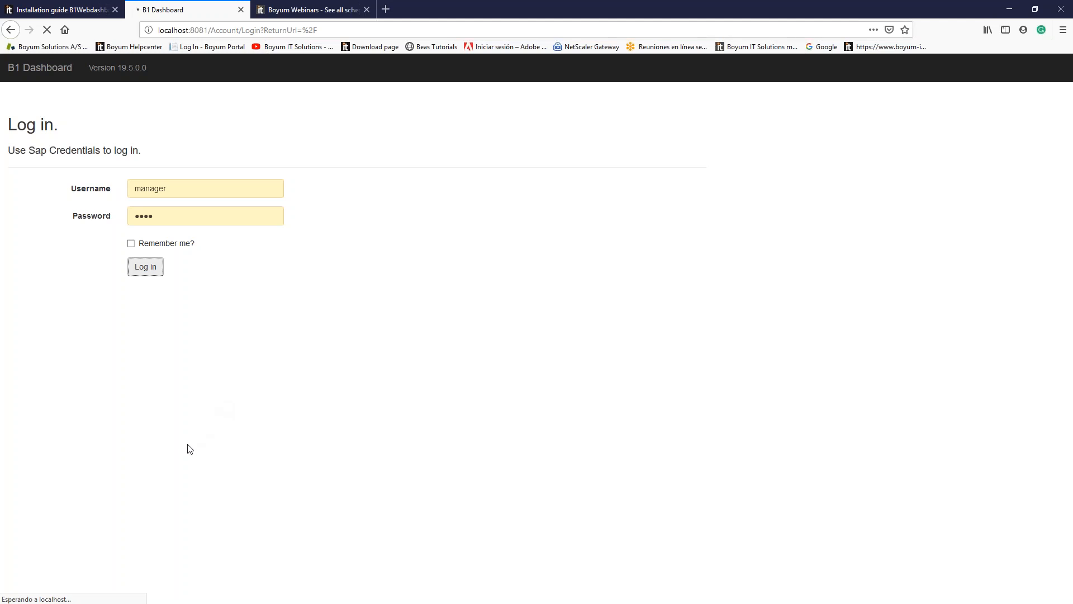
pyautogui.moveTo(68, 238)
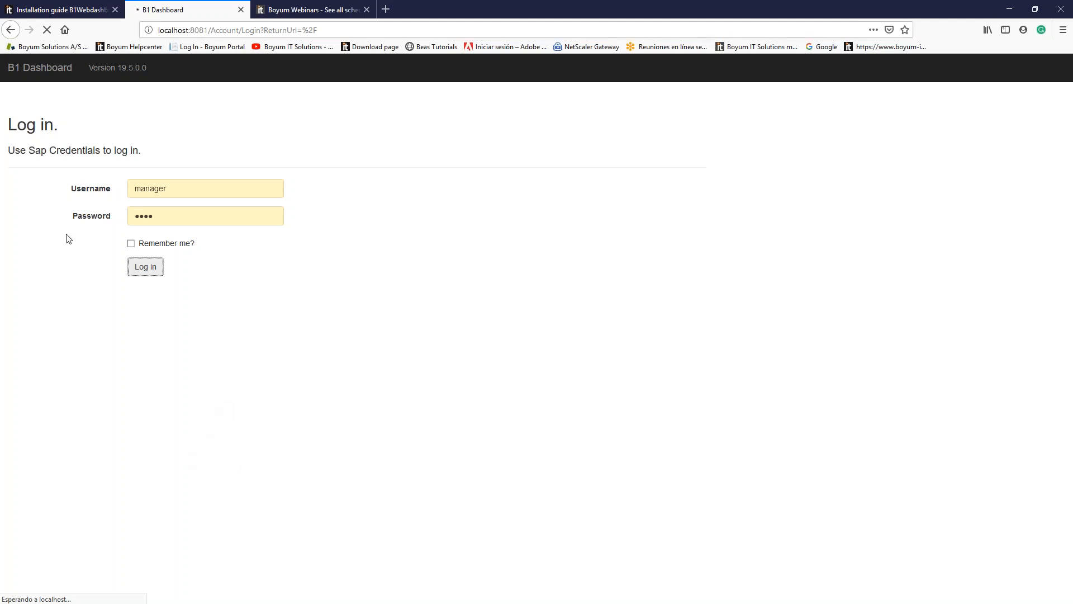
pyautogui.moveTo(232, 470)
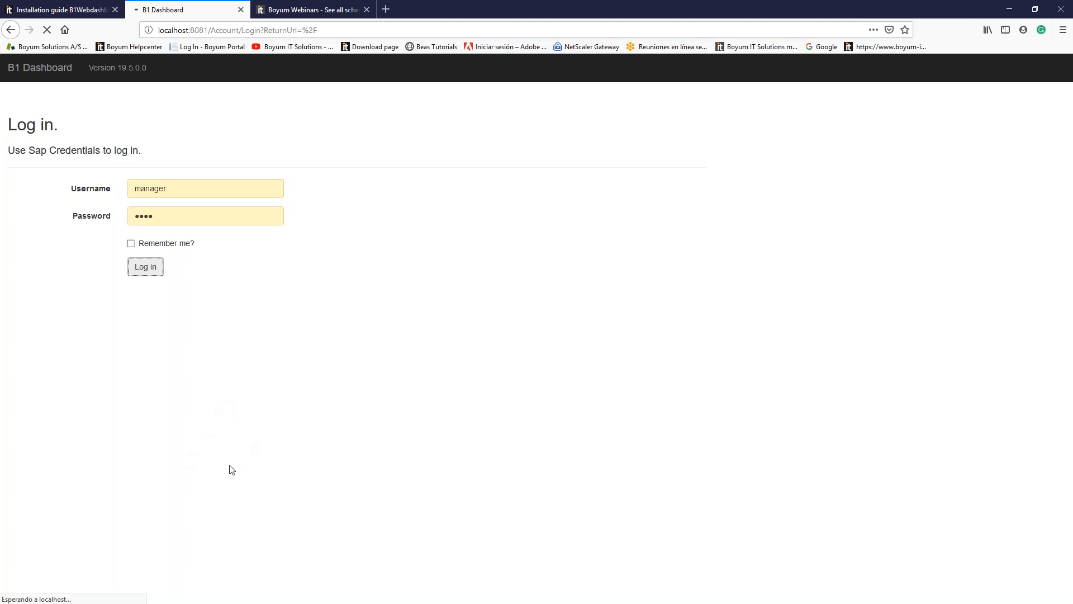
pyautogui.moveTo(323, 408)
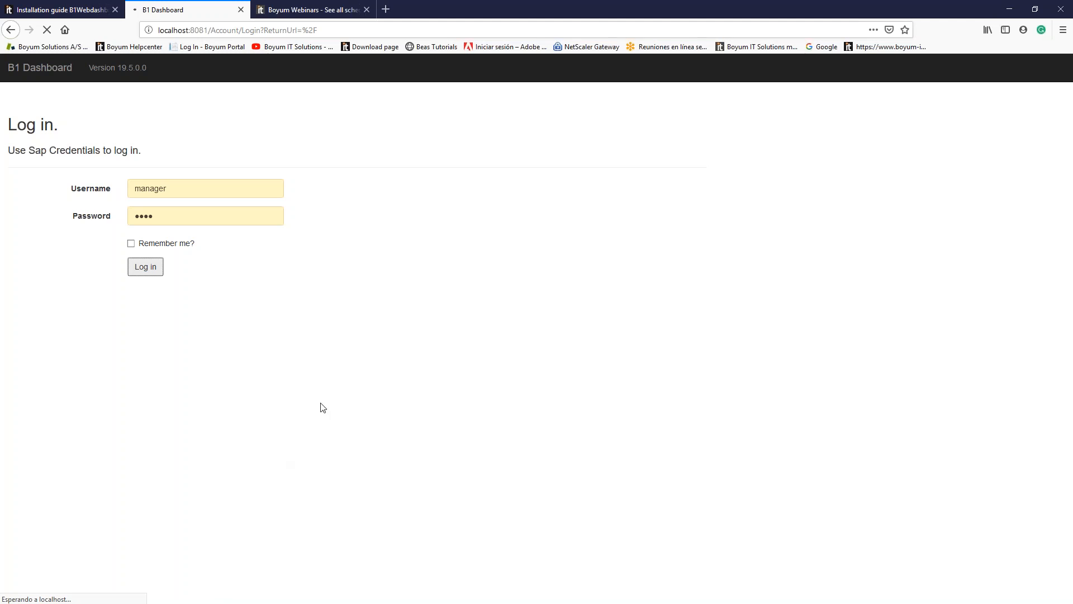
pyautogui.moveTo(234, 452)
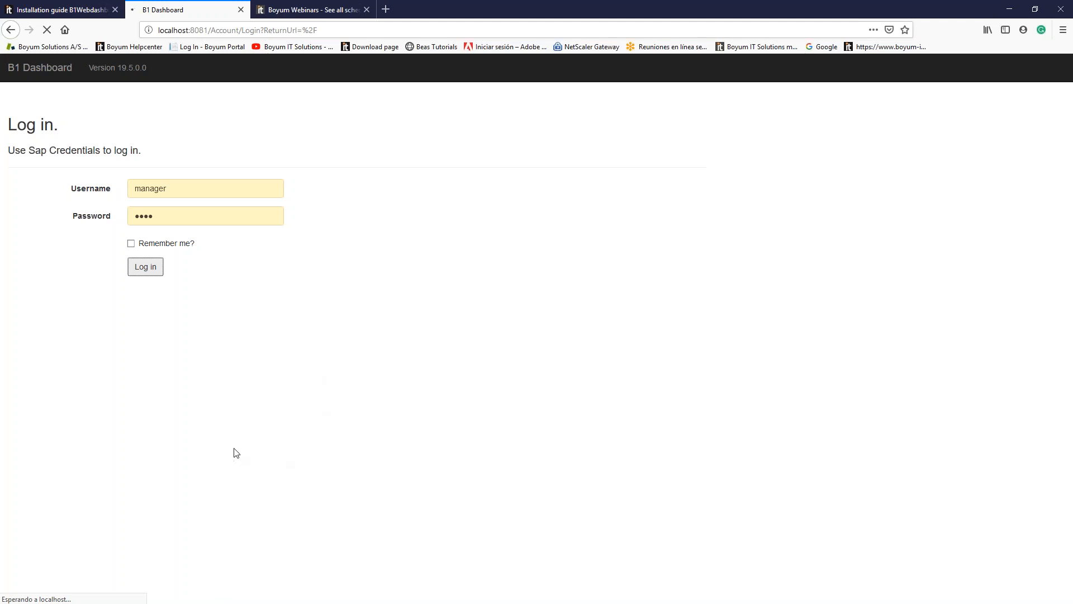
pyautogui.moveTo(163, 155)
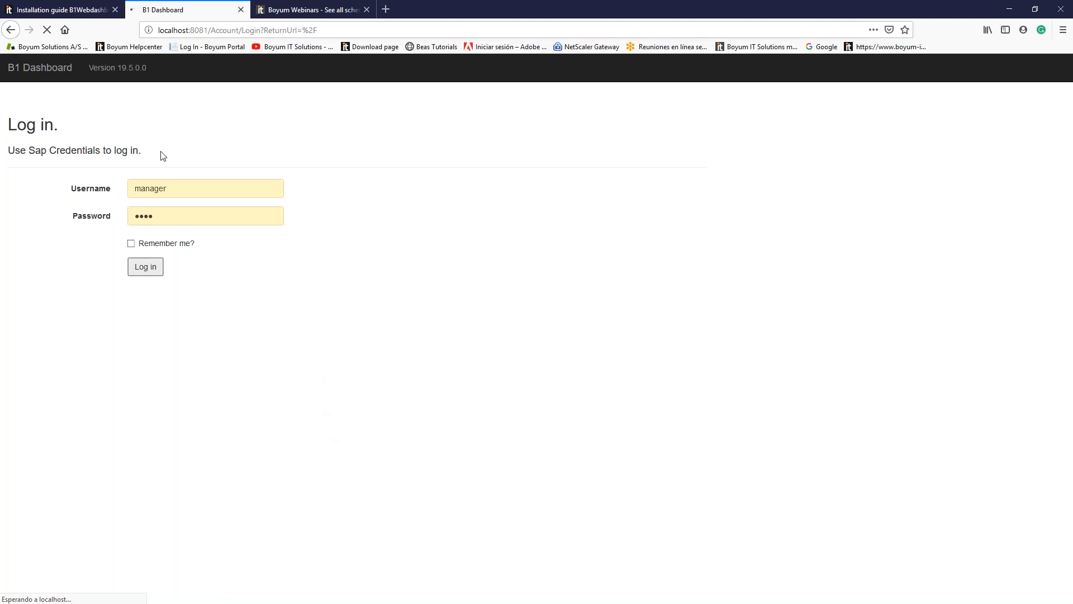
pyautogui.moveTo(88, 148)
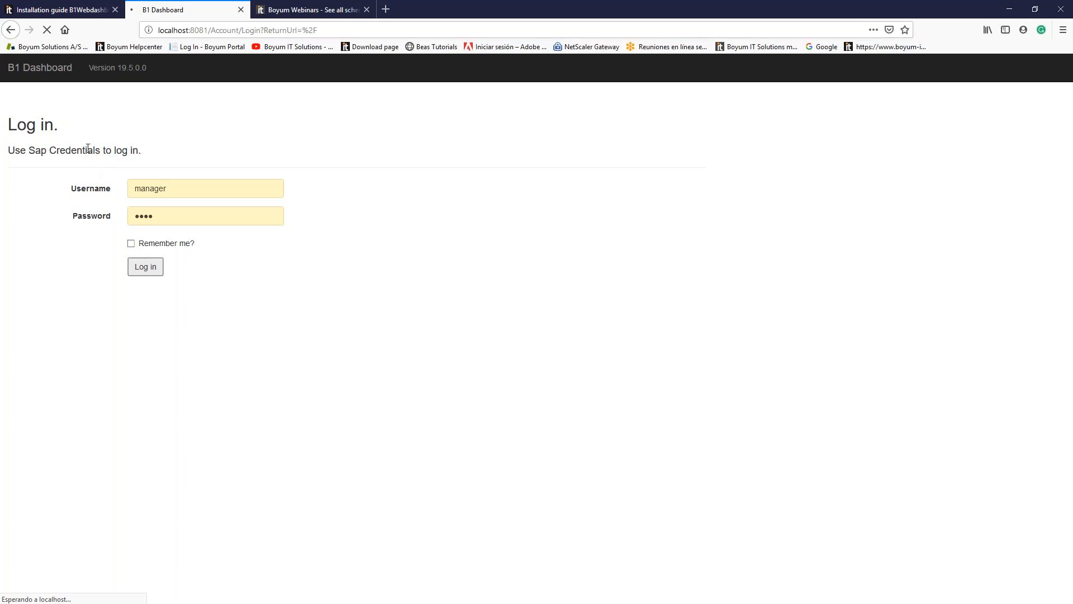
pyautogui.moveTo(332, 496)
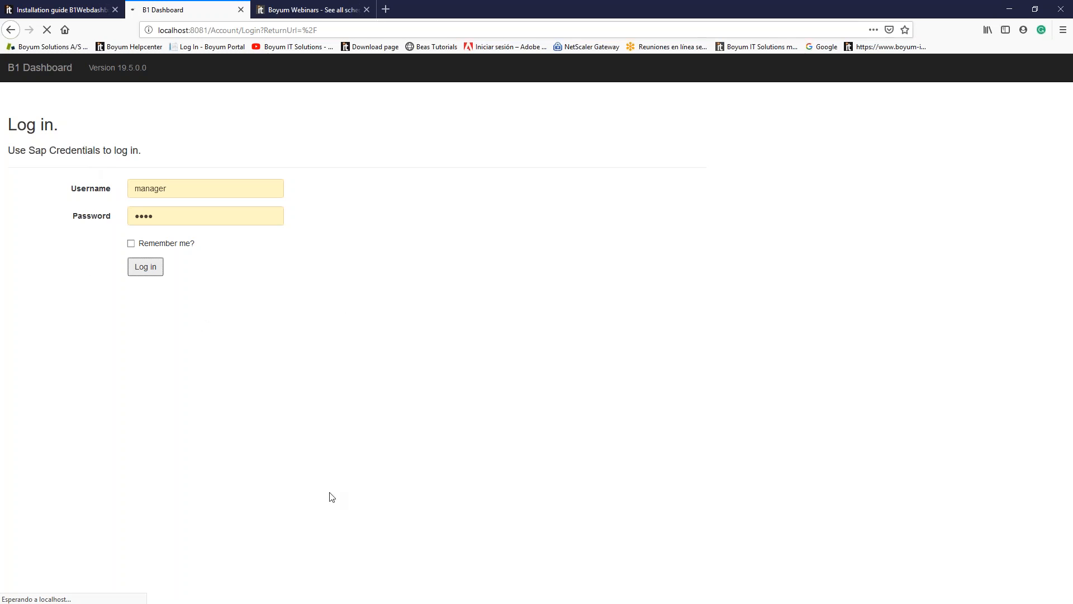
pyautogui.moveTo(342, 482)
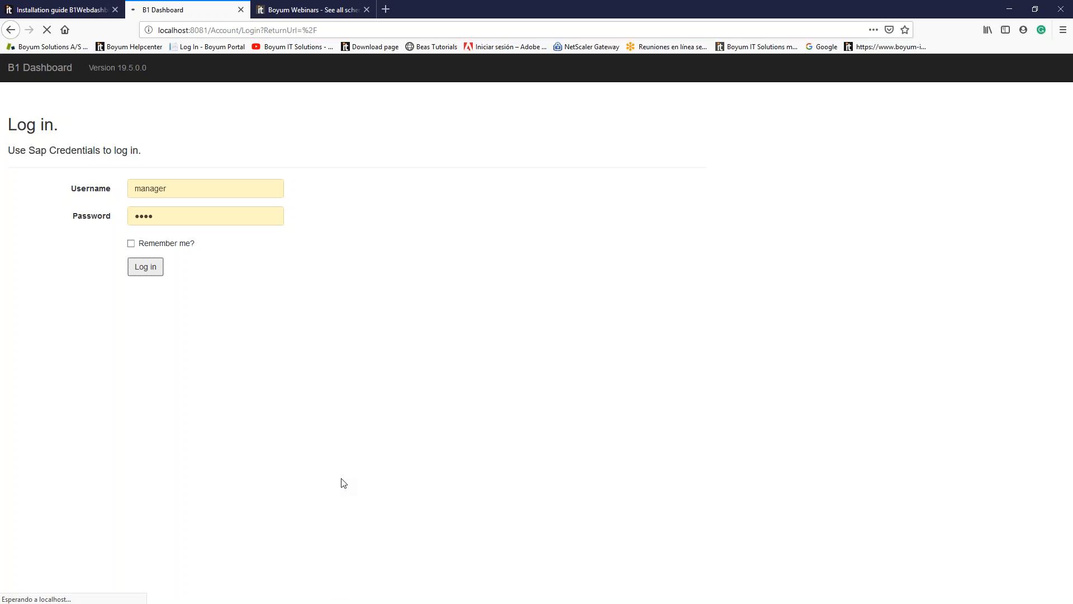
pyautogui.click(145, 266)
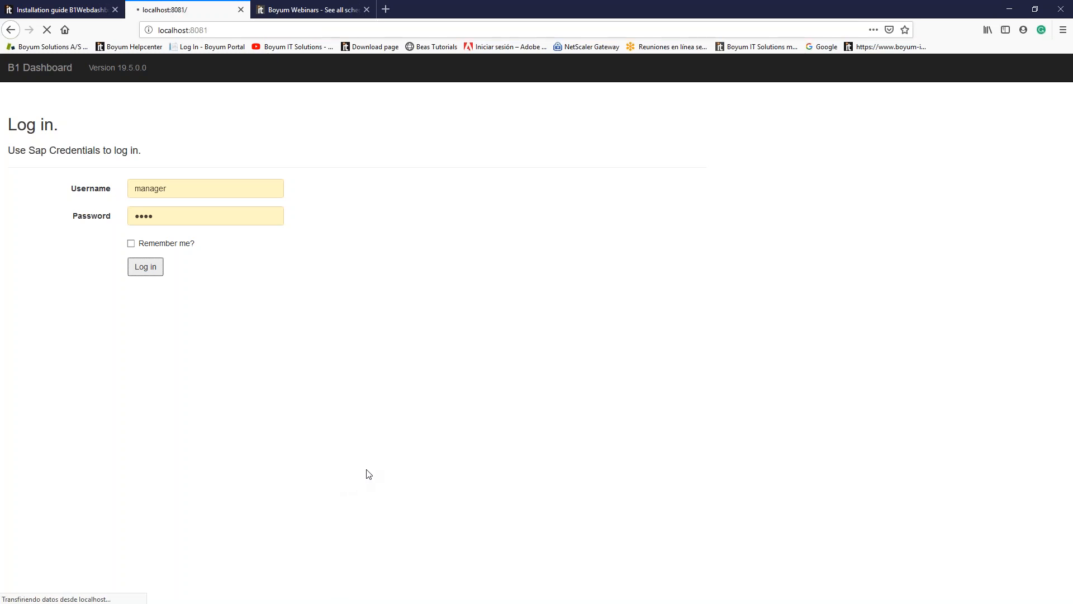
pyautogui.click(144, 266)
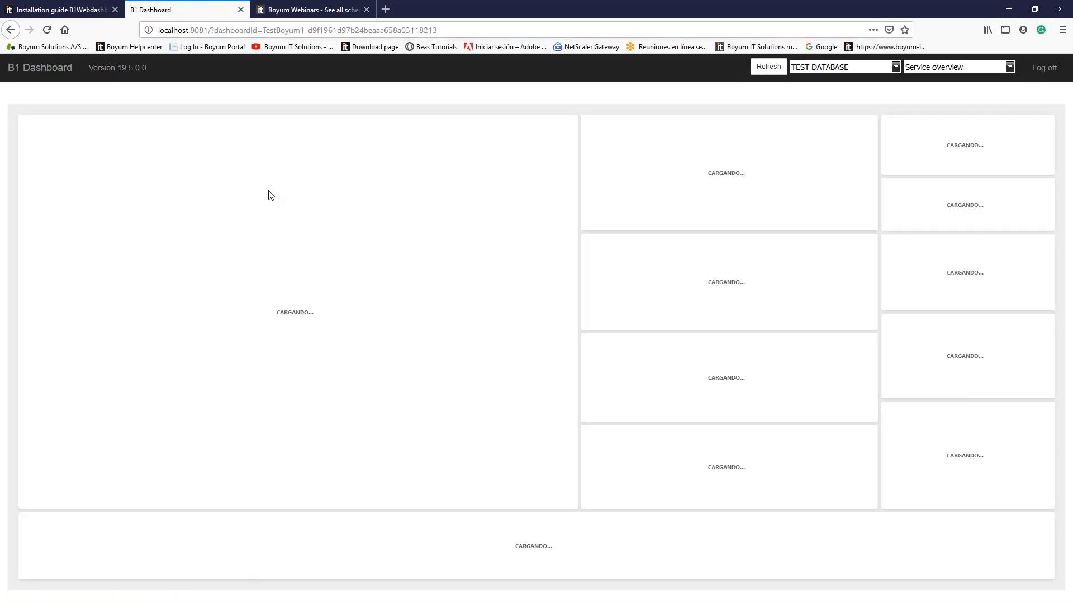
pyautogui.moveTo(698, 557)
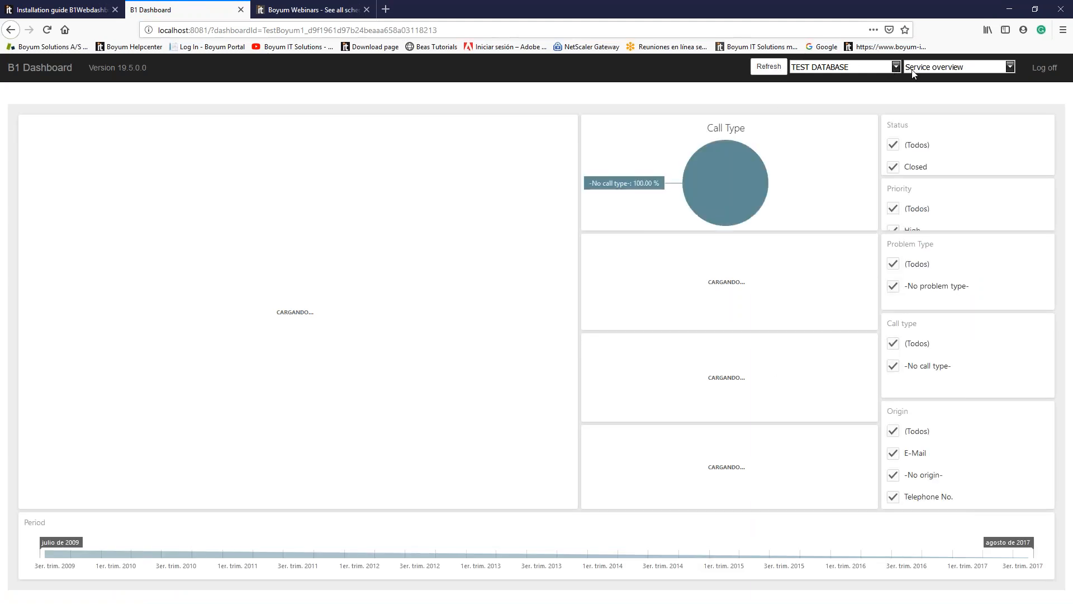
# Let Service overview for TEST DATABASE load, then show the available dashboards list
pyautogui.click(895, 66)
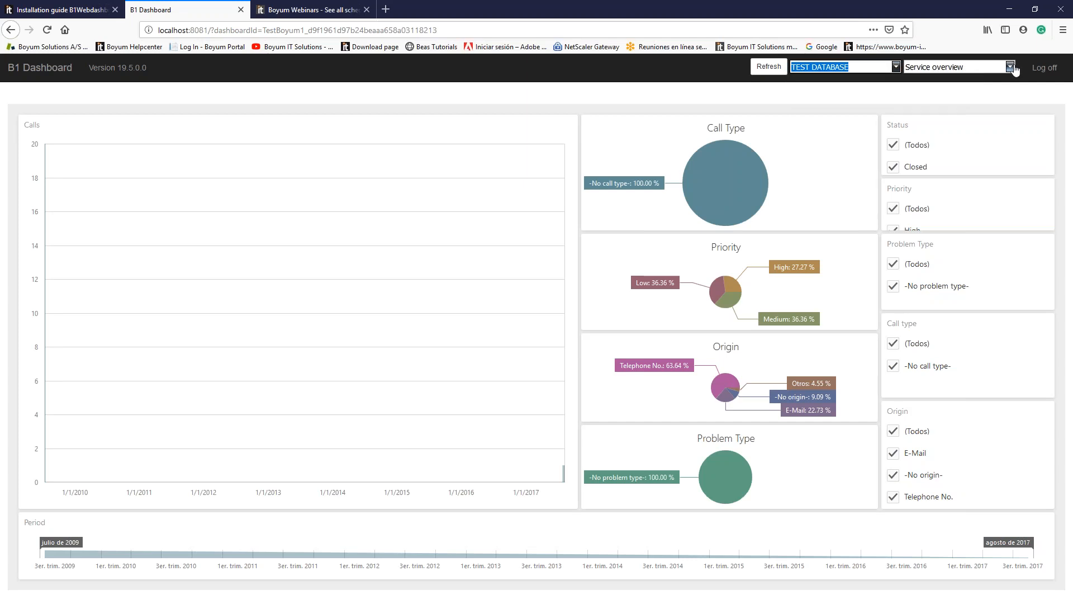
pyautogui.click(1009, 66)
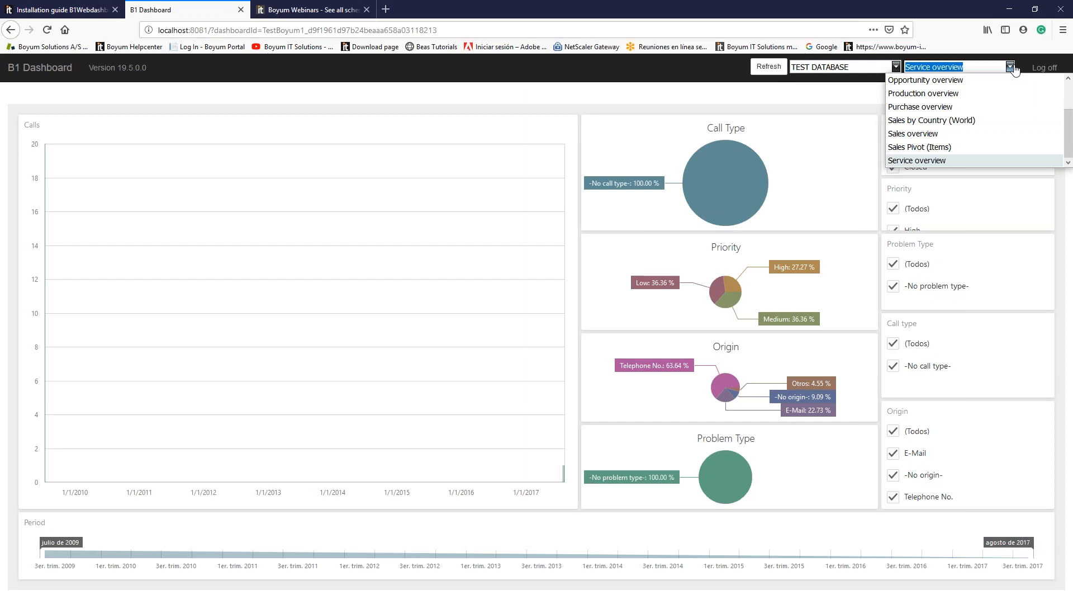
pyautogui.moveTo(924, 94)
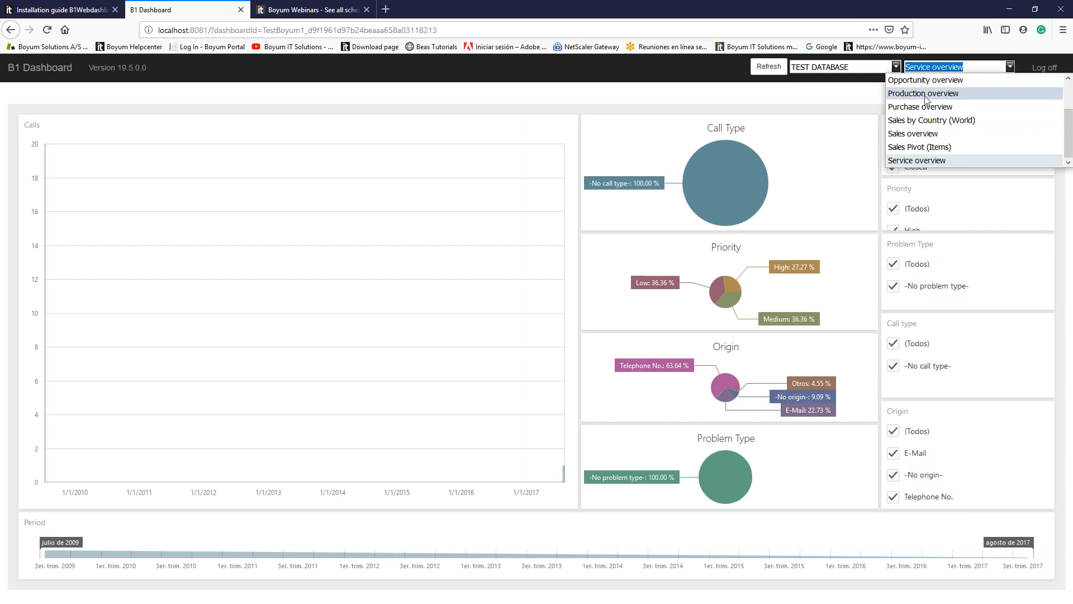
pyautogui.moveTo(975, 83)
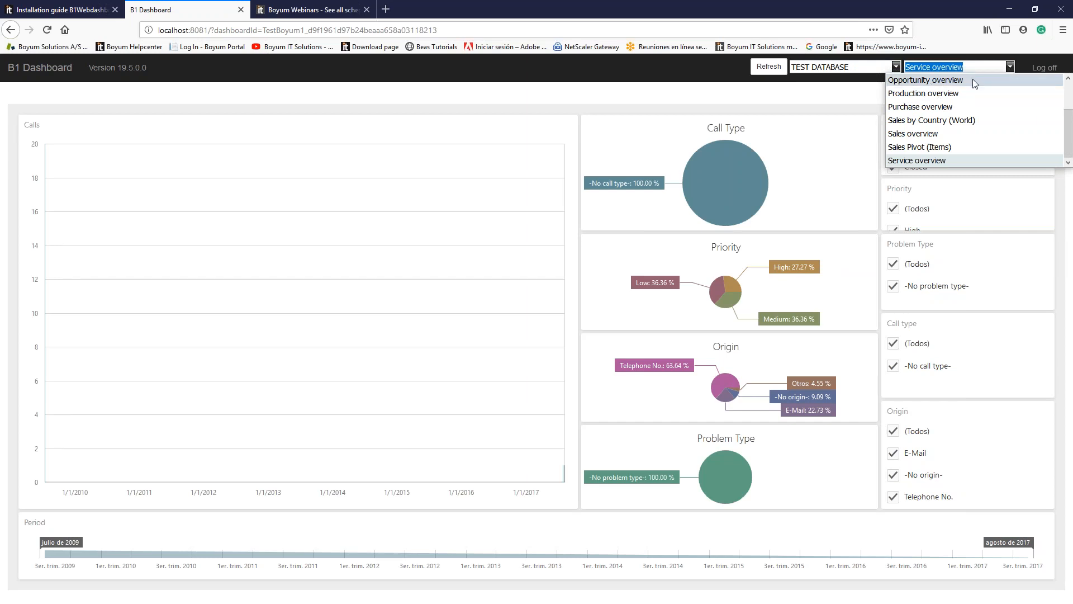
pyautogui.moveTo(943, 161)
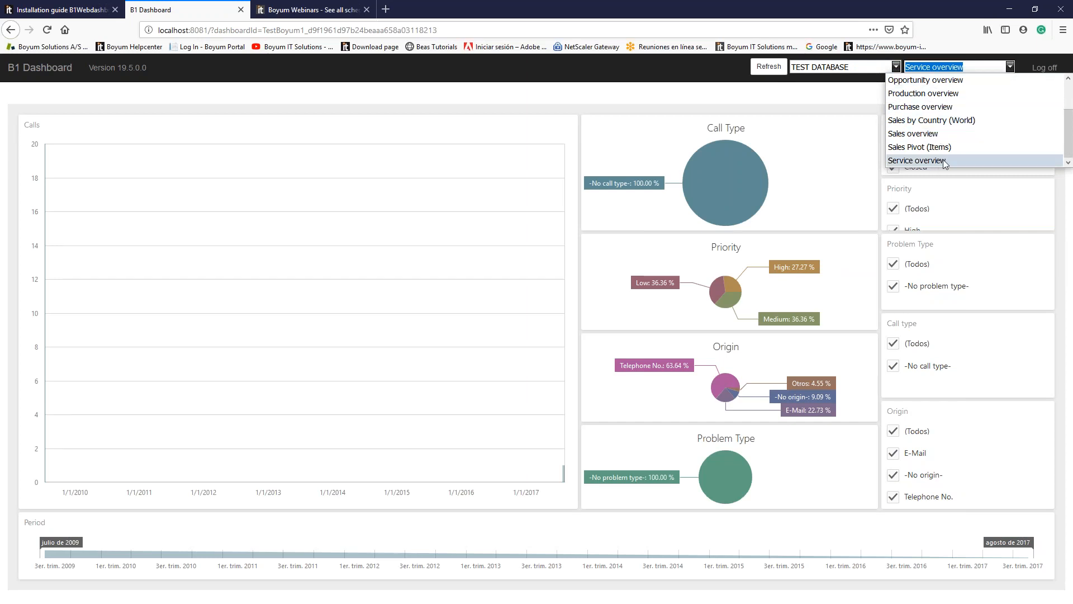
pyautogui.moveTo(924, 134)
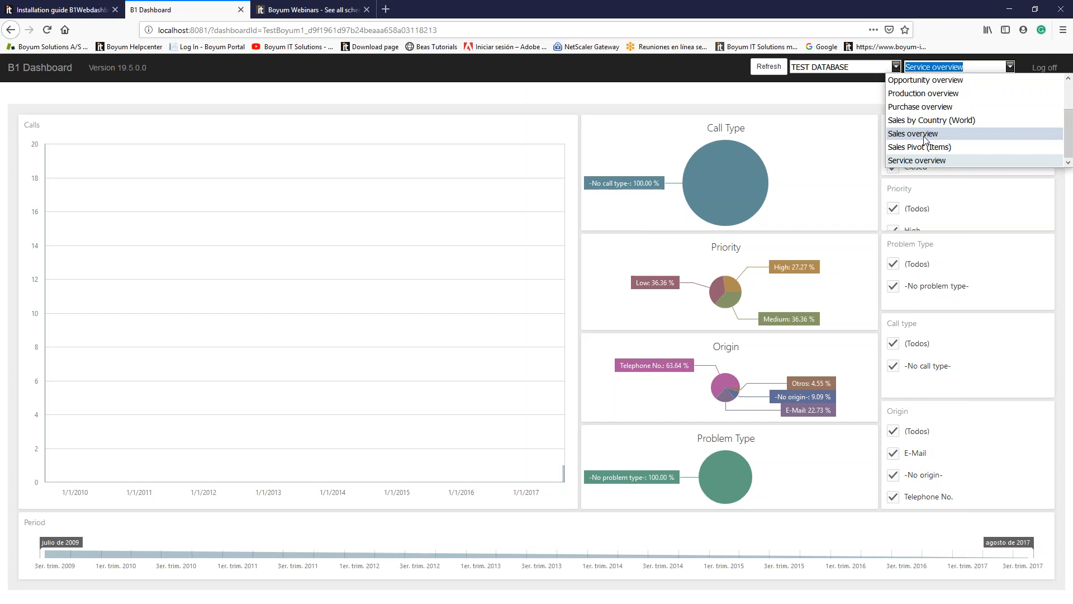
# View the Sales overview dashboard, then switch to the PRESALES_WORKSHOP database
pyautogui.click(913, 134)
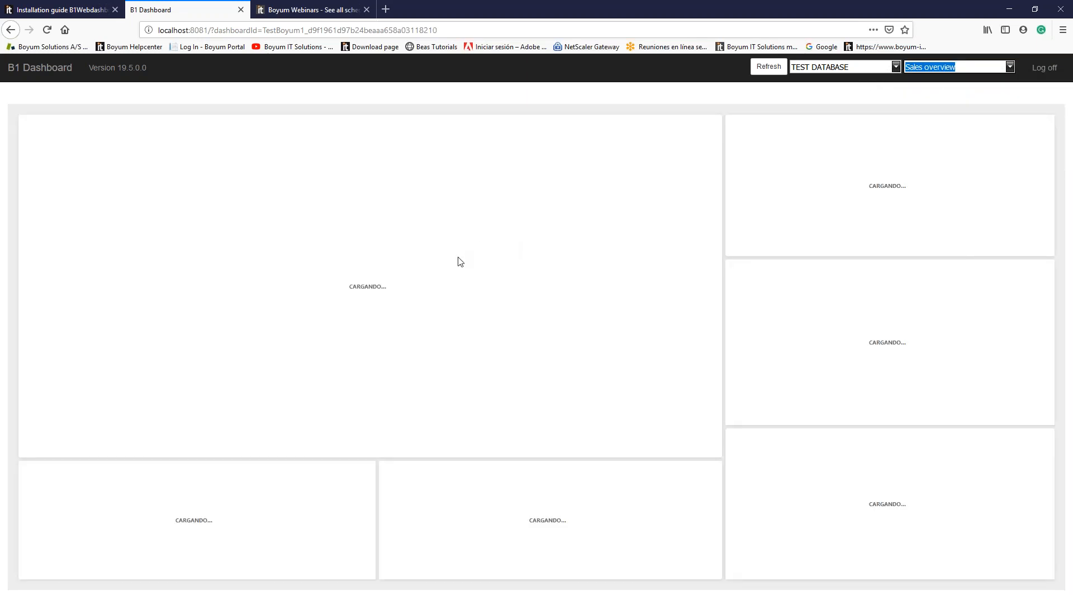
pyautogui.moveTo(460, 274)
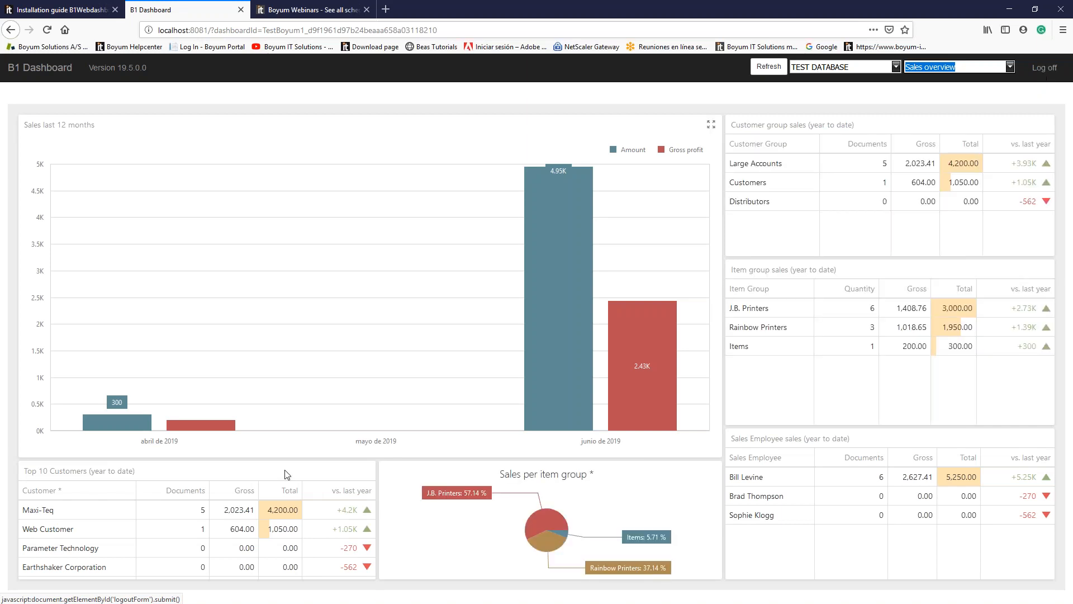
pyautogui.moveTo(111, 333)
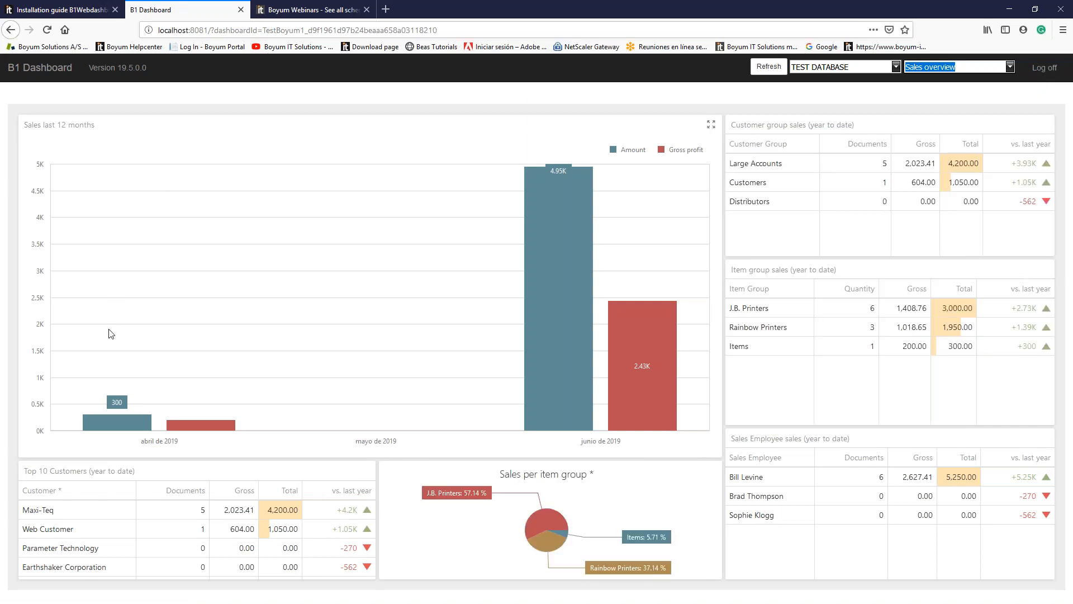
pyautogui.click(897, 66)
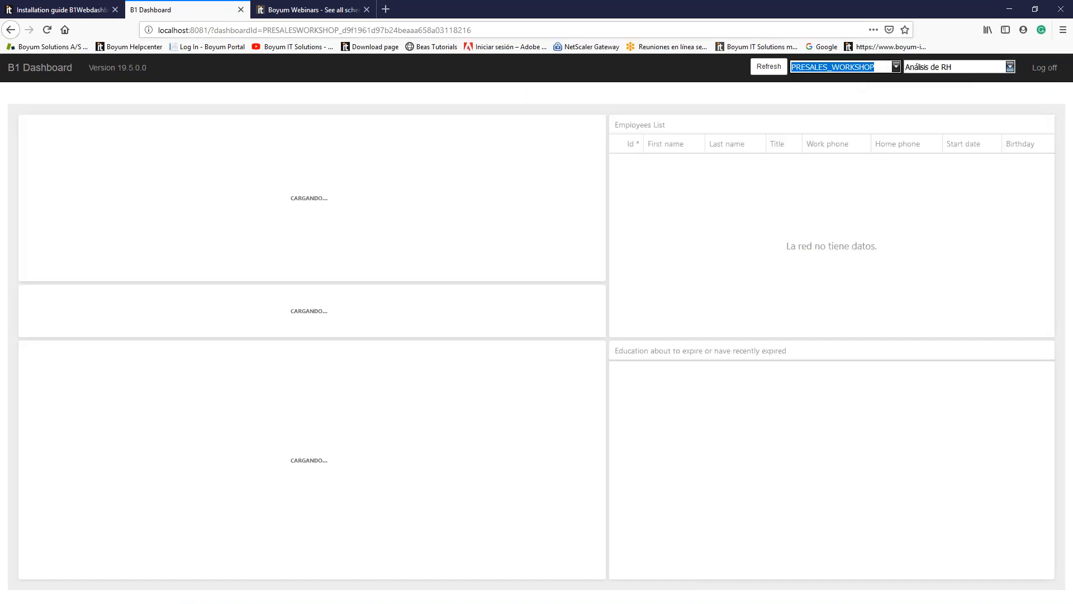
# Choose Beas - Resource from the dashboard list for PRESALES_WORKSHOP
pyautogui.click(1012, 66)
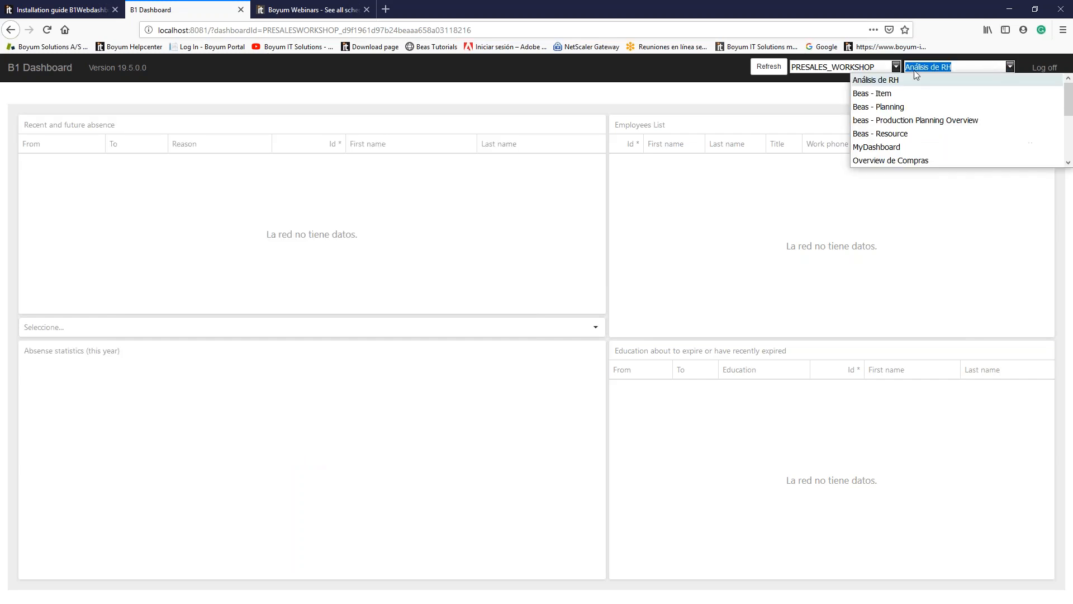
pyautogui.moveTo(911, 134)
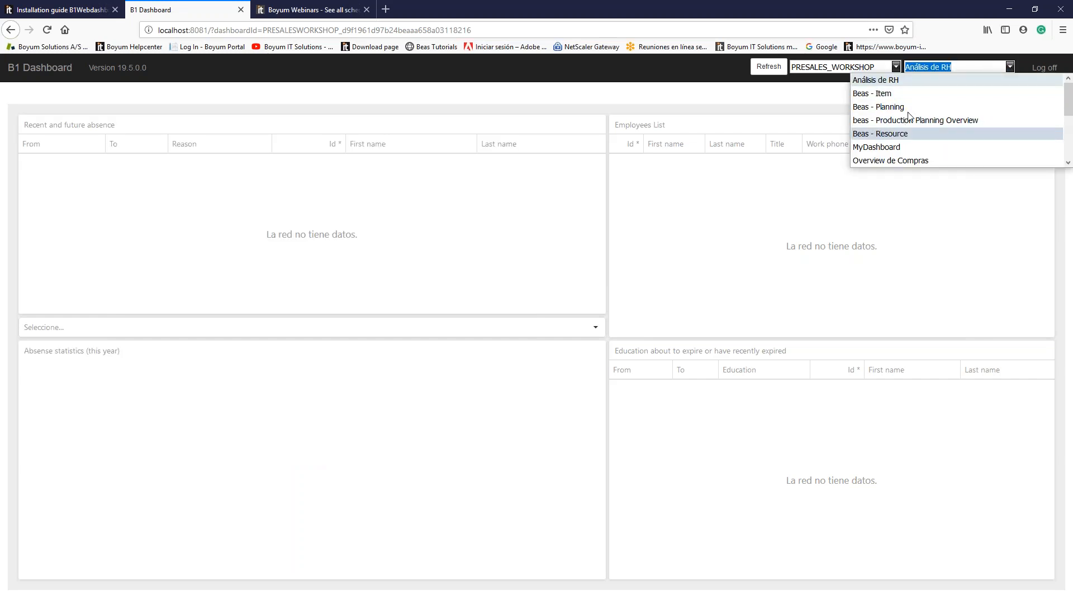
pyautogui.click(881, 134)
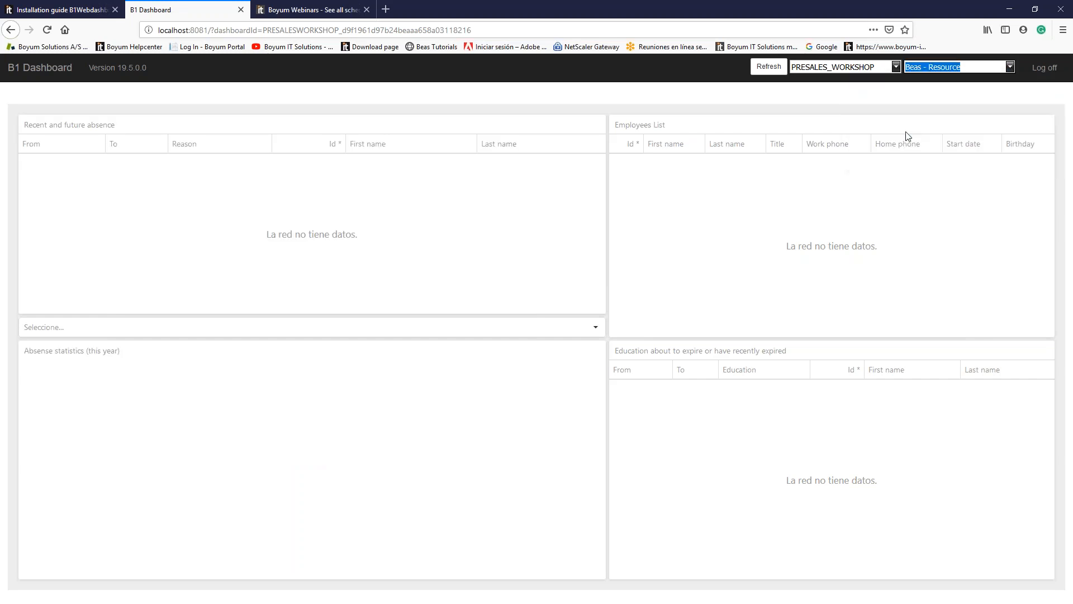
pyautogui.click(768, 67)
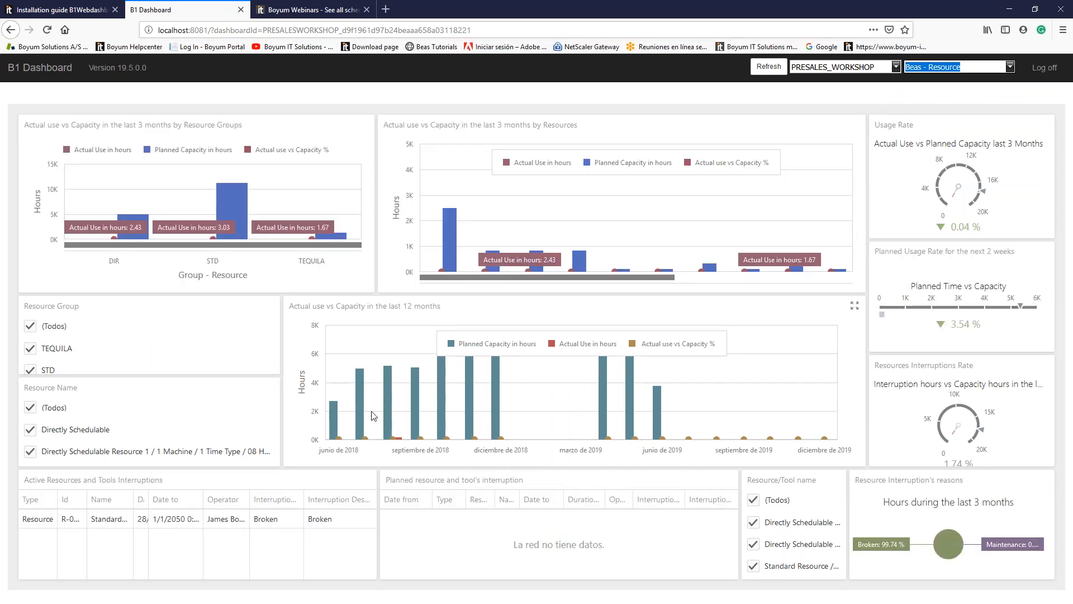
pyautogui.moveTo(12, 444)
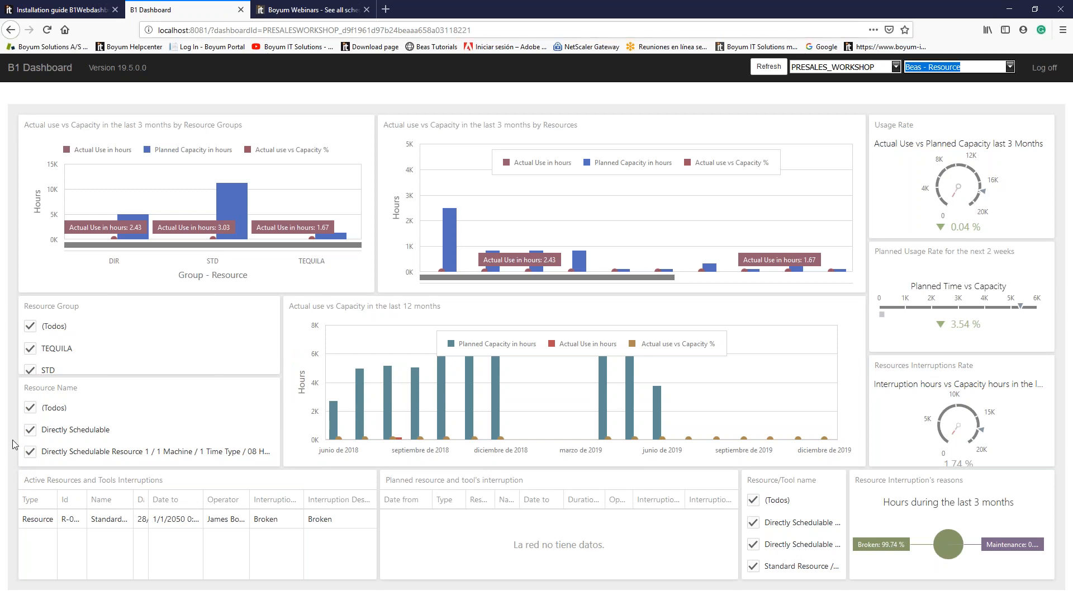
# Return to the installation guide PDF and scroll through Usage to the page 3 FAQ
pyautogui.click(311, 9)
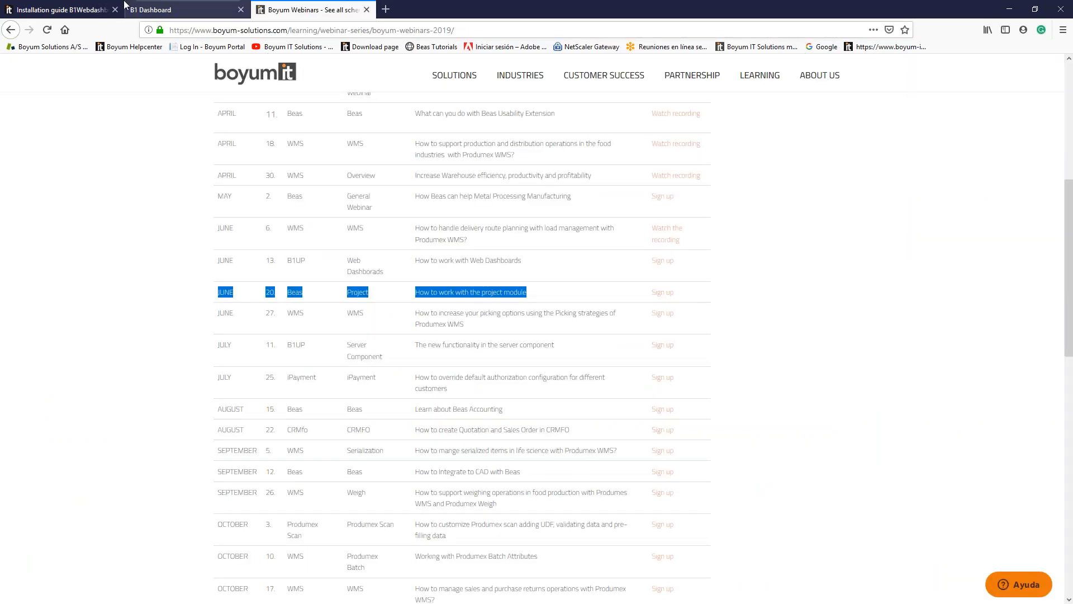
pyautogui.click(59, 9)
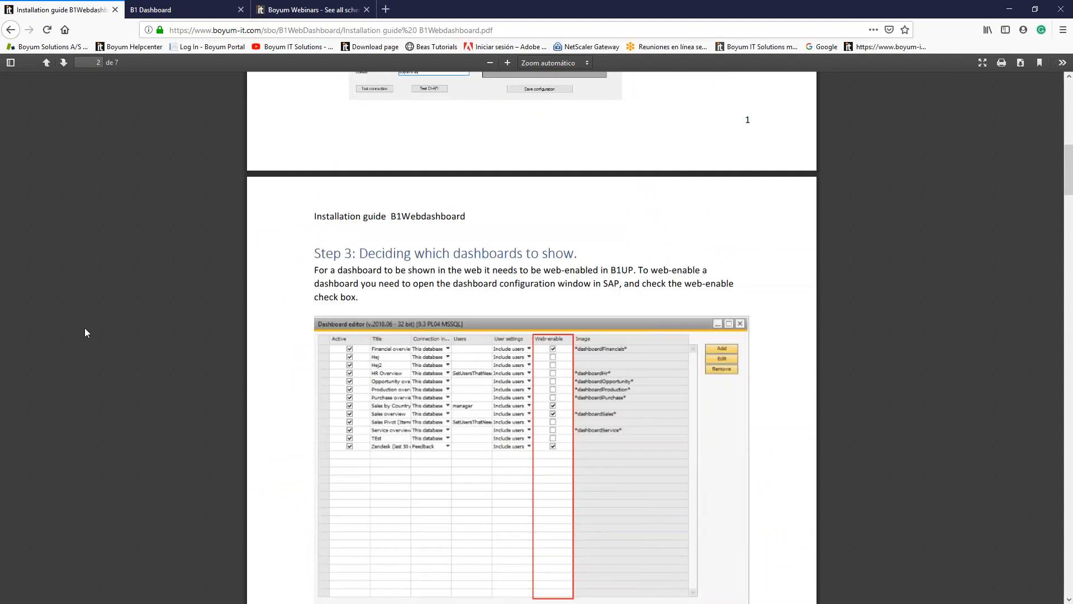
pyautogui.scroll(-3)
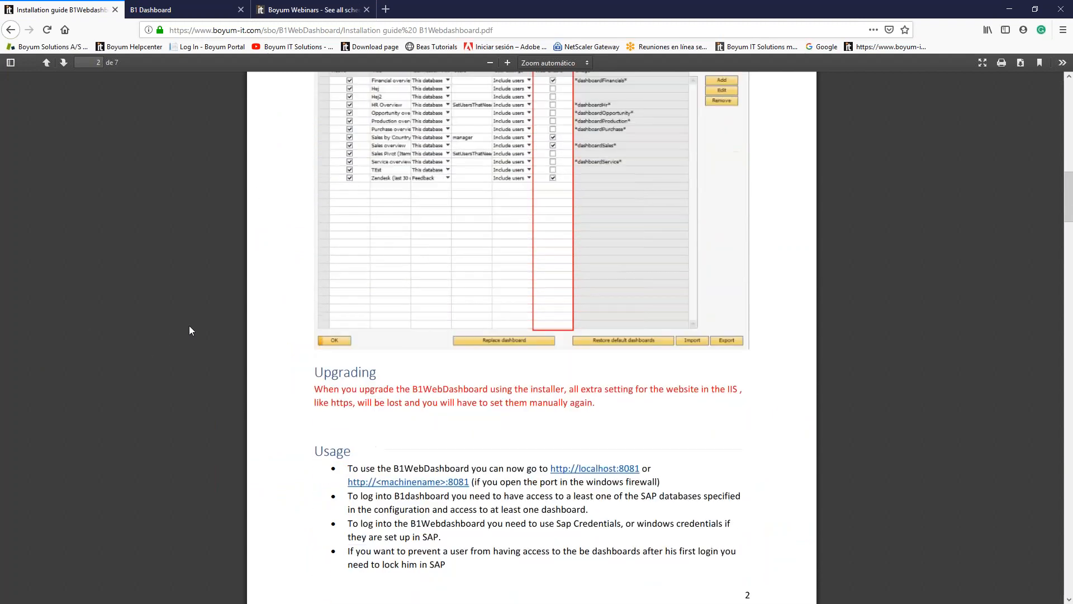
pyautogui.scroll(-3)
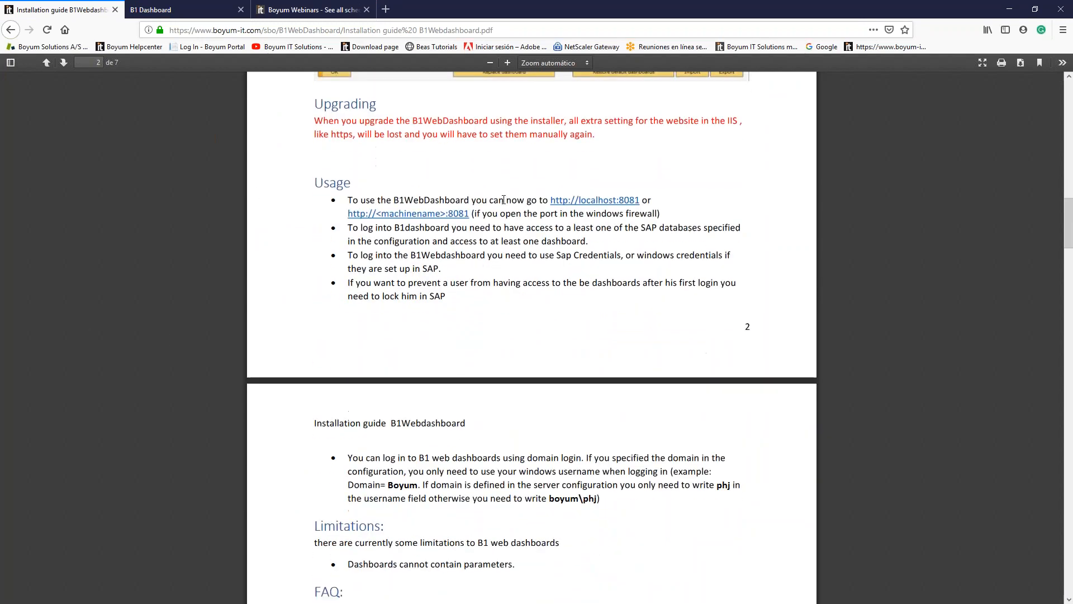
pyautogui.moveTo(595, 201)
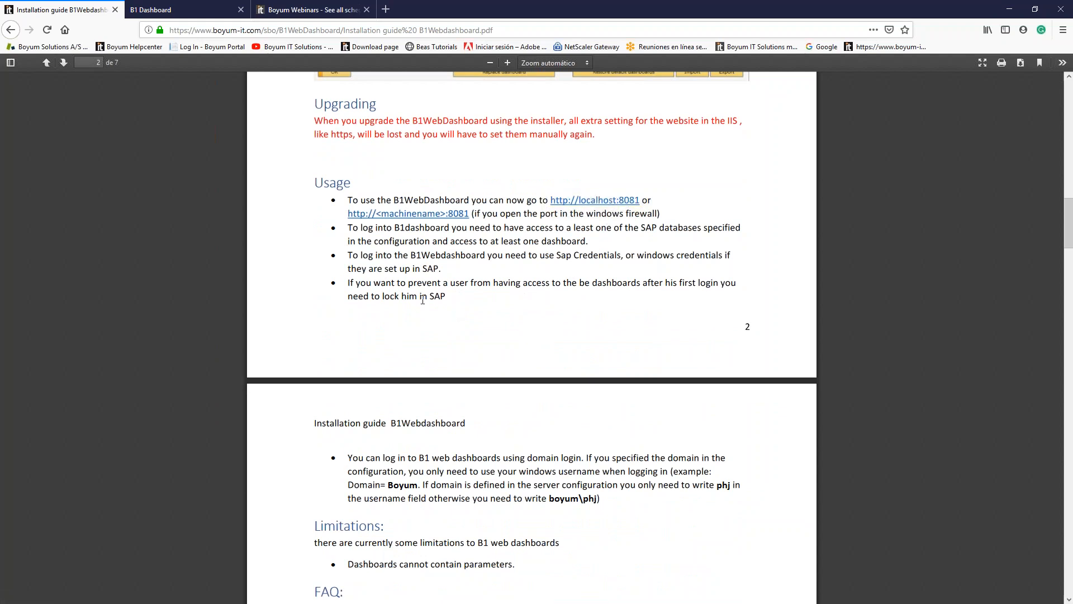
pyautogui.scroll(-3)
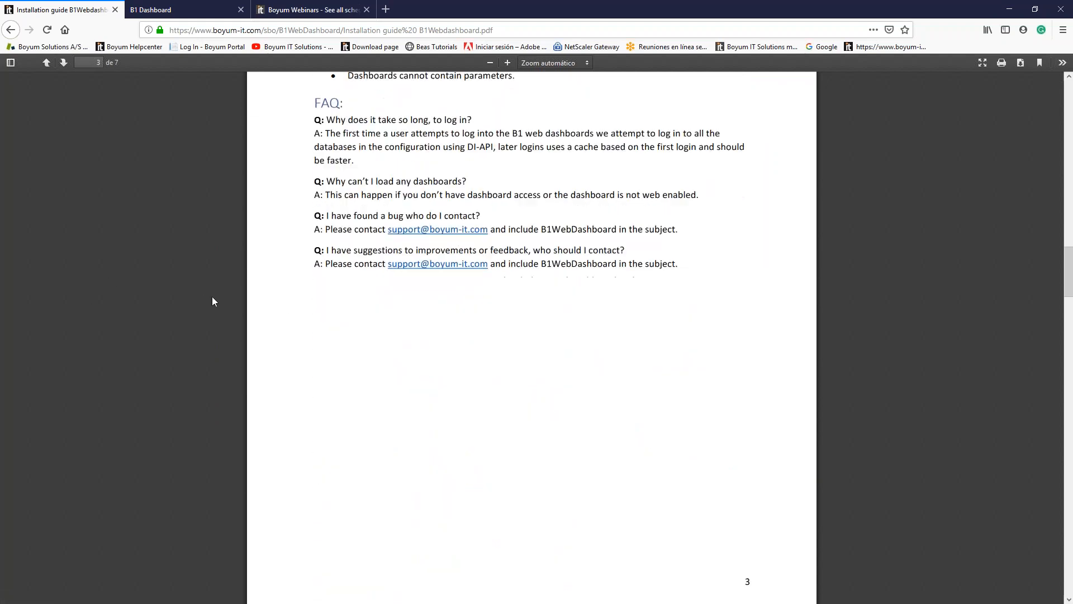
# Read the IIS https bindings appendix and scroll to page 5's DNS and Firewall steps
pyautogui.scroll(-3)
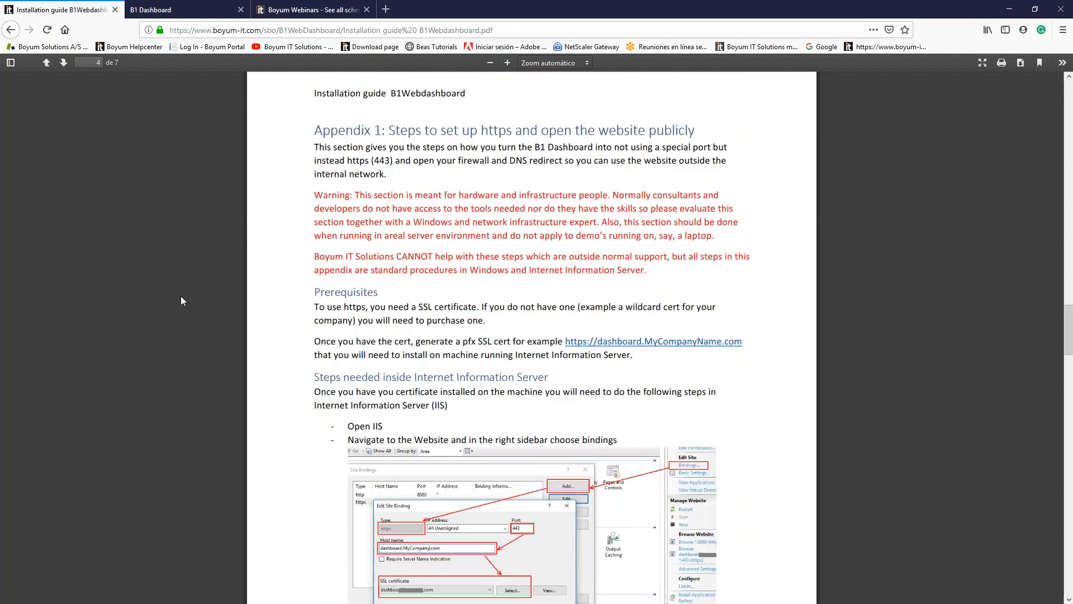
pyautogui.moveTo(177, 307)
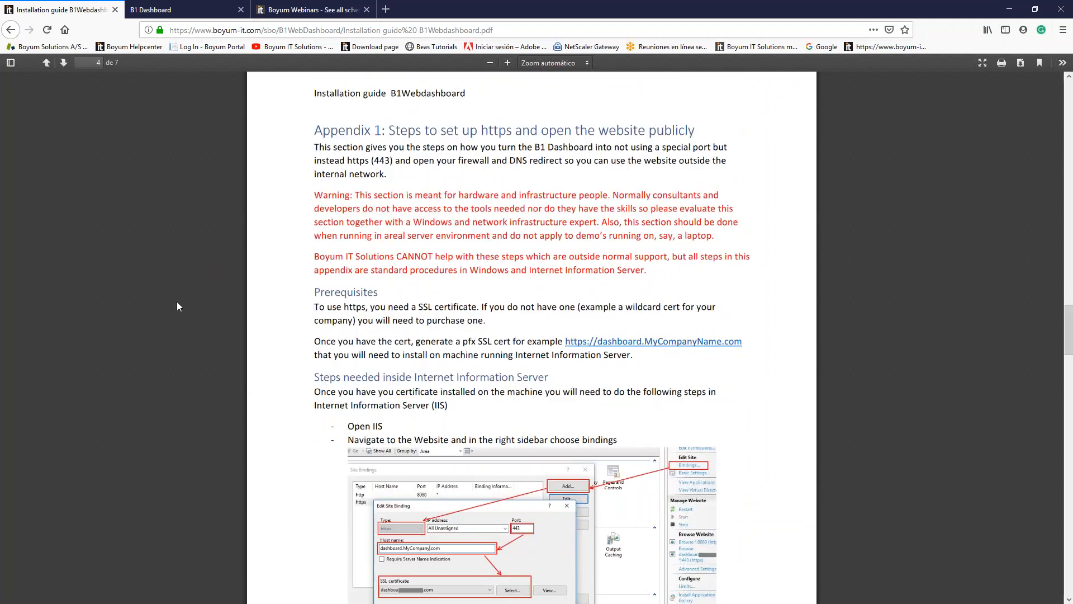
pyautogui.scroll(-3)
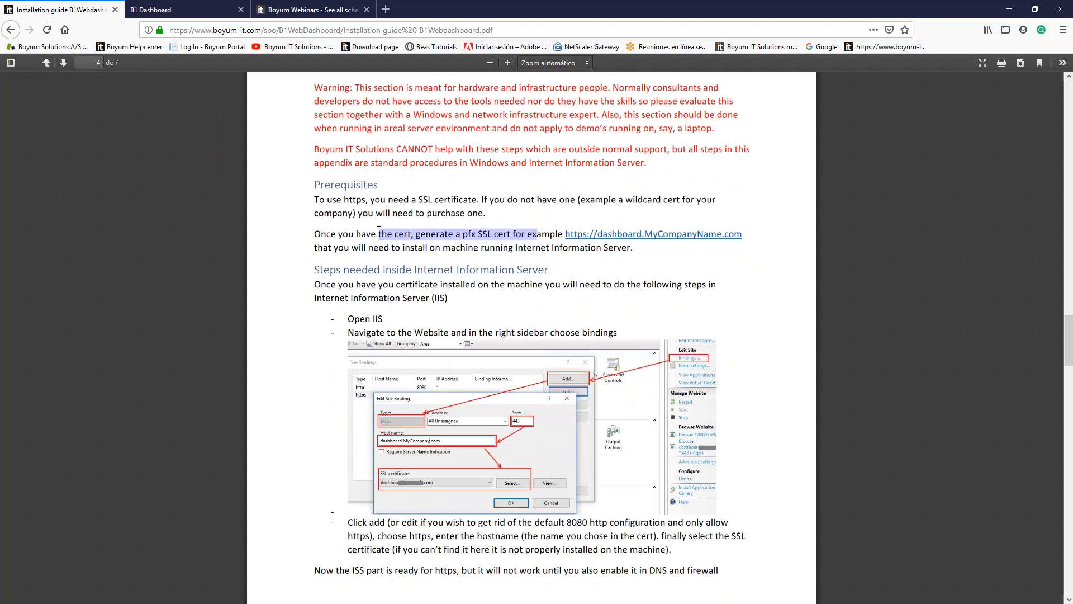
pyautogui.click(259, 301)
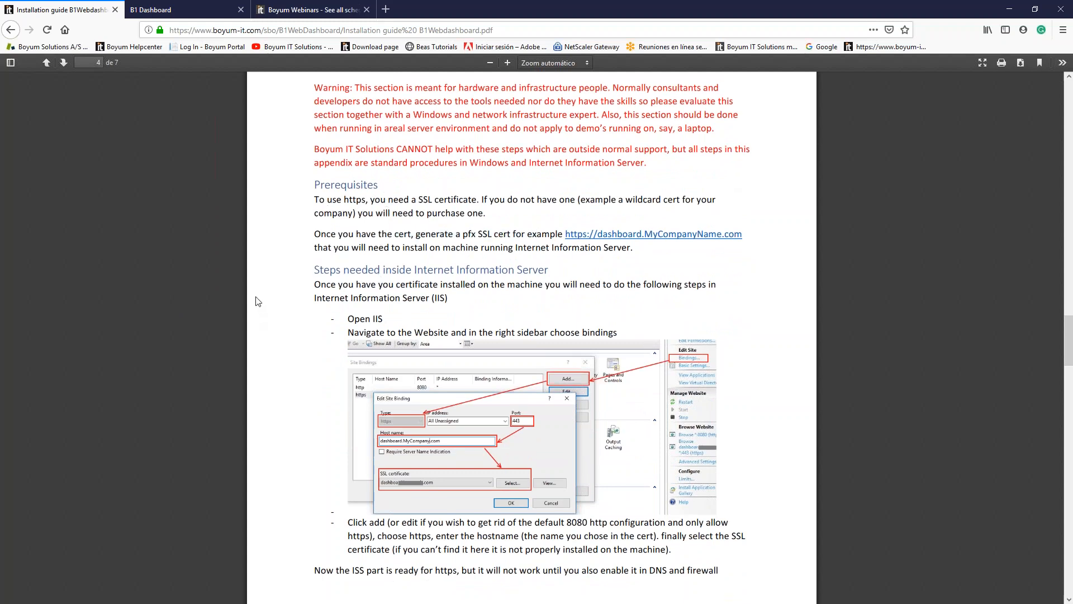
pyautogui.scroll(-3)
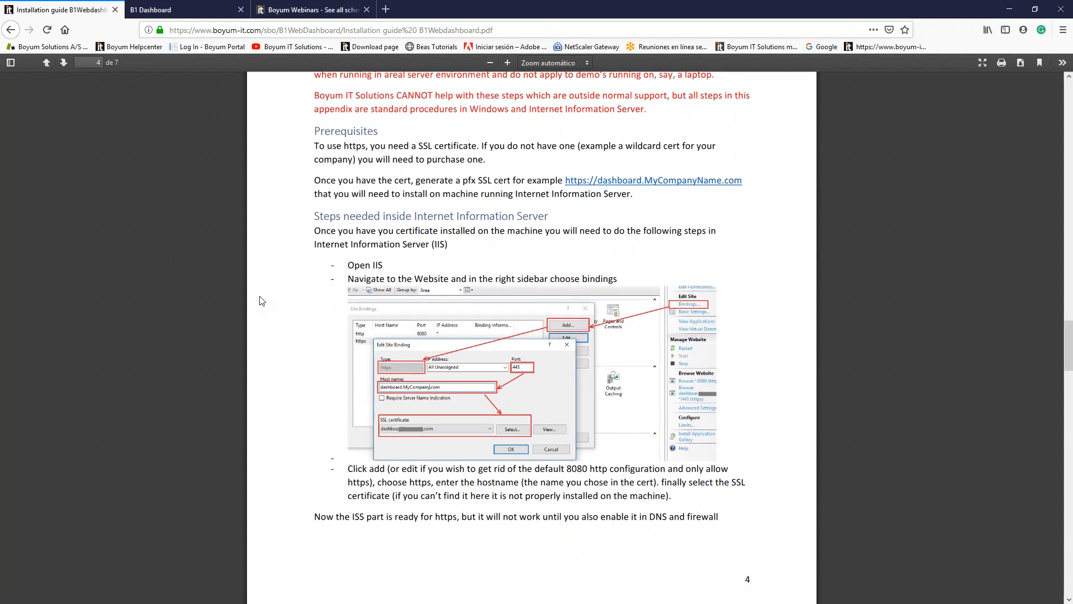
pyautogui.moveTo(330, 366)
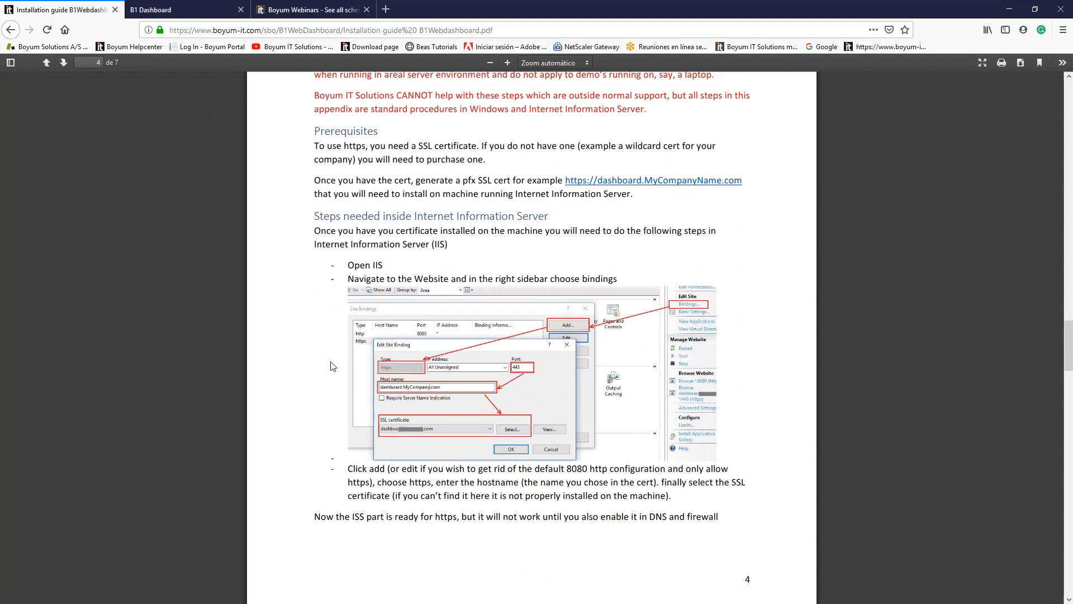
pyautogui.moveTo(543, 395)
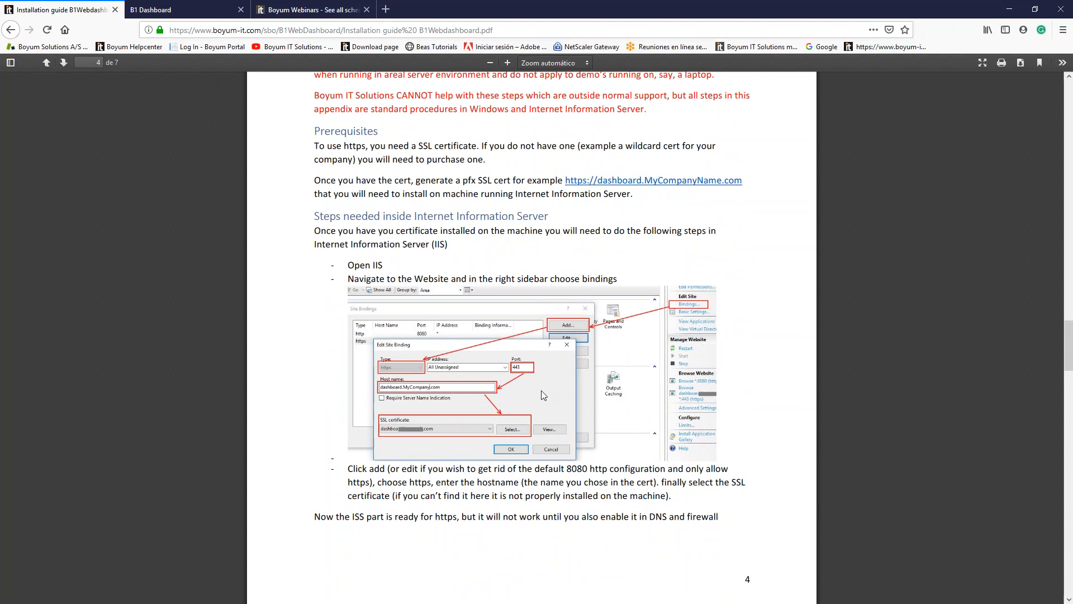
pyautogui.scroll(-3)
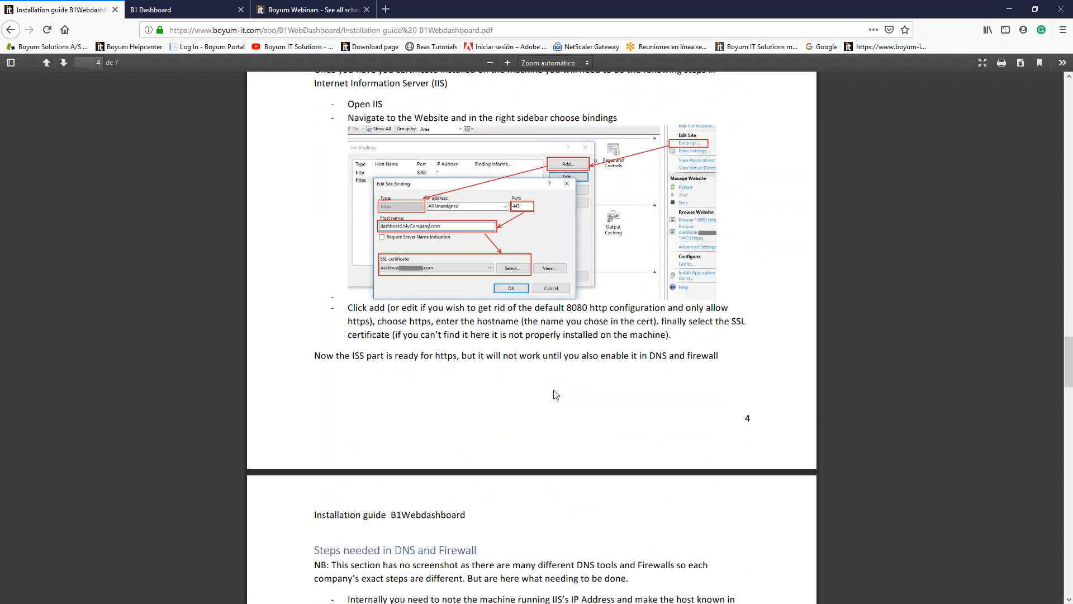
pyautogui.scroll(-3)
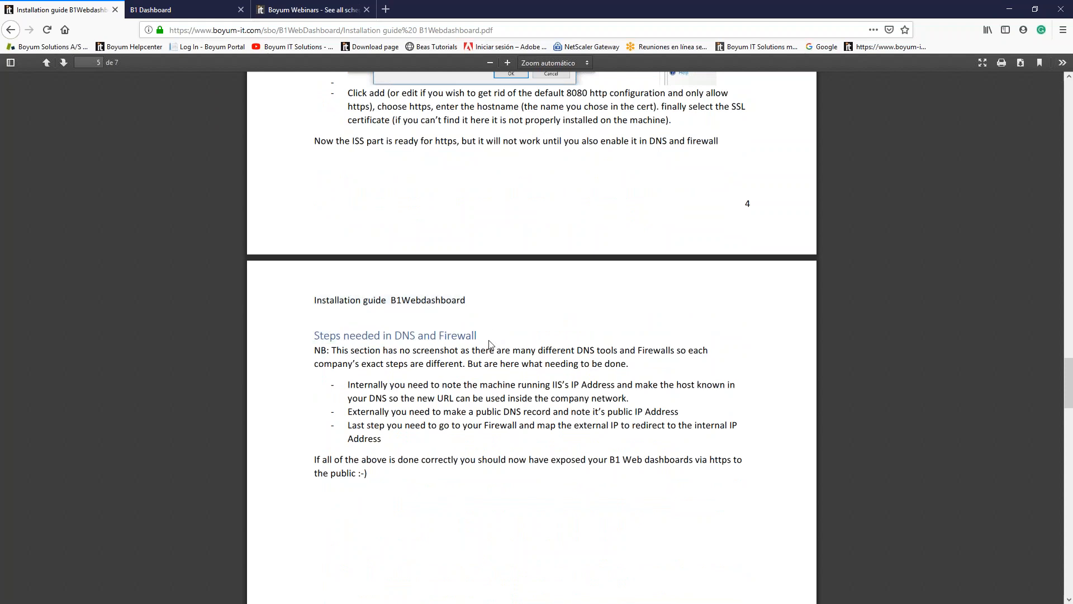
pyautogui.moveTo(487, 342)
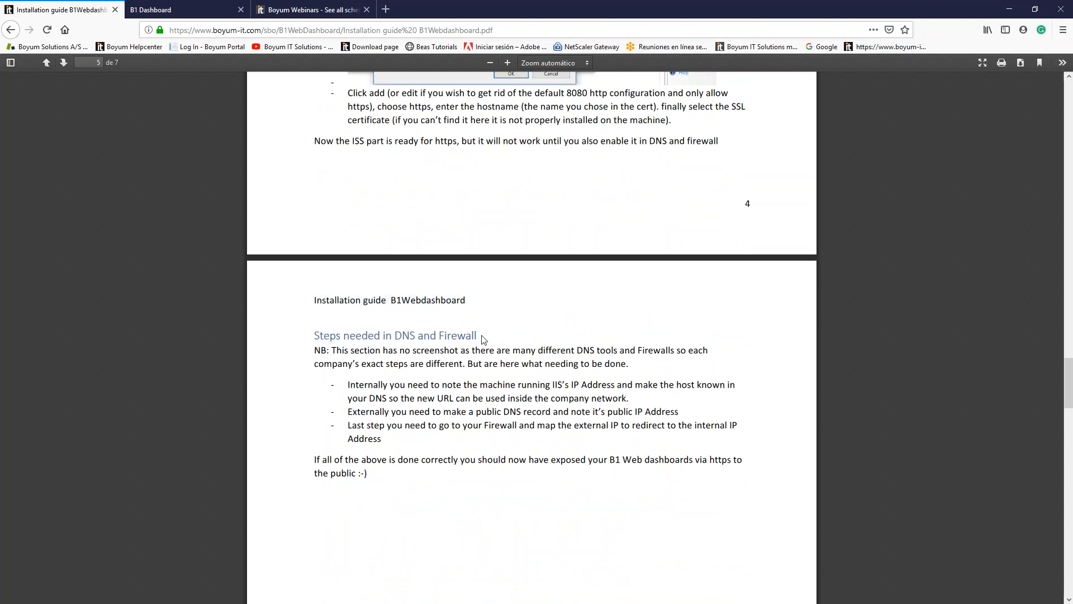
pyautogui.moveTo(477, 335)
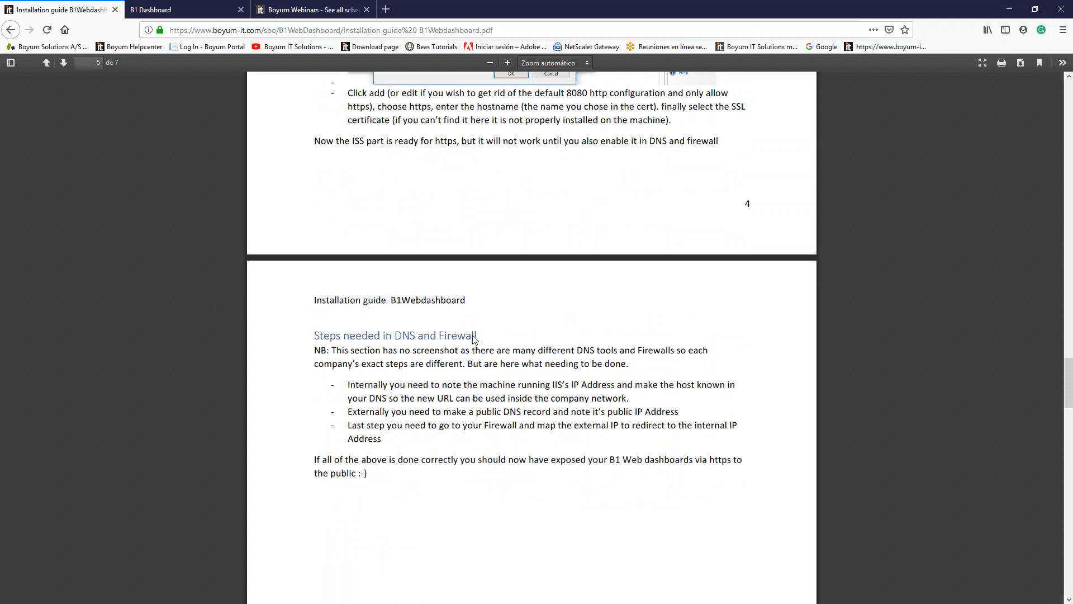
pyautogui.moveTo(498, 347)
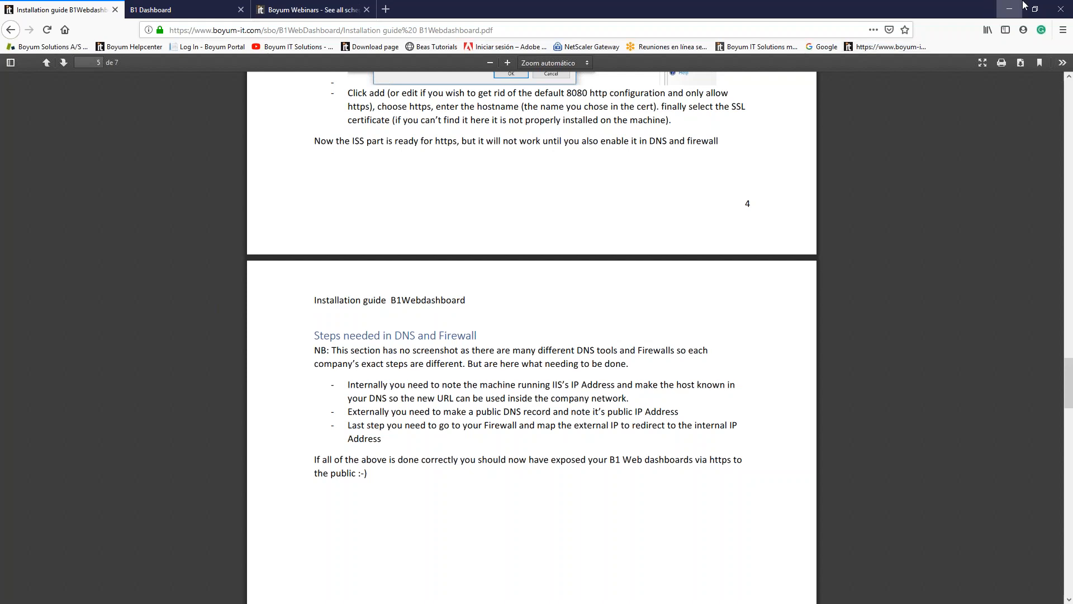
# Review the Beas - Resource charts, then return to the B1WebDashboard download page tab
pyautogui.click(153, 9)
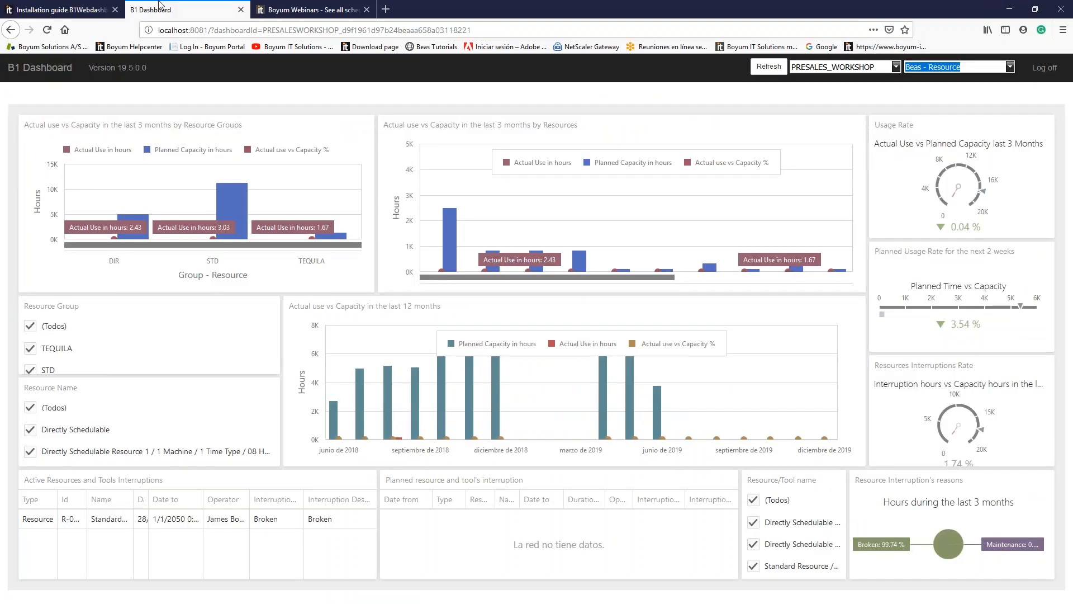
pyautogui.moveTo(395, 131)
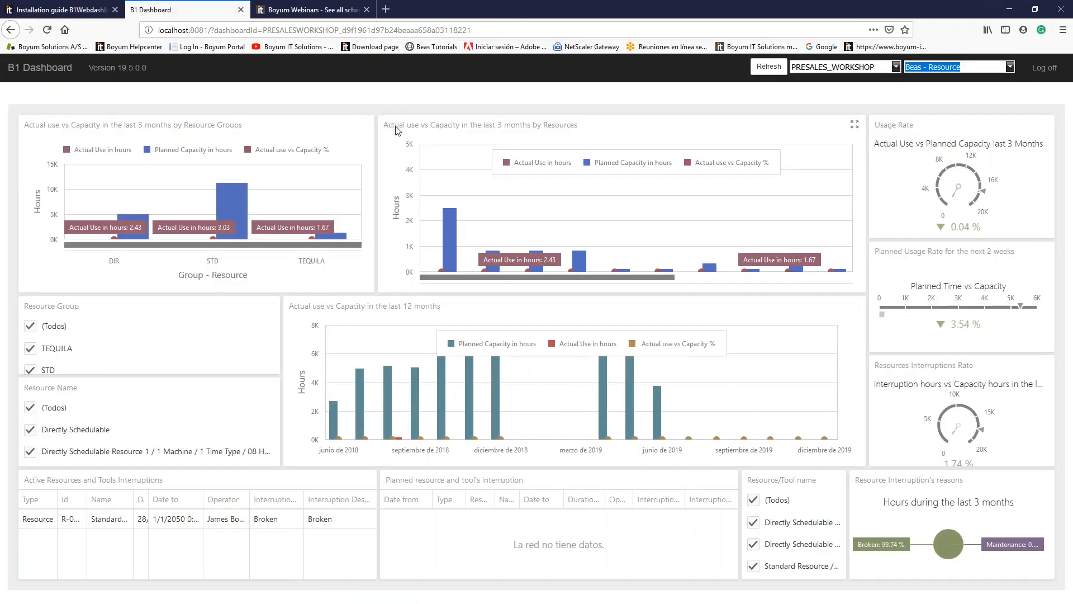
pyautogui.moveTo(442, 383)
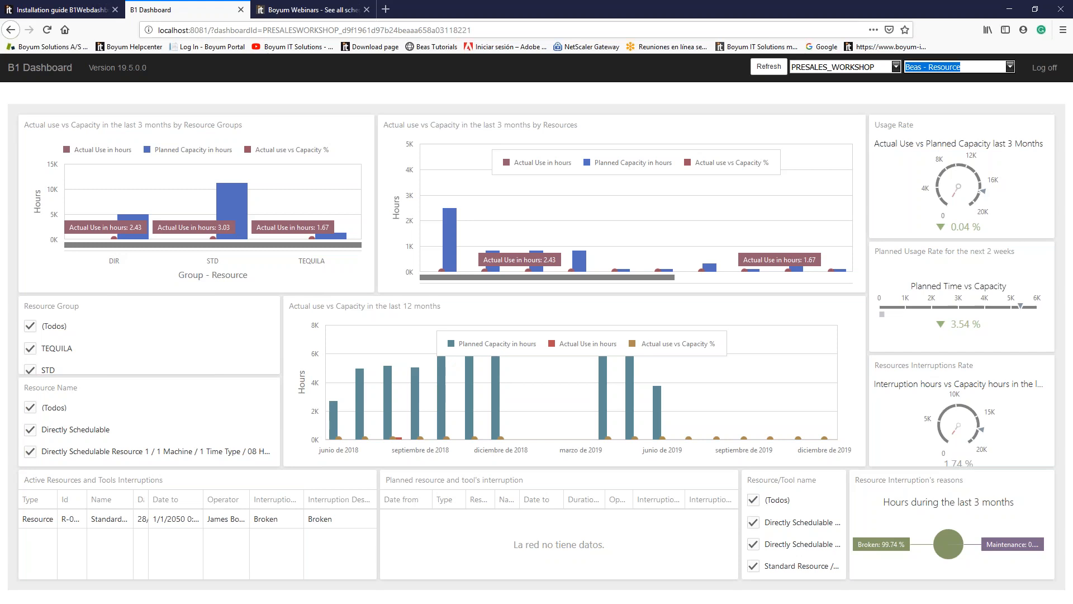
pyautogui.moveTo(74, 171)
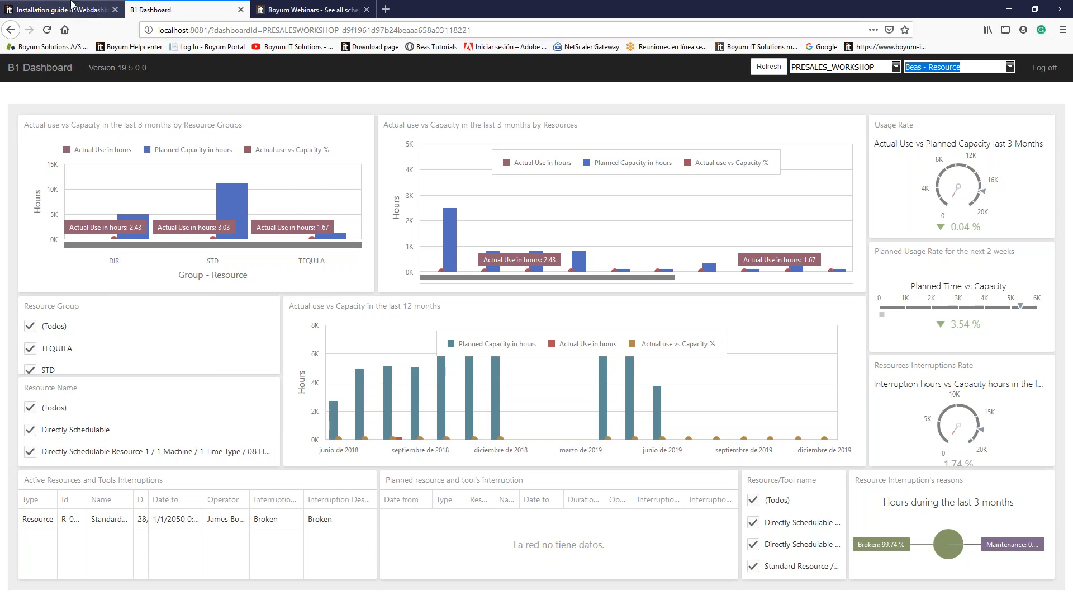
pyautogui.click(58, 9)
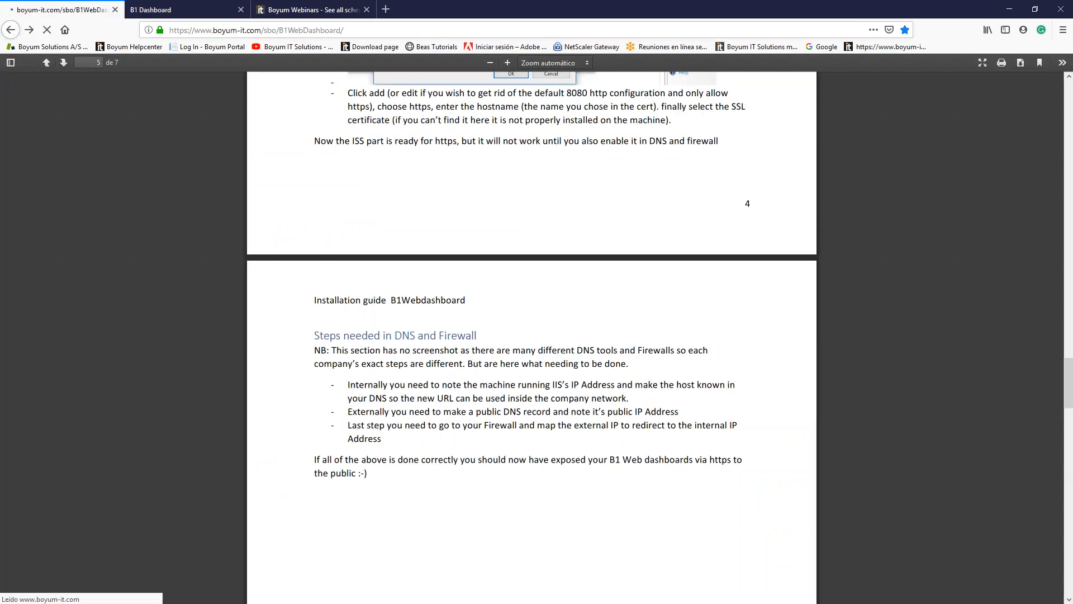
pyautogui.click(11, 30)
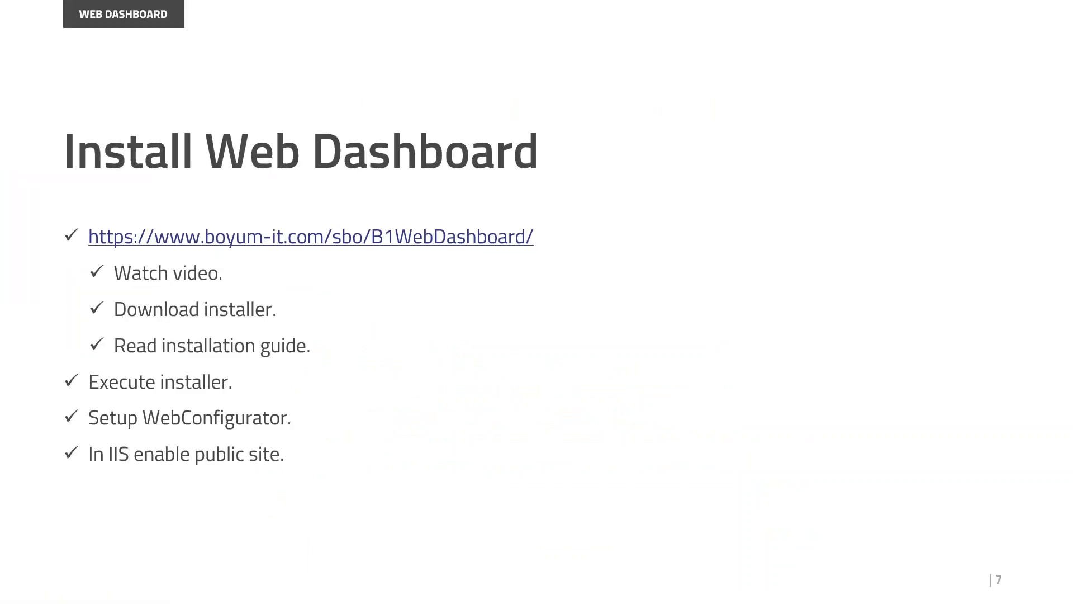
pyautogui.moveTo(314, 256)
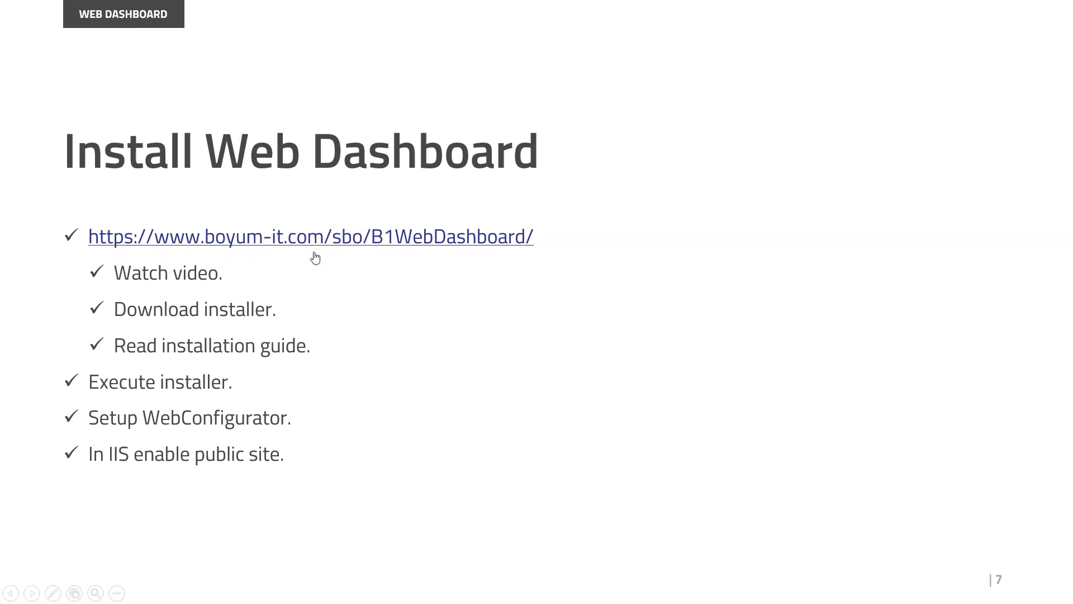
pyautogui.moveTo(283, 244)
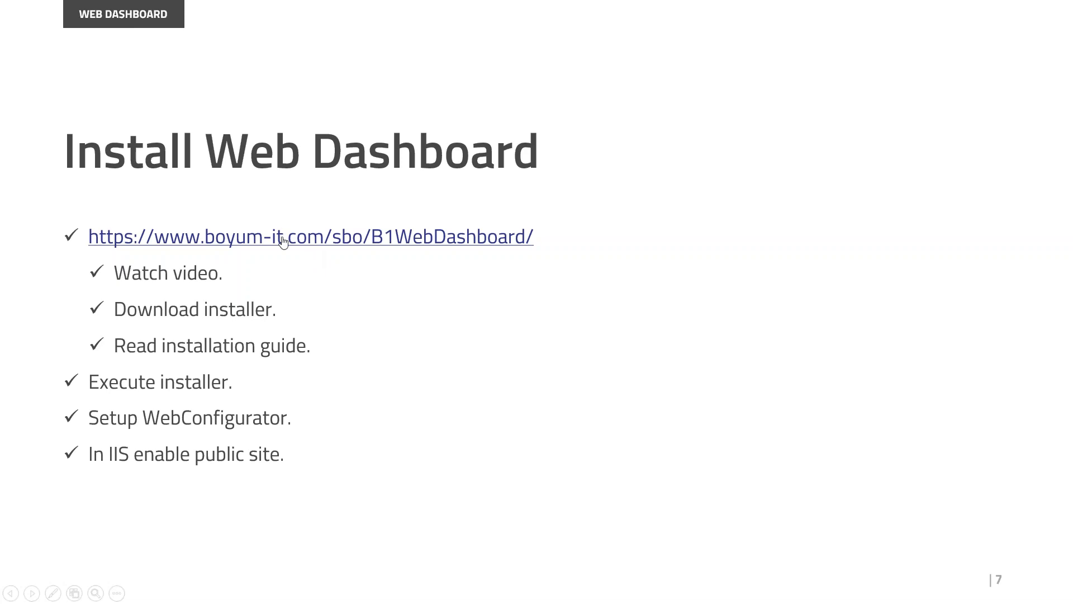
pyautogui.click(311, 236)
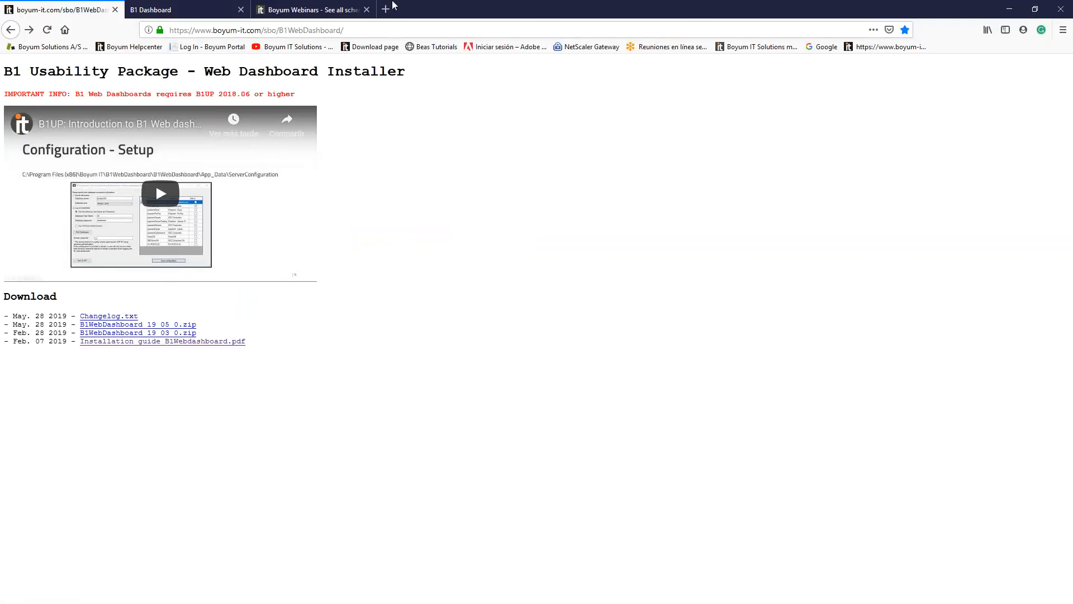
# View the Boyum 2019 webinar schedule, then return to the B1 Dashboard page
pyautogui.click(308, 9)
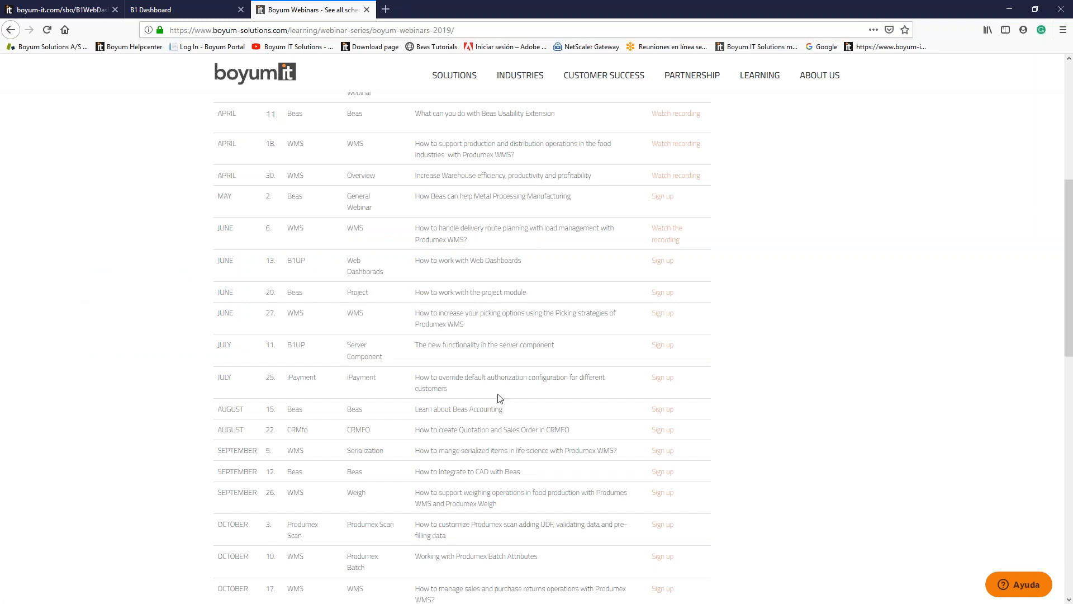
pyautogui.moveTo(310, 307)
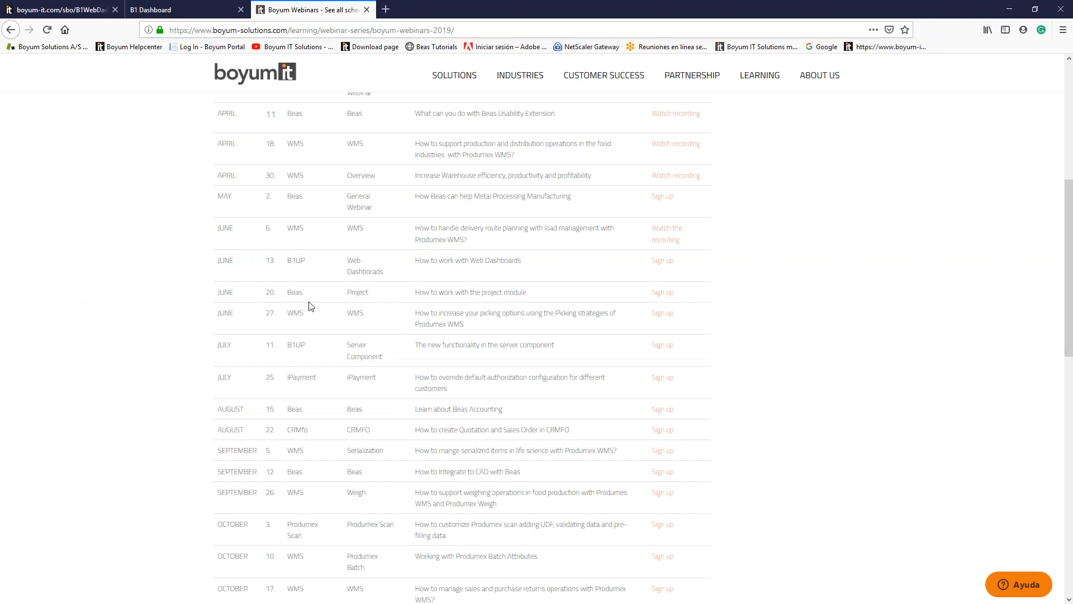
pyautogui.moveTo(125, 320)
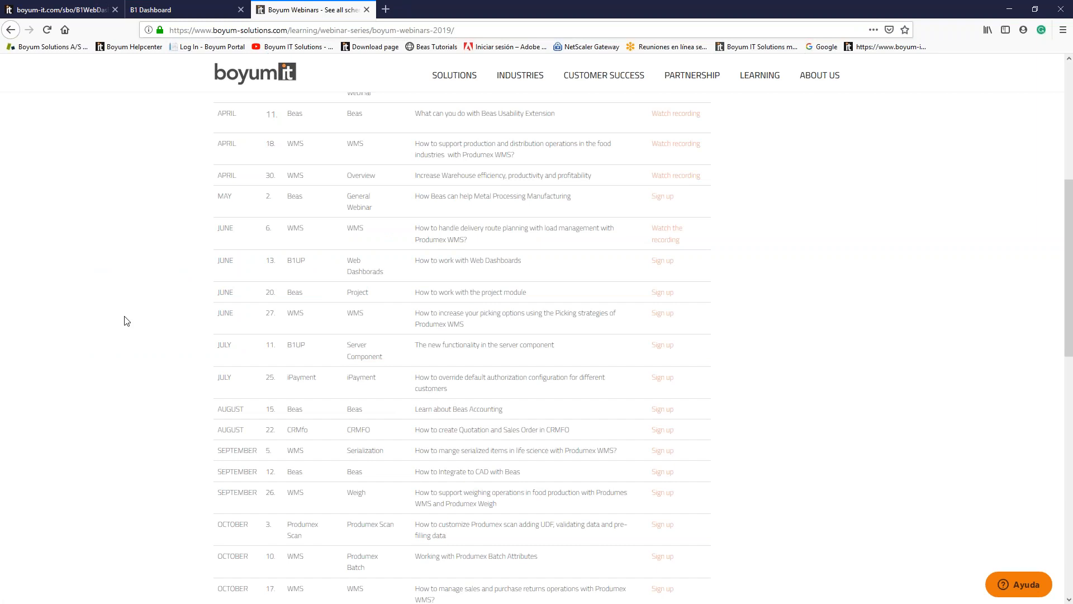
pyautogui.moveTo(135, 318)
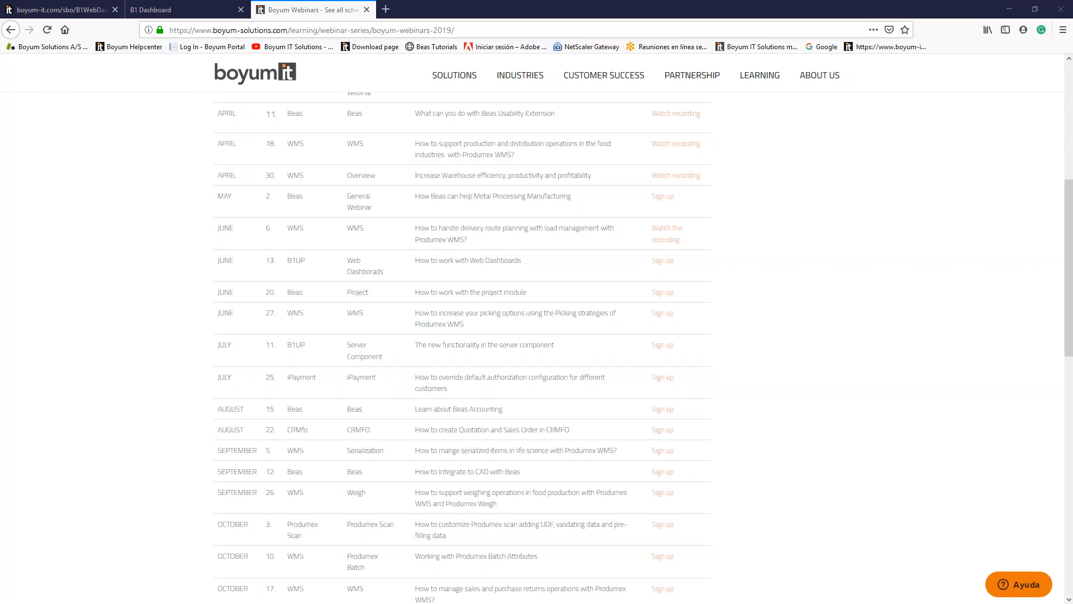
pyautogui.moveTo(192, 222)
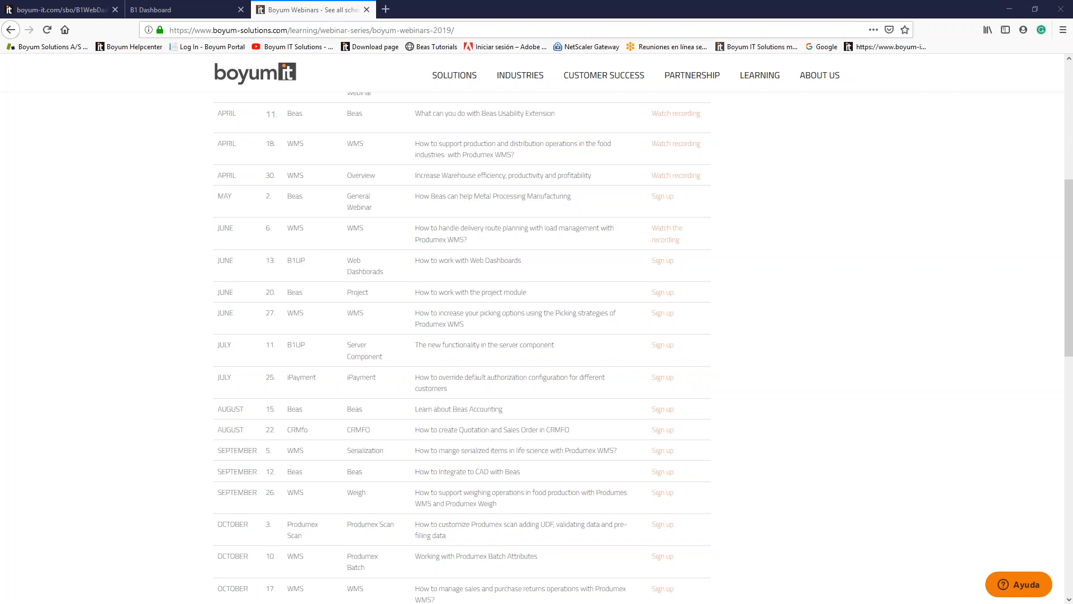
pyautogui.click(185, 10)
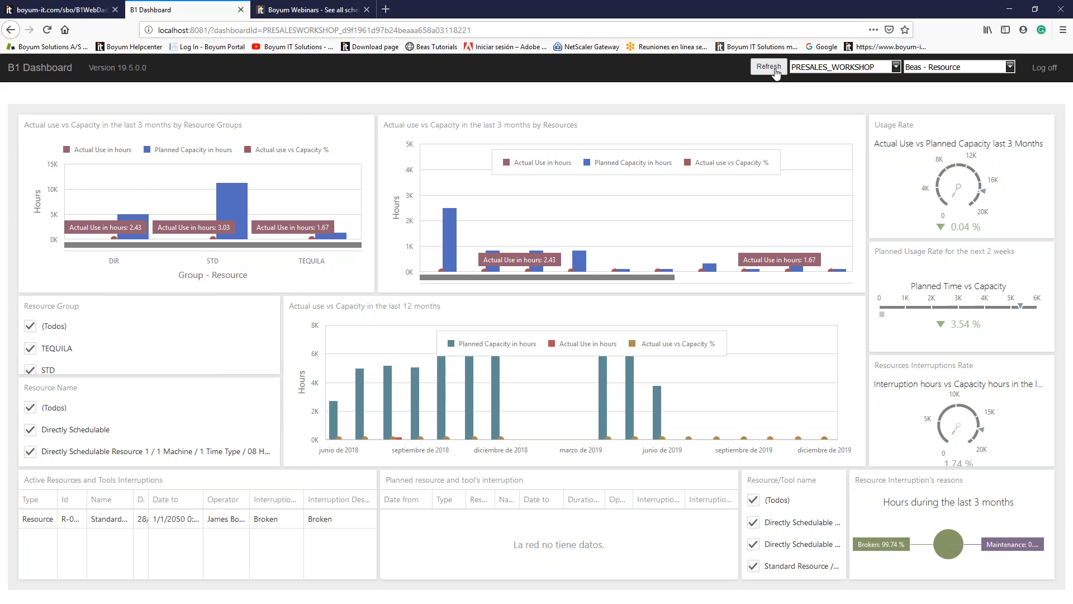
pyautogui.moveTo(449, 125)
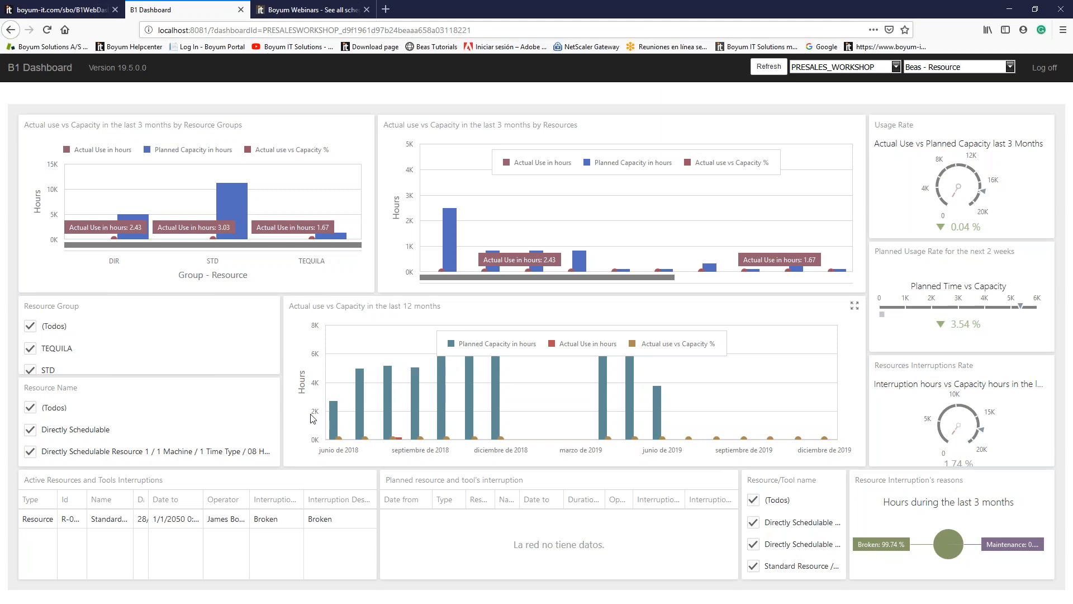
pyautogui.moveTo(327, 285)
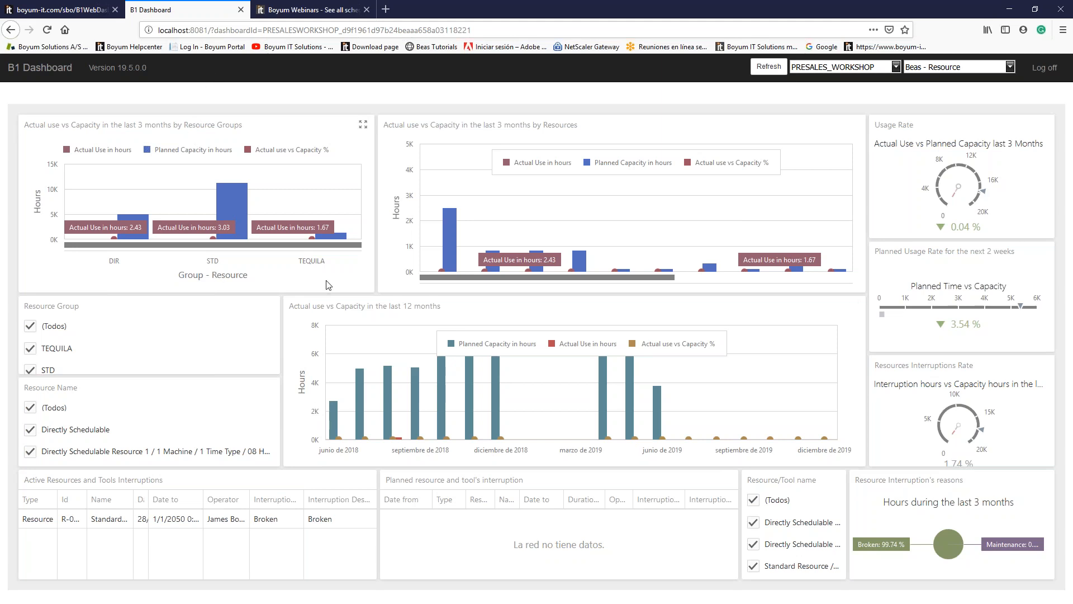
pyautogui.moveTo(628, 373)
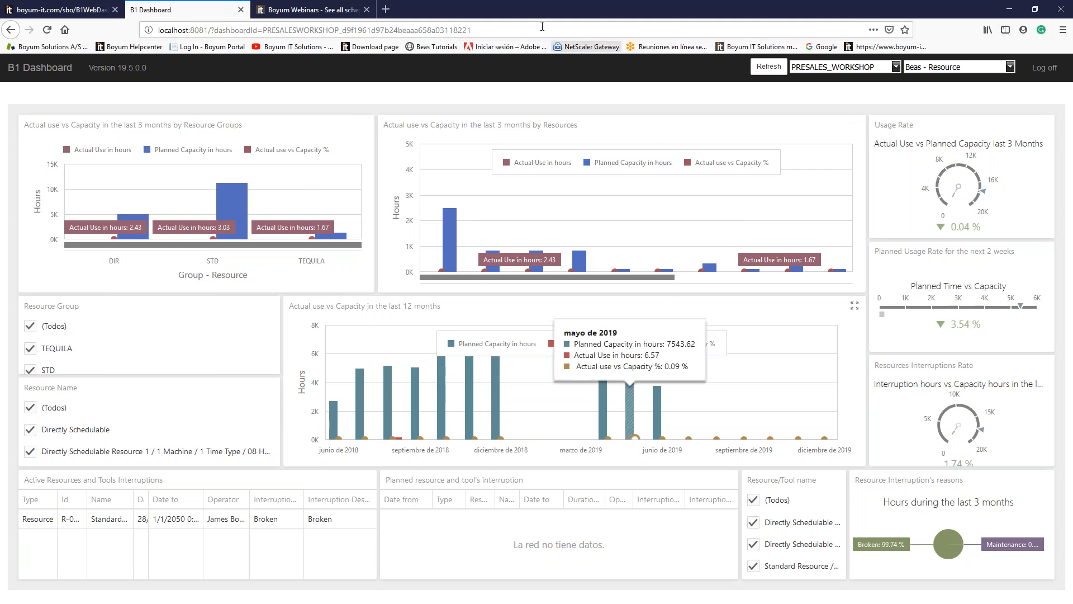